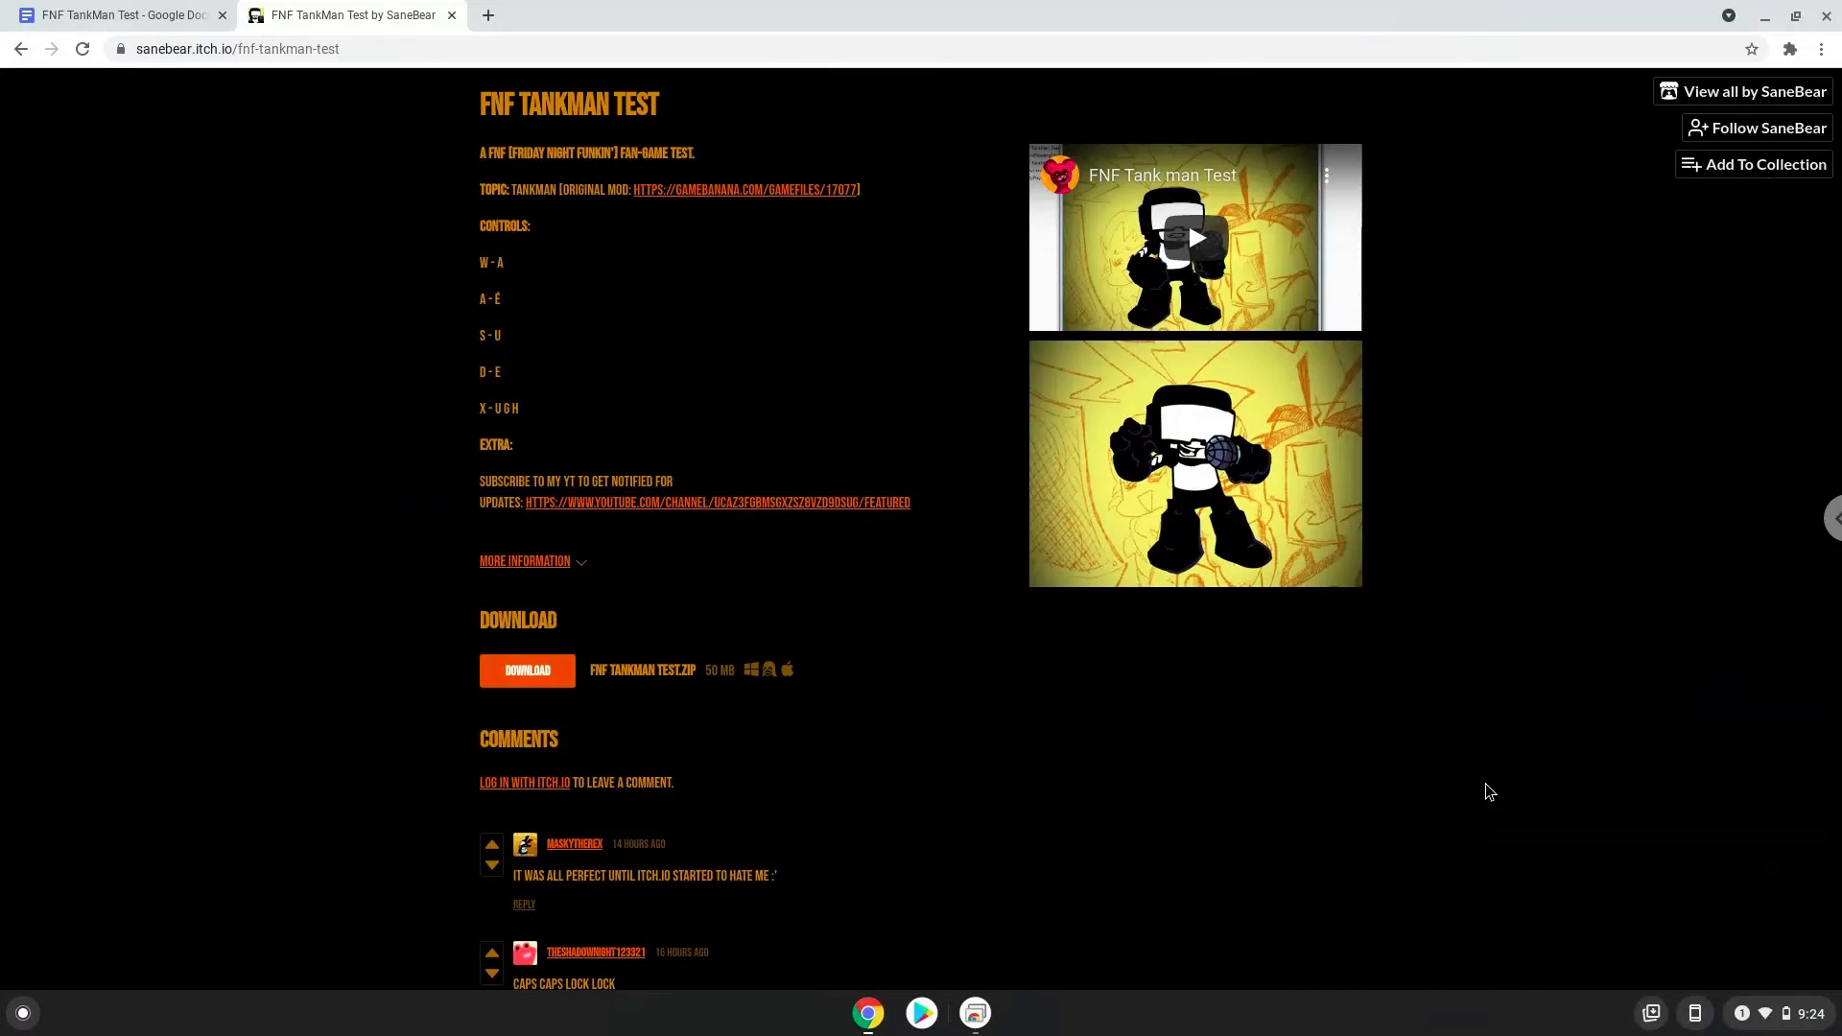
{"action": "mouse_move", "coordinate": [1768, 1020]}
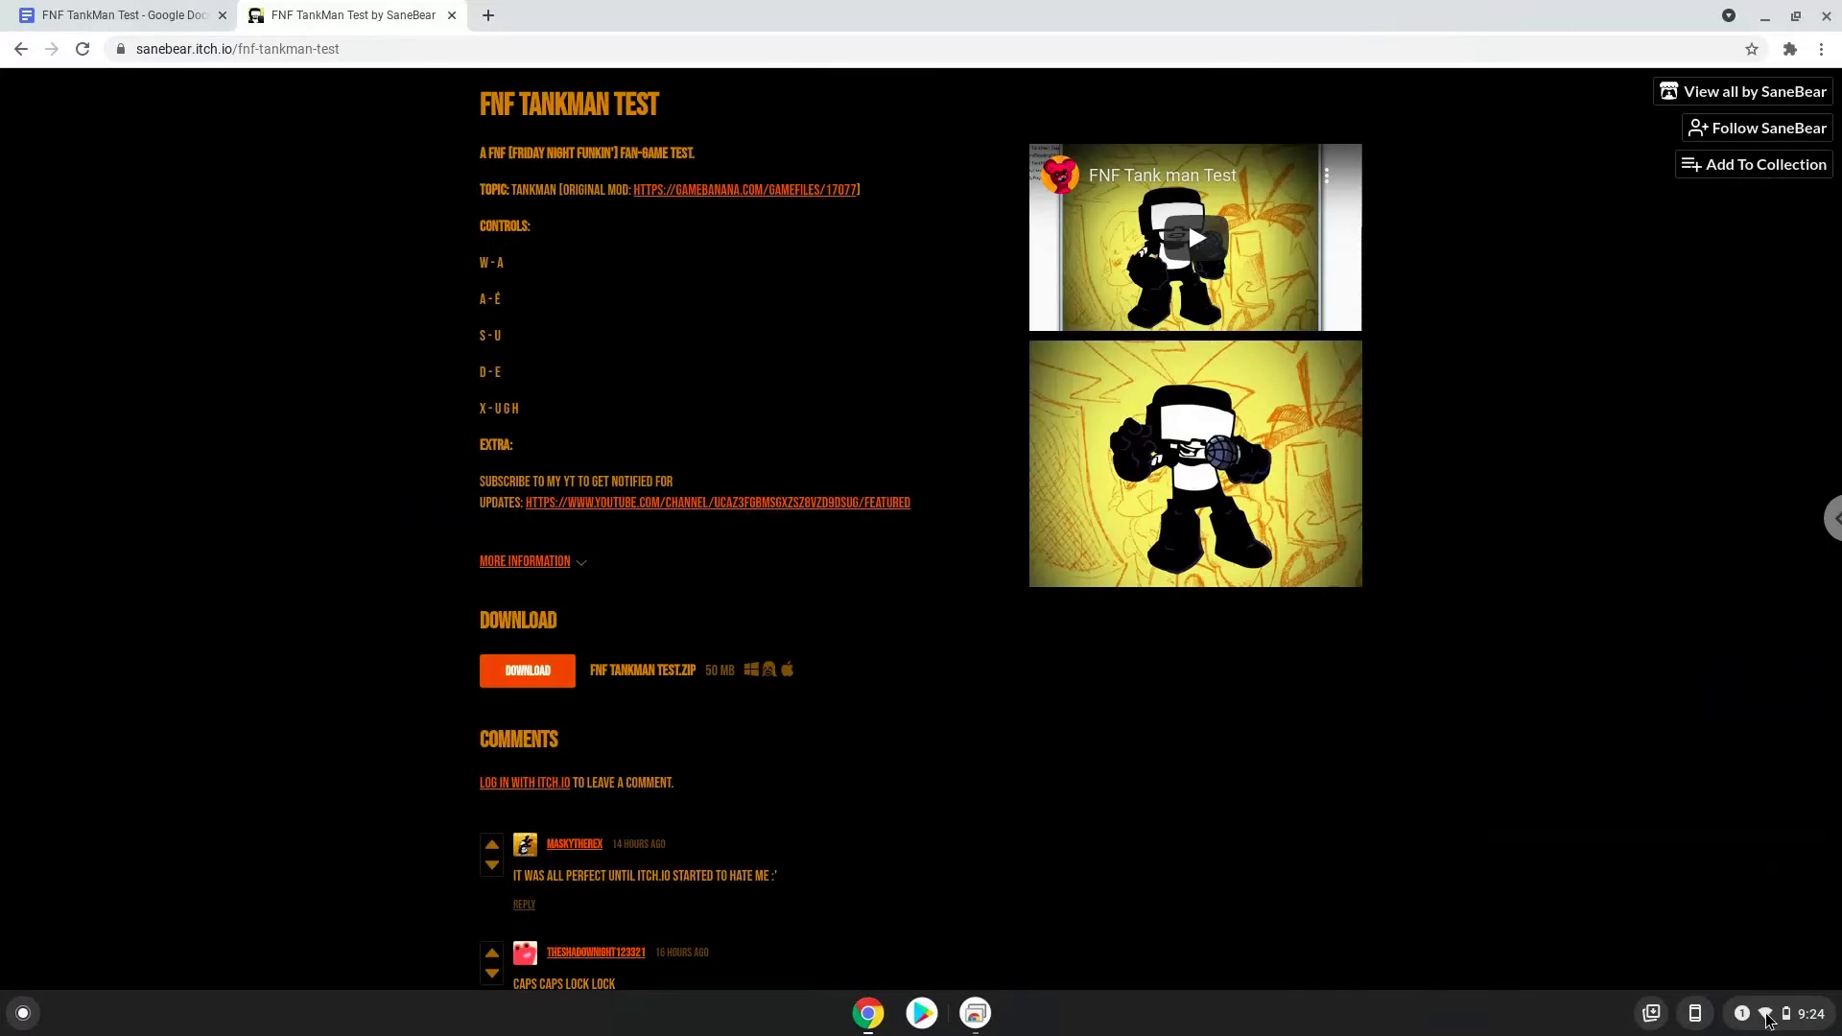
Open Chrome OS Settings from quick settings and go to the Developers section.
{"action": "left_click", "coordinate": [1764, 1012]}
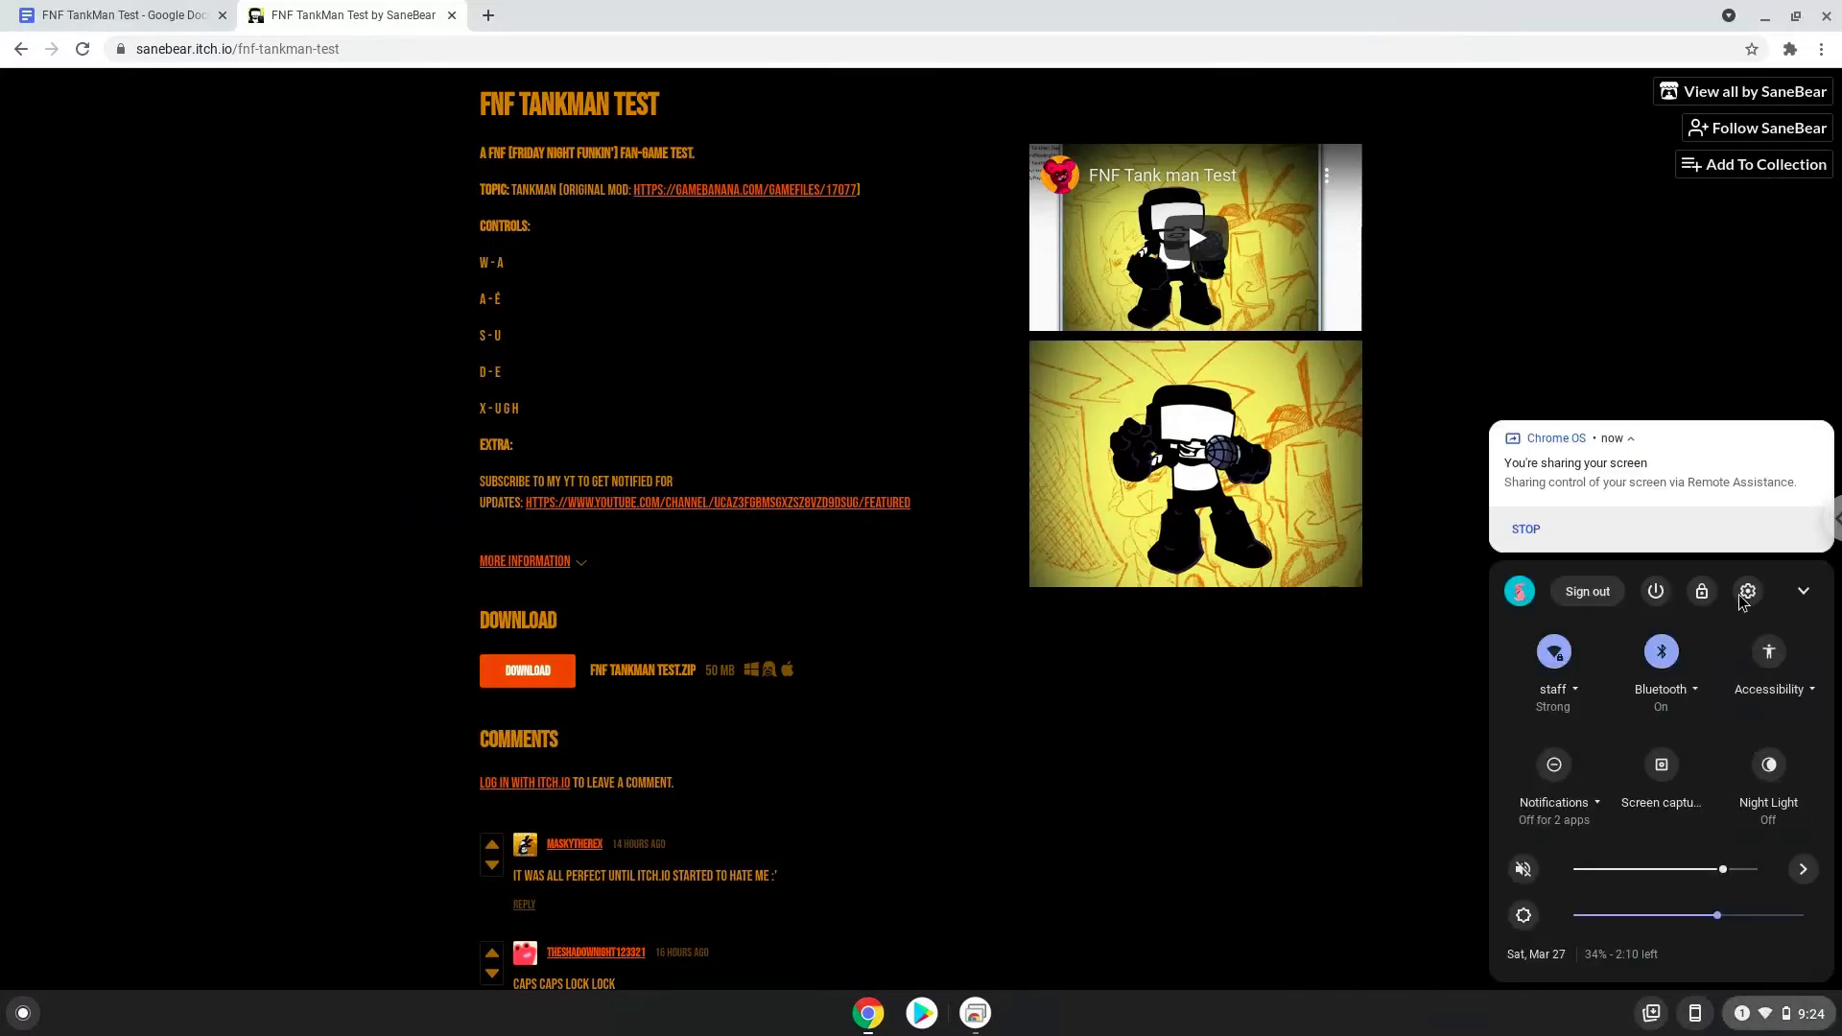
{"action": "left_click", "coordinate": [1748, 591]}
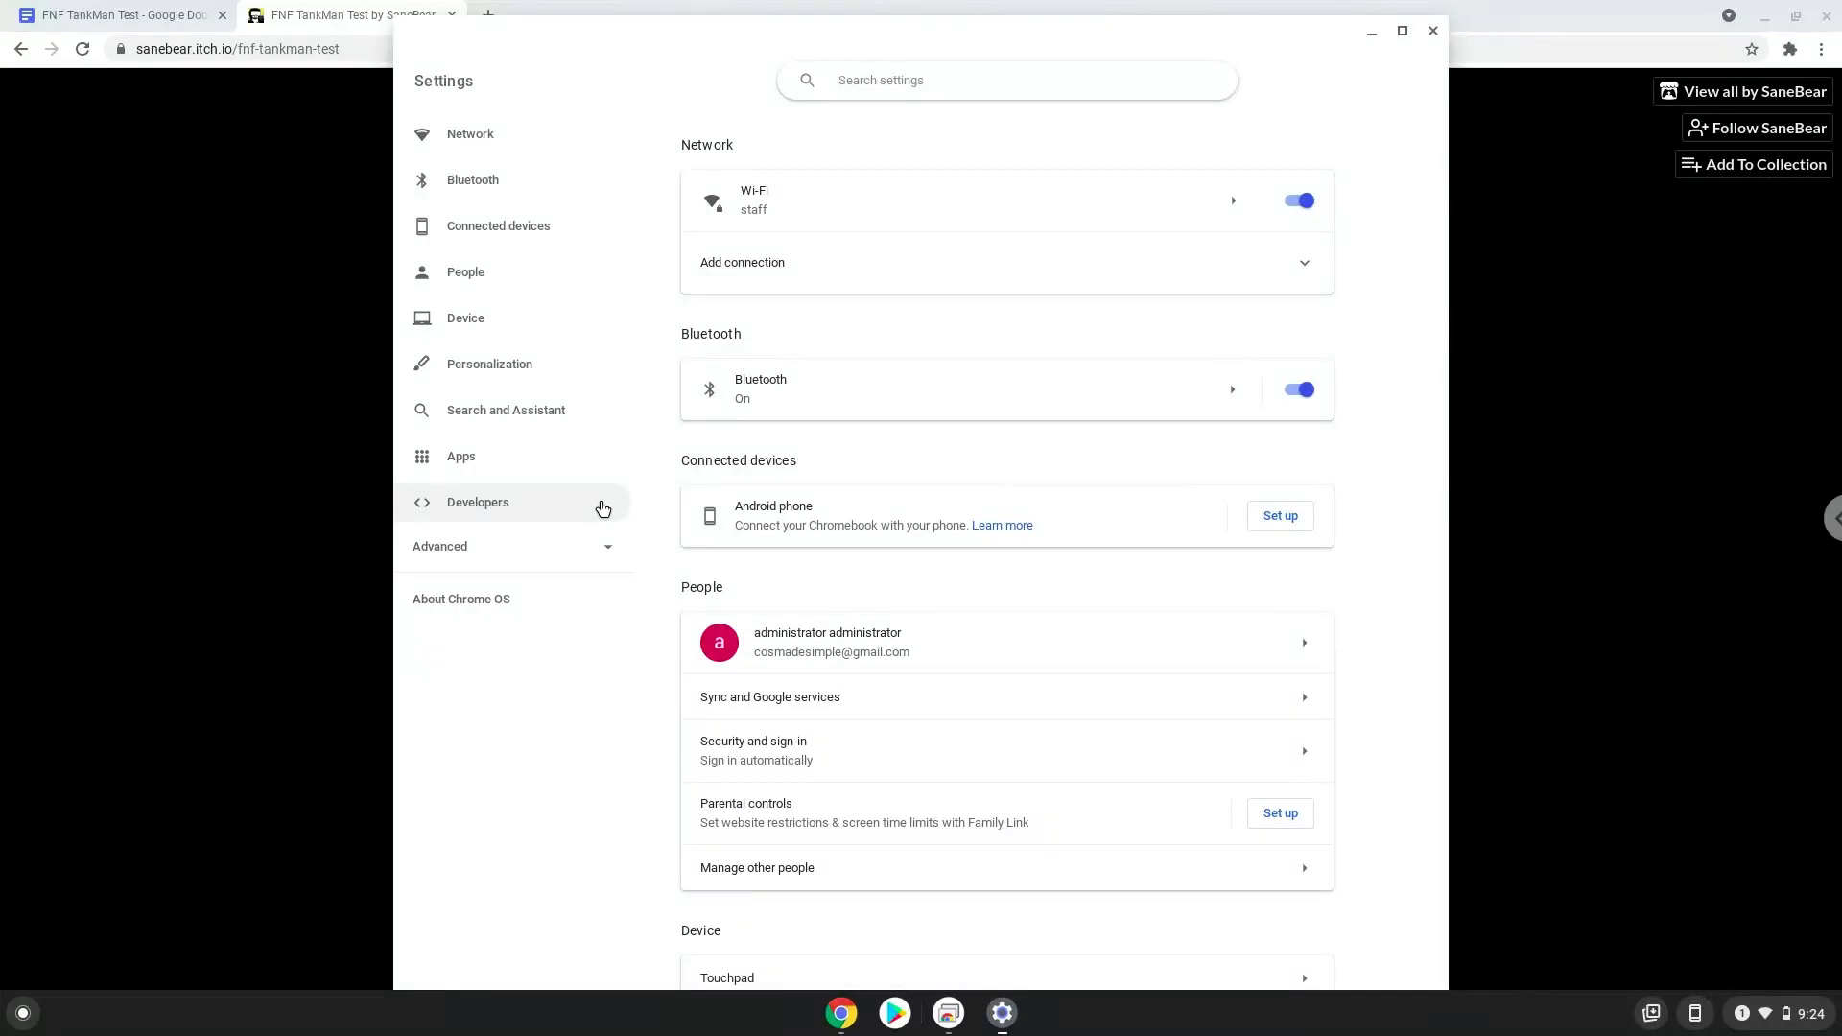
{"action": "left_click", "coordinate": [477, 502]}
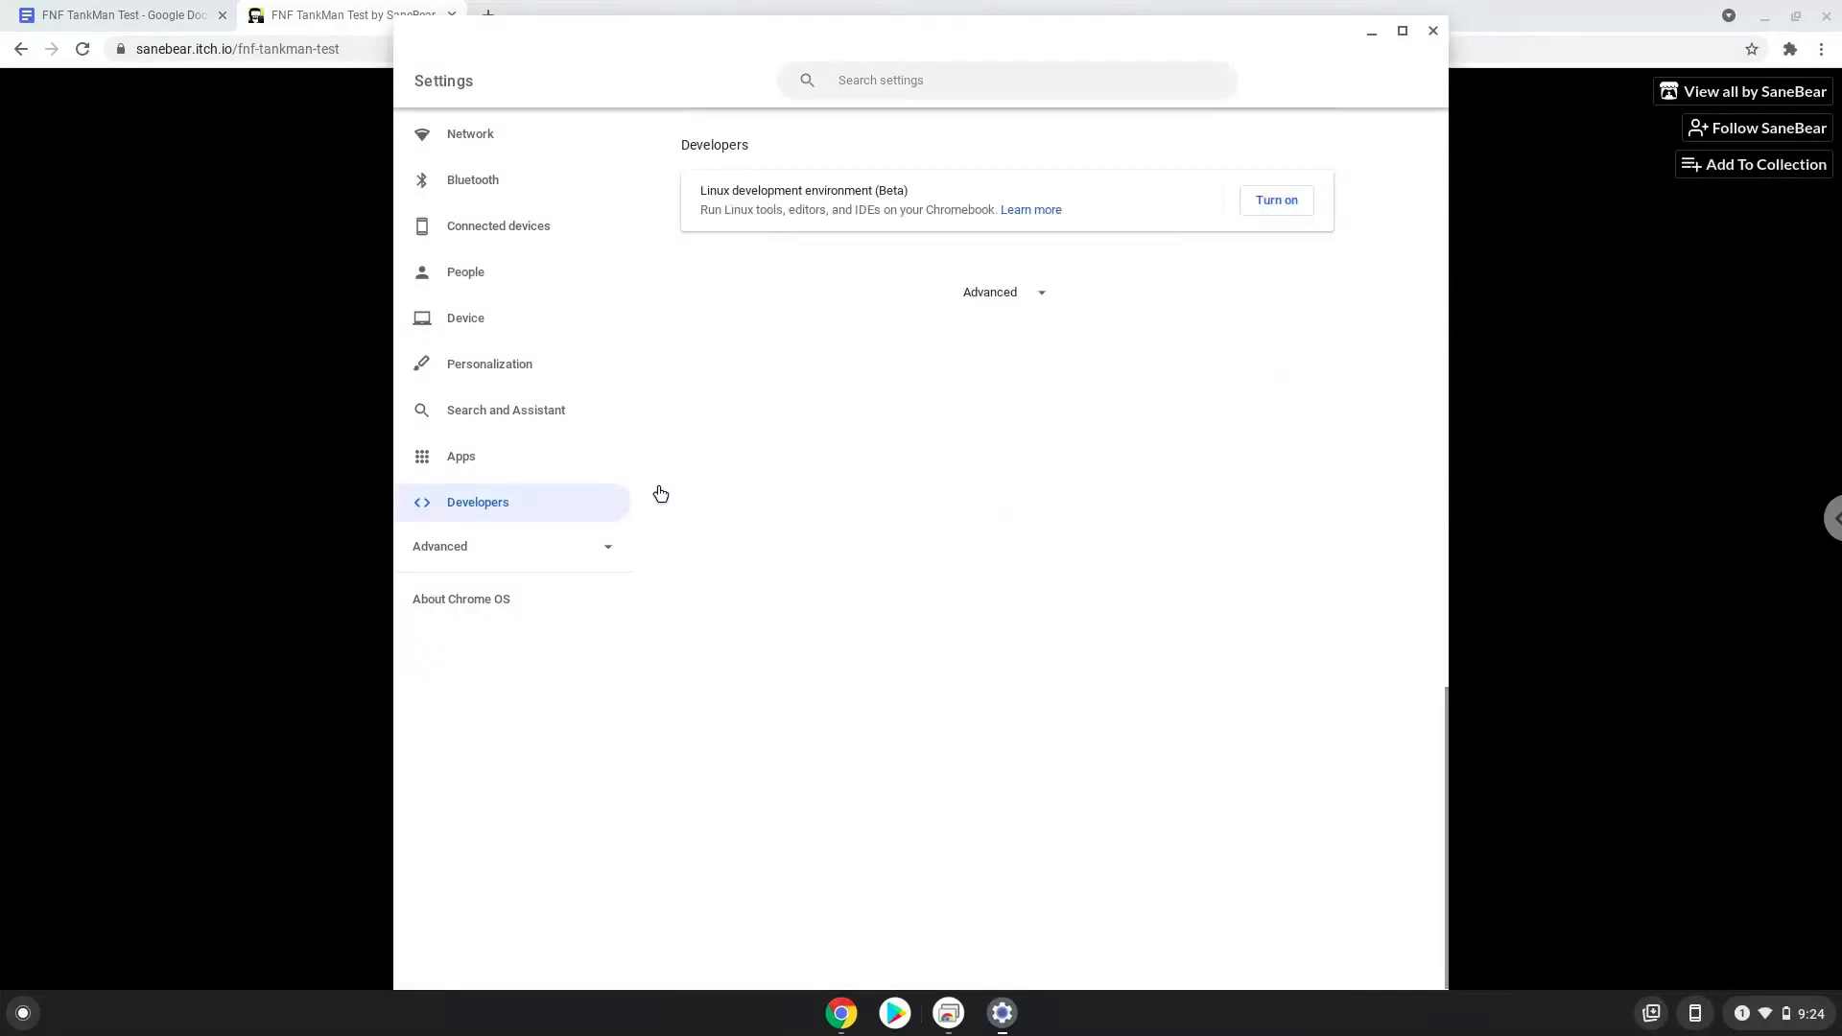
{"action": "mouse_move", "coordinate": [1277, 199]}
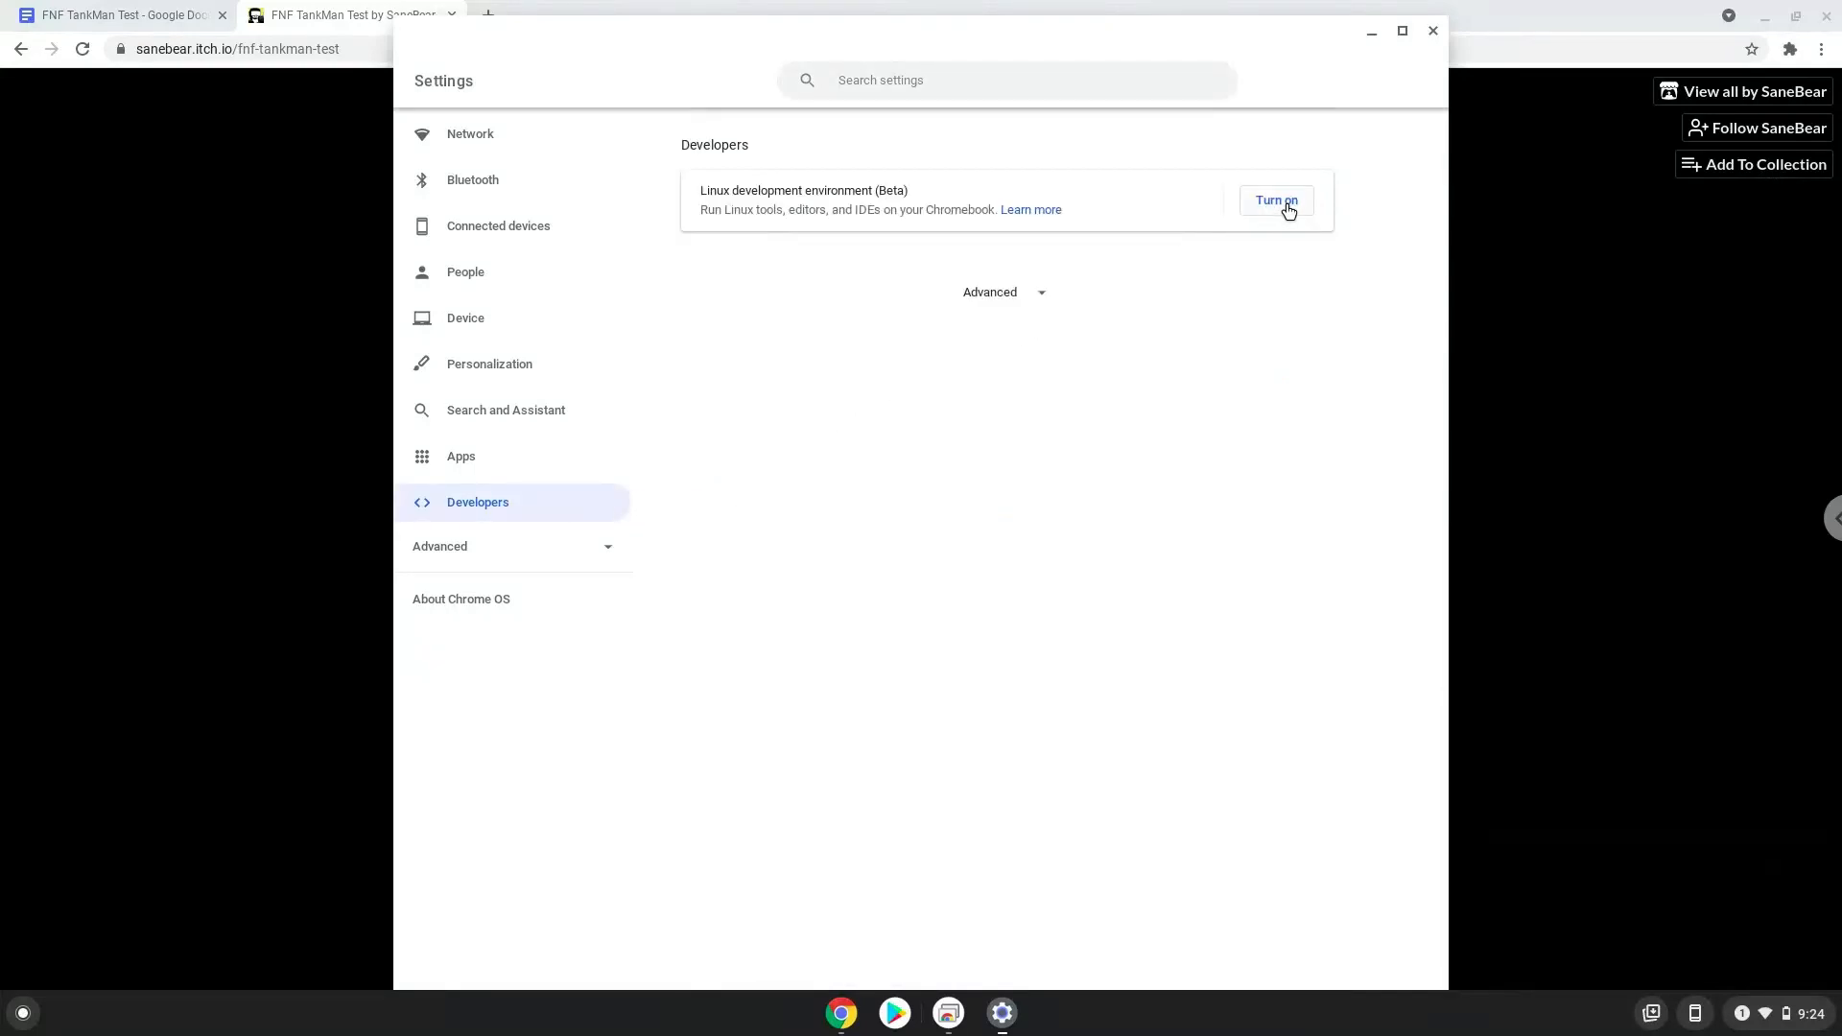
Install the Linux development environment with the recommended disk size, then close its terminal.
{"action": "left_click", "coordinate": [1276, 200]}
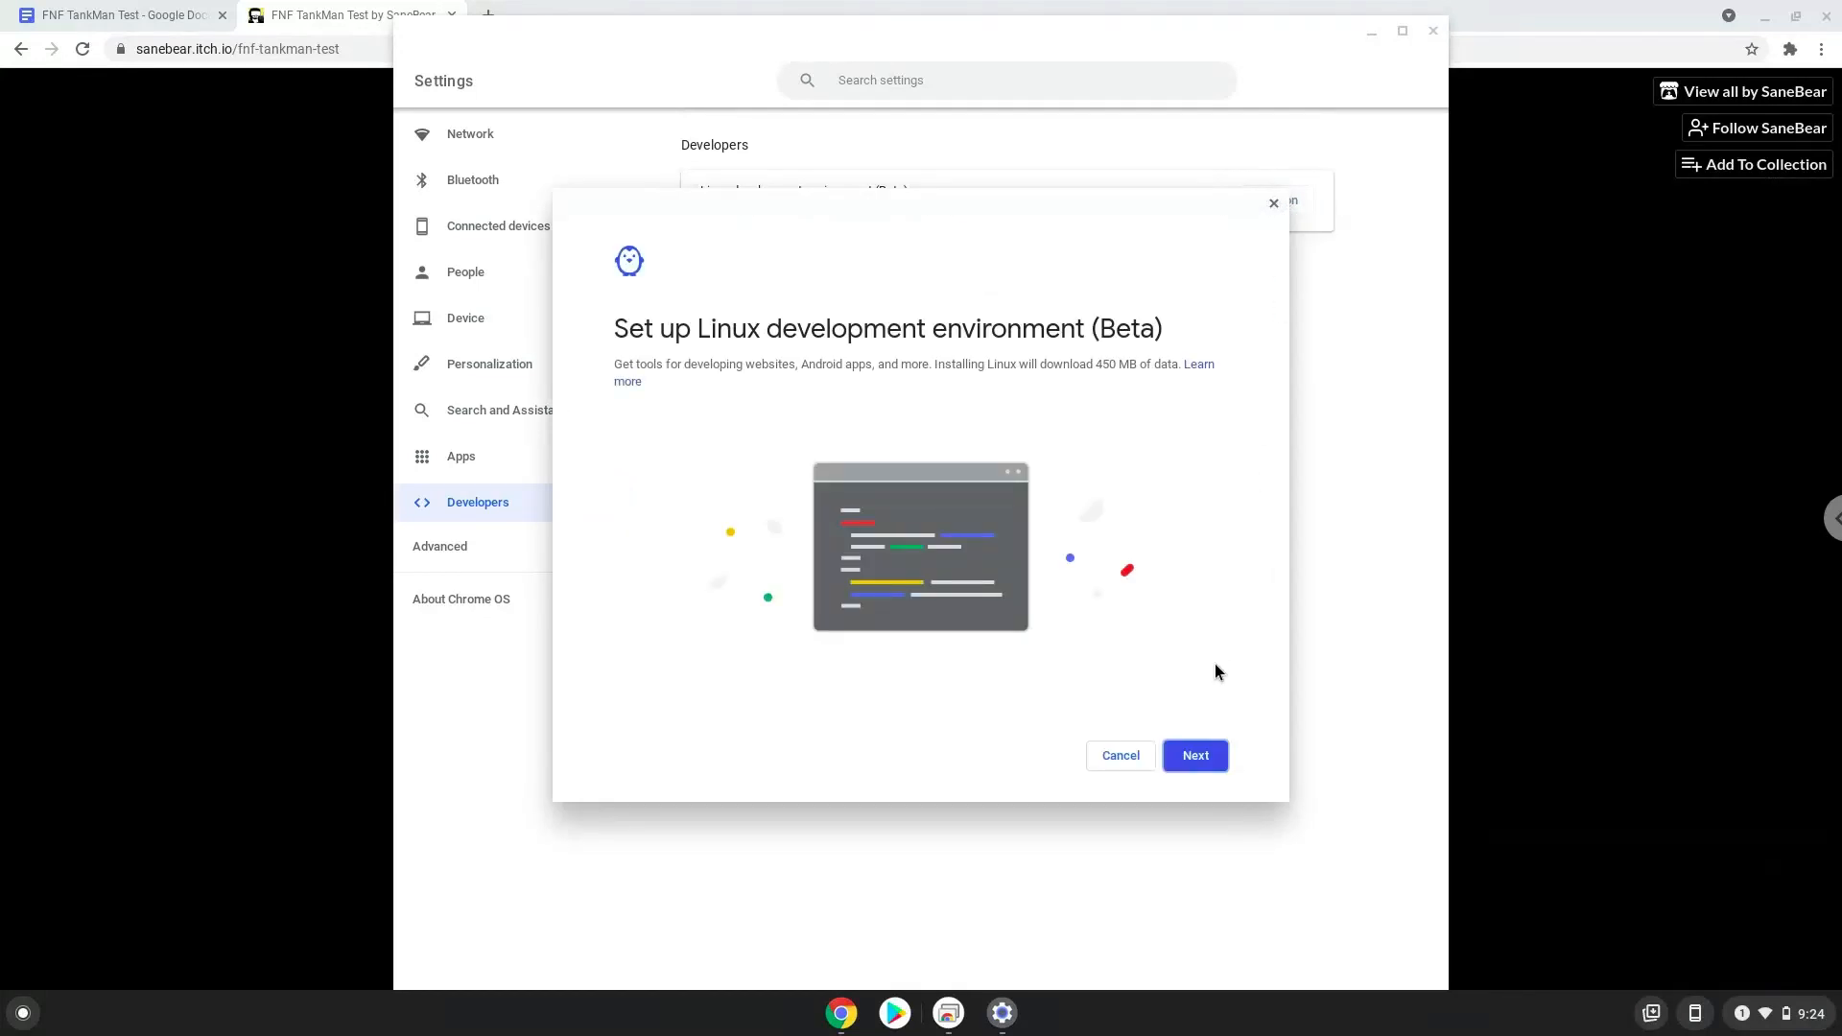
{"action": "left_click", "coordinate": [1193, 754]}
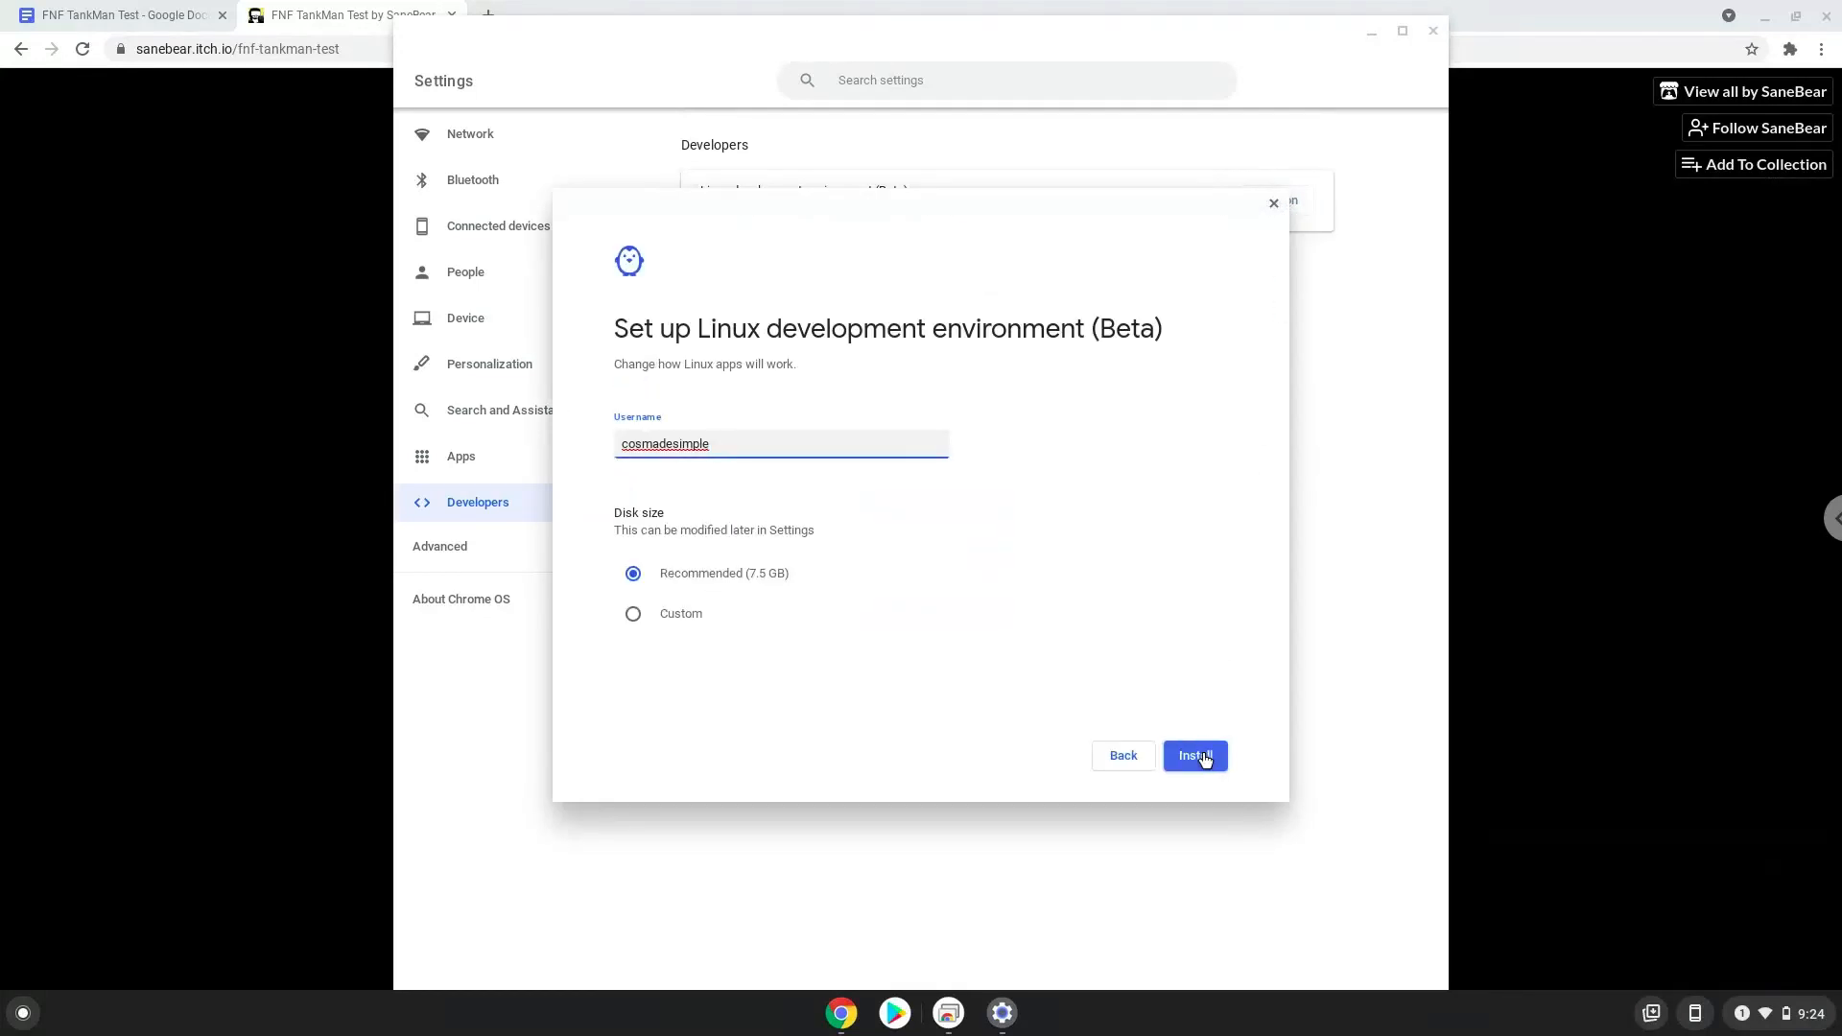
{"action": "left_click", "coordinate": [1194, 756]}
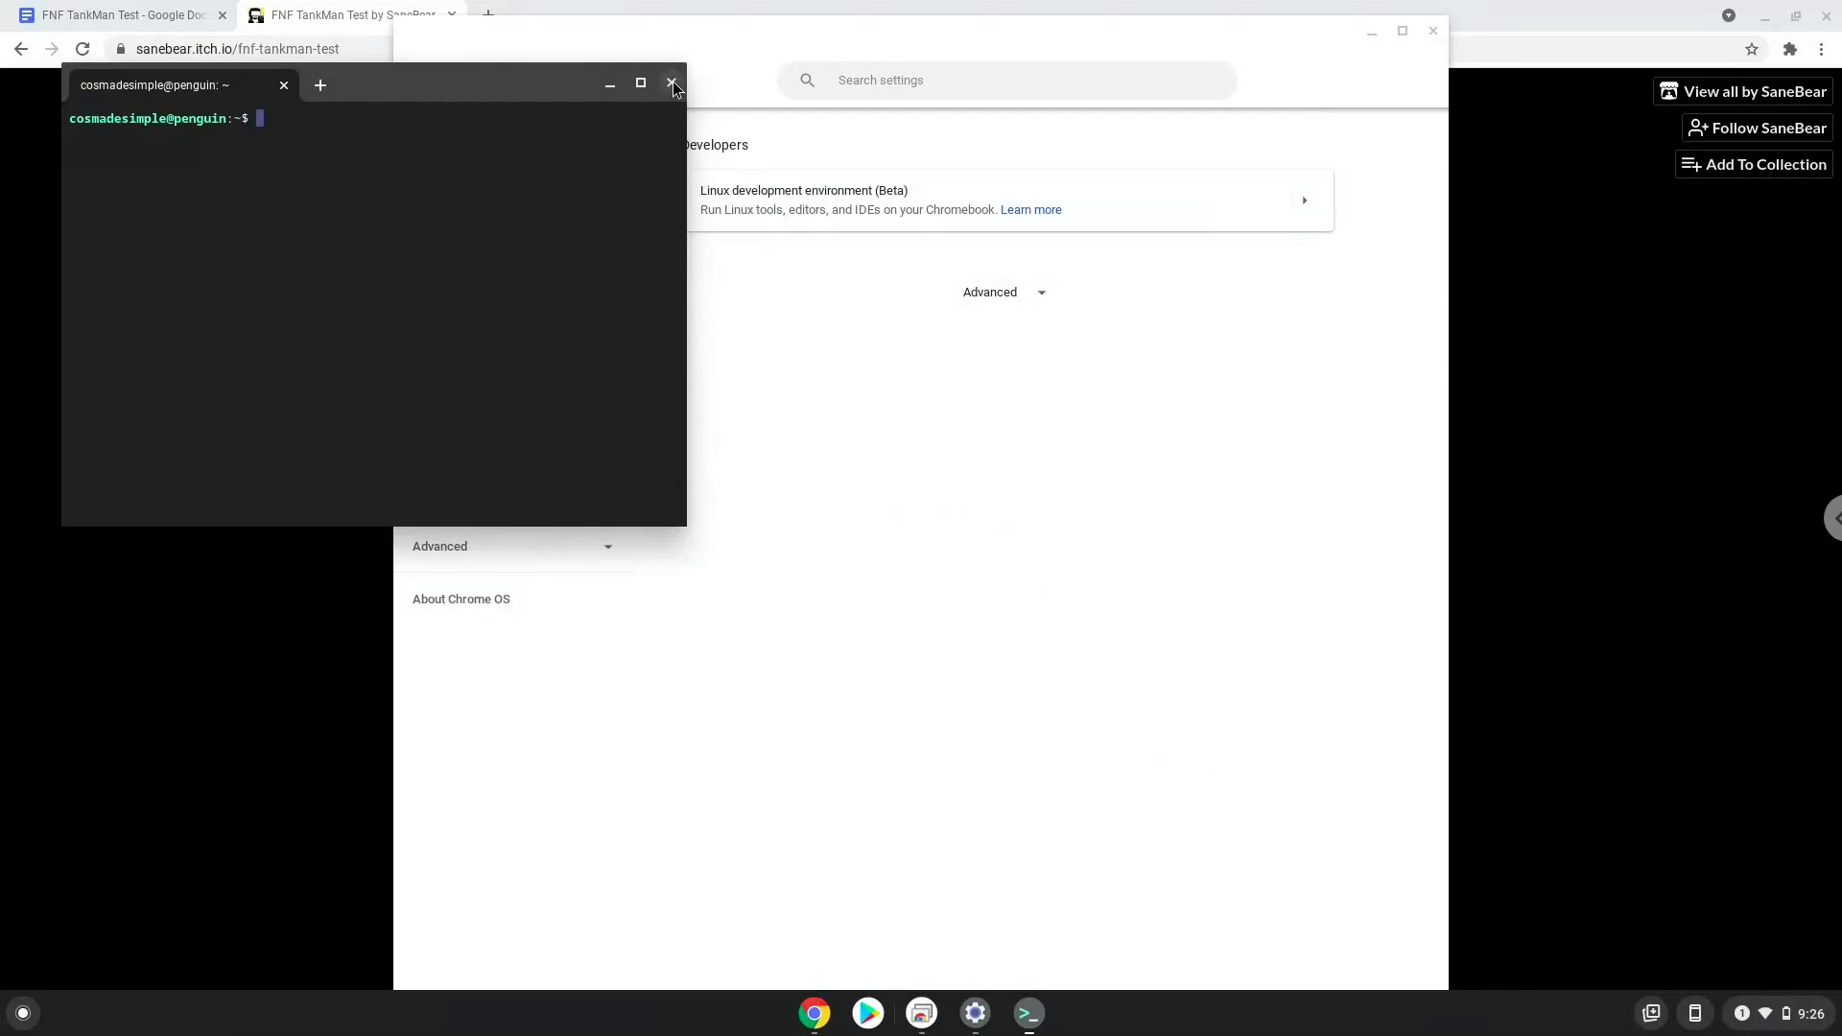
{"action": "left_click", "coordinate": [671, 84]}
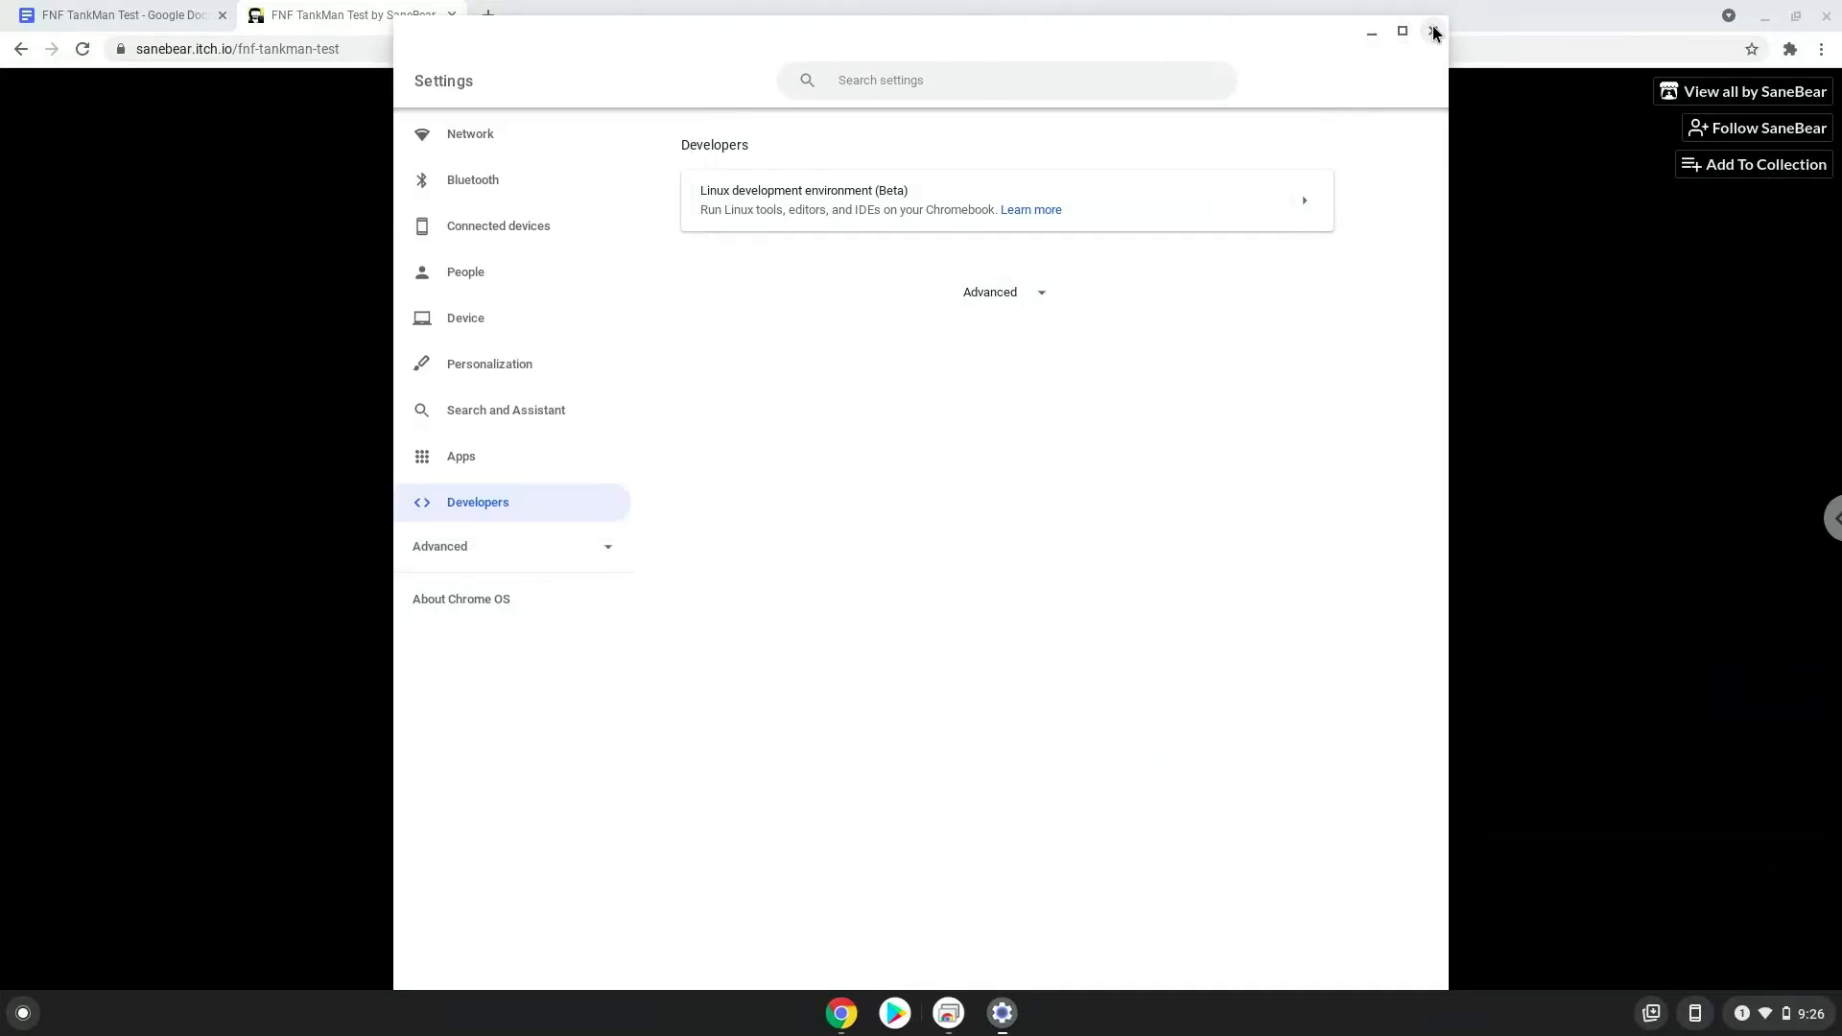
Close Settings and download FNF TankMan test.zip from the itch.io page.
{"action": "left_click", "coordinate": [1433, 32]}
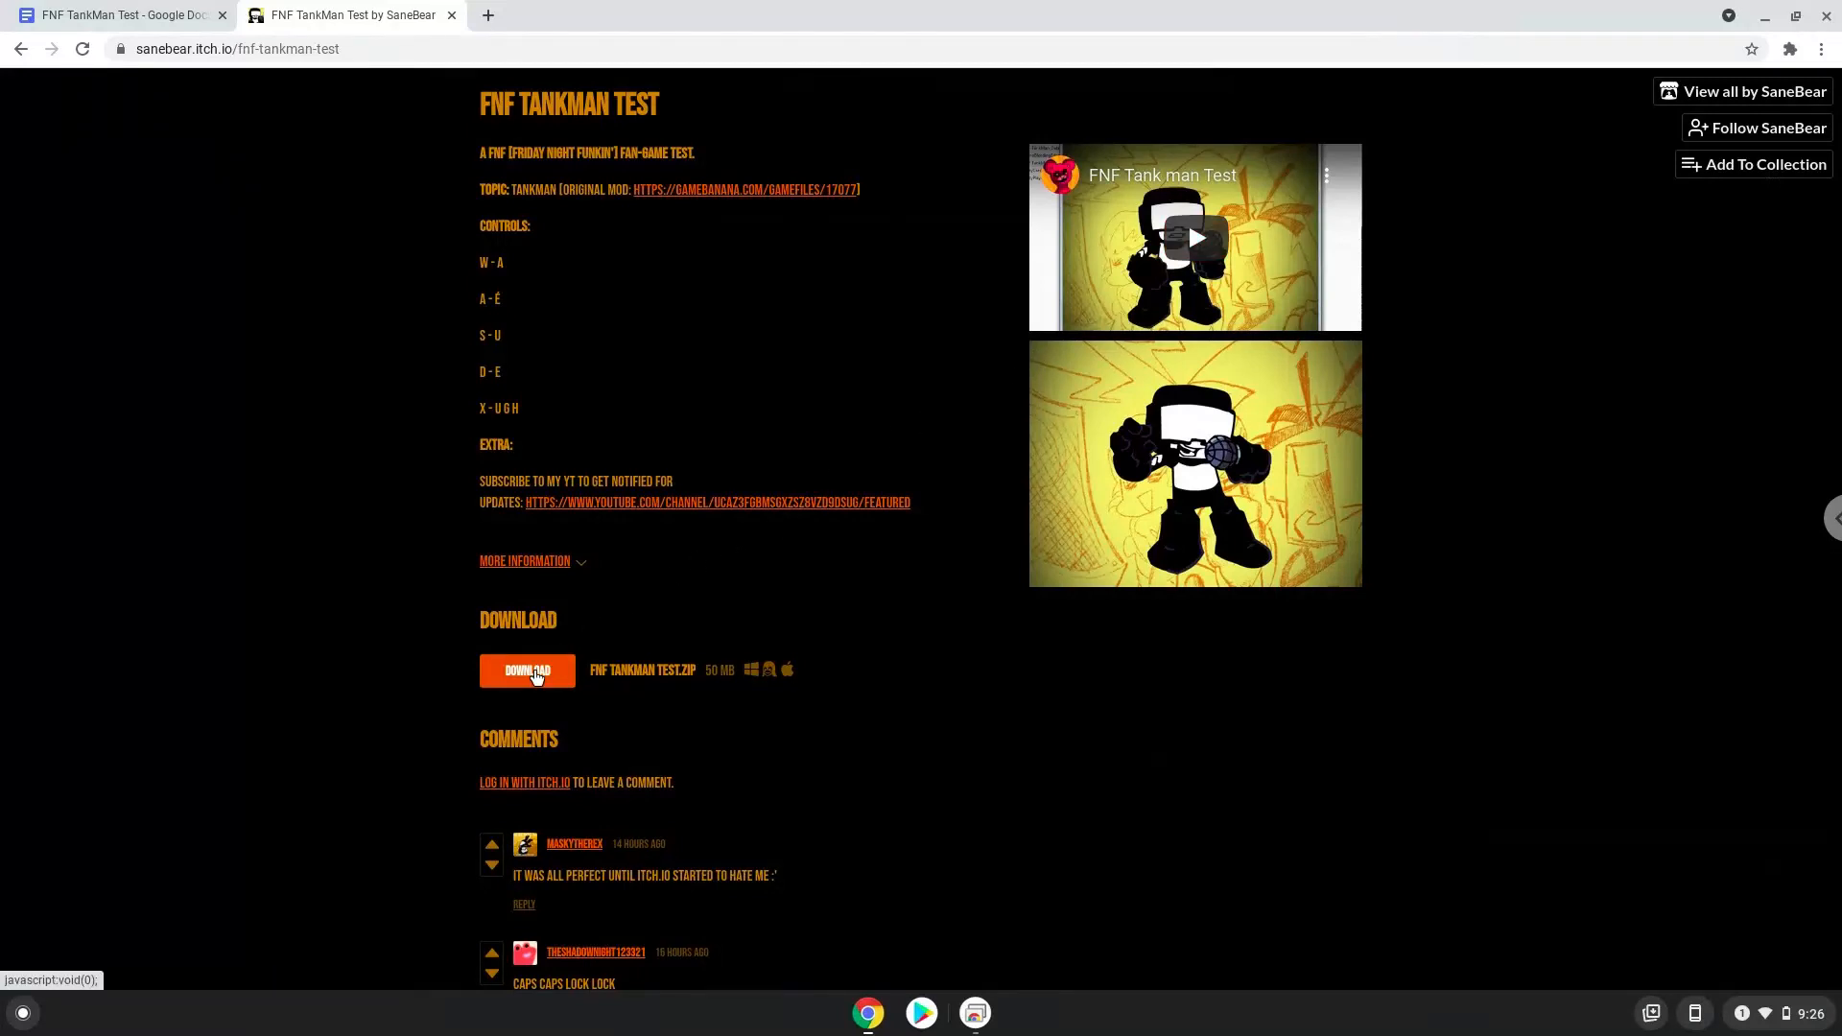
{"action": "left_click", "coordinate": [527, 671]}
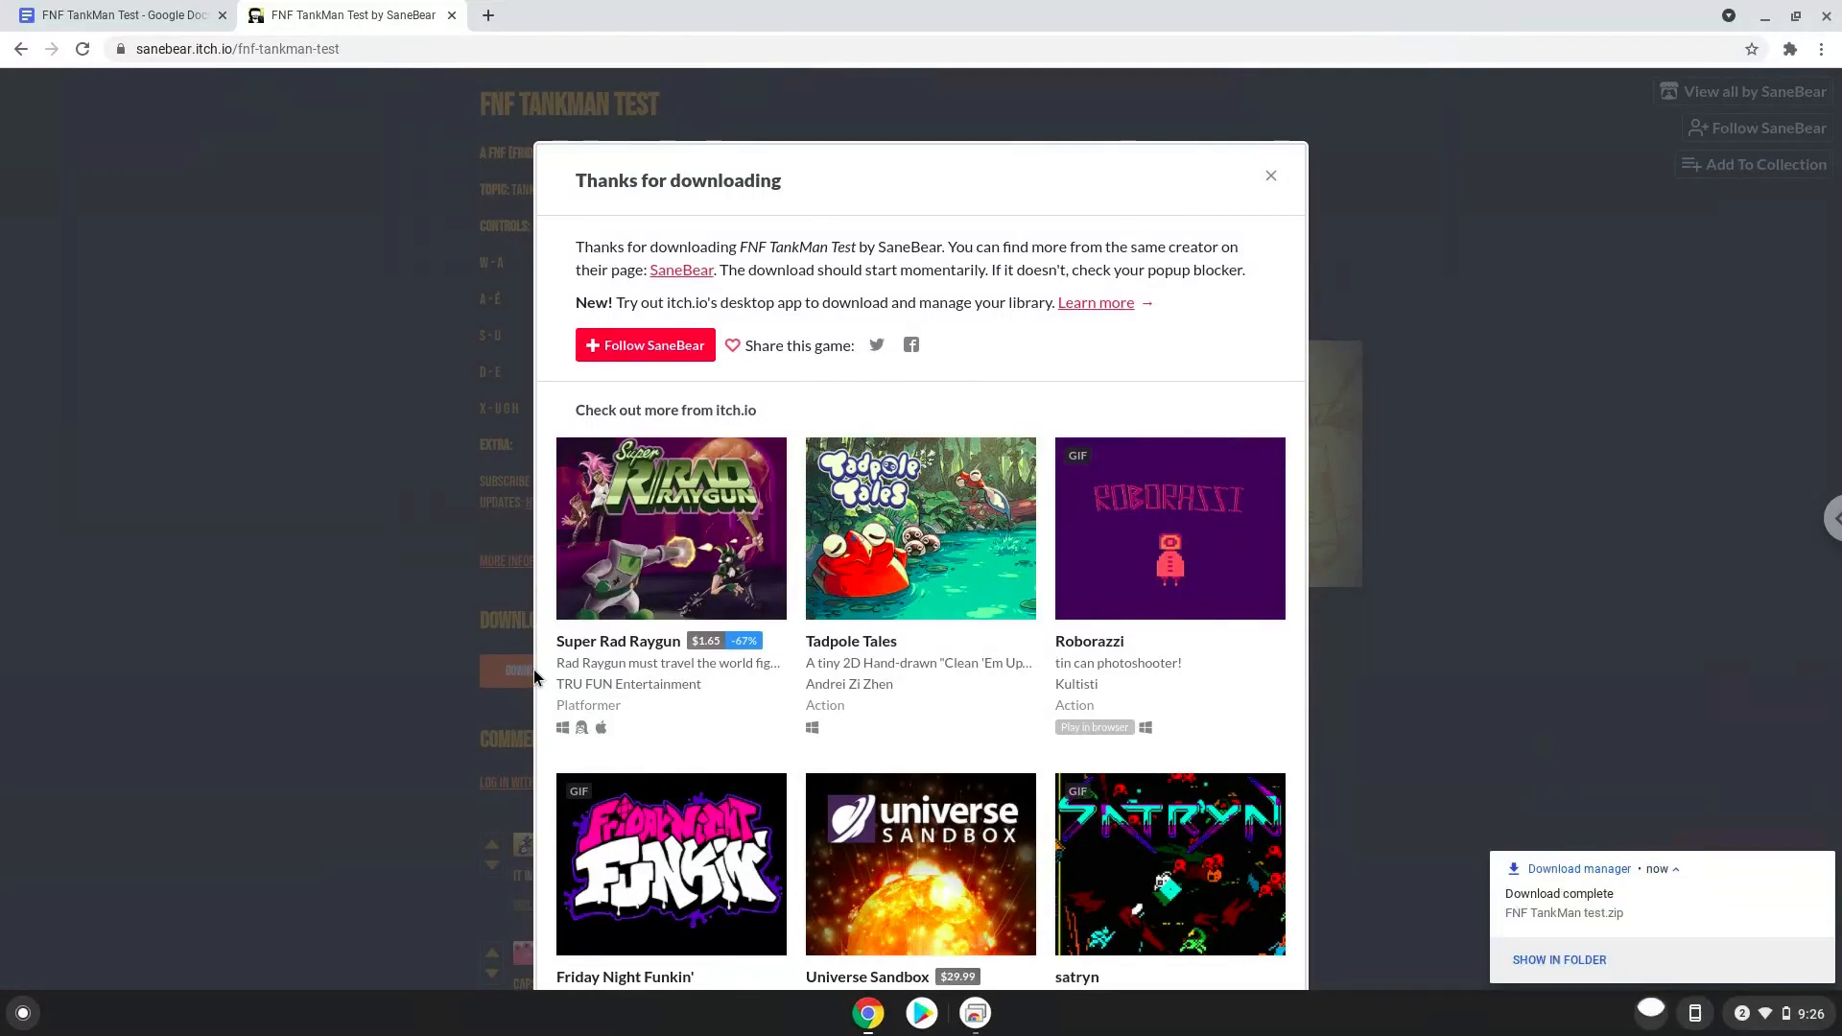
{"action": "mouse_move", "coordinate": [1498, 959]}
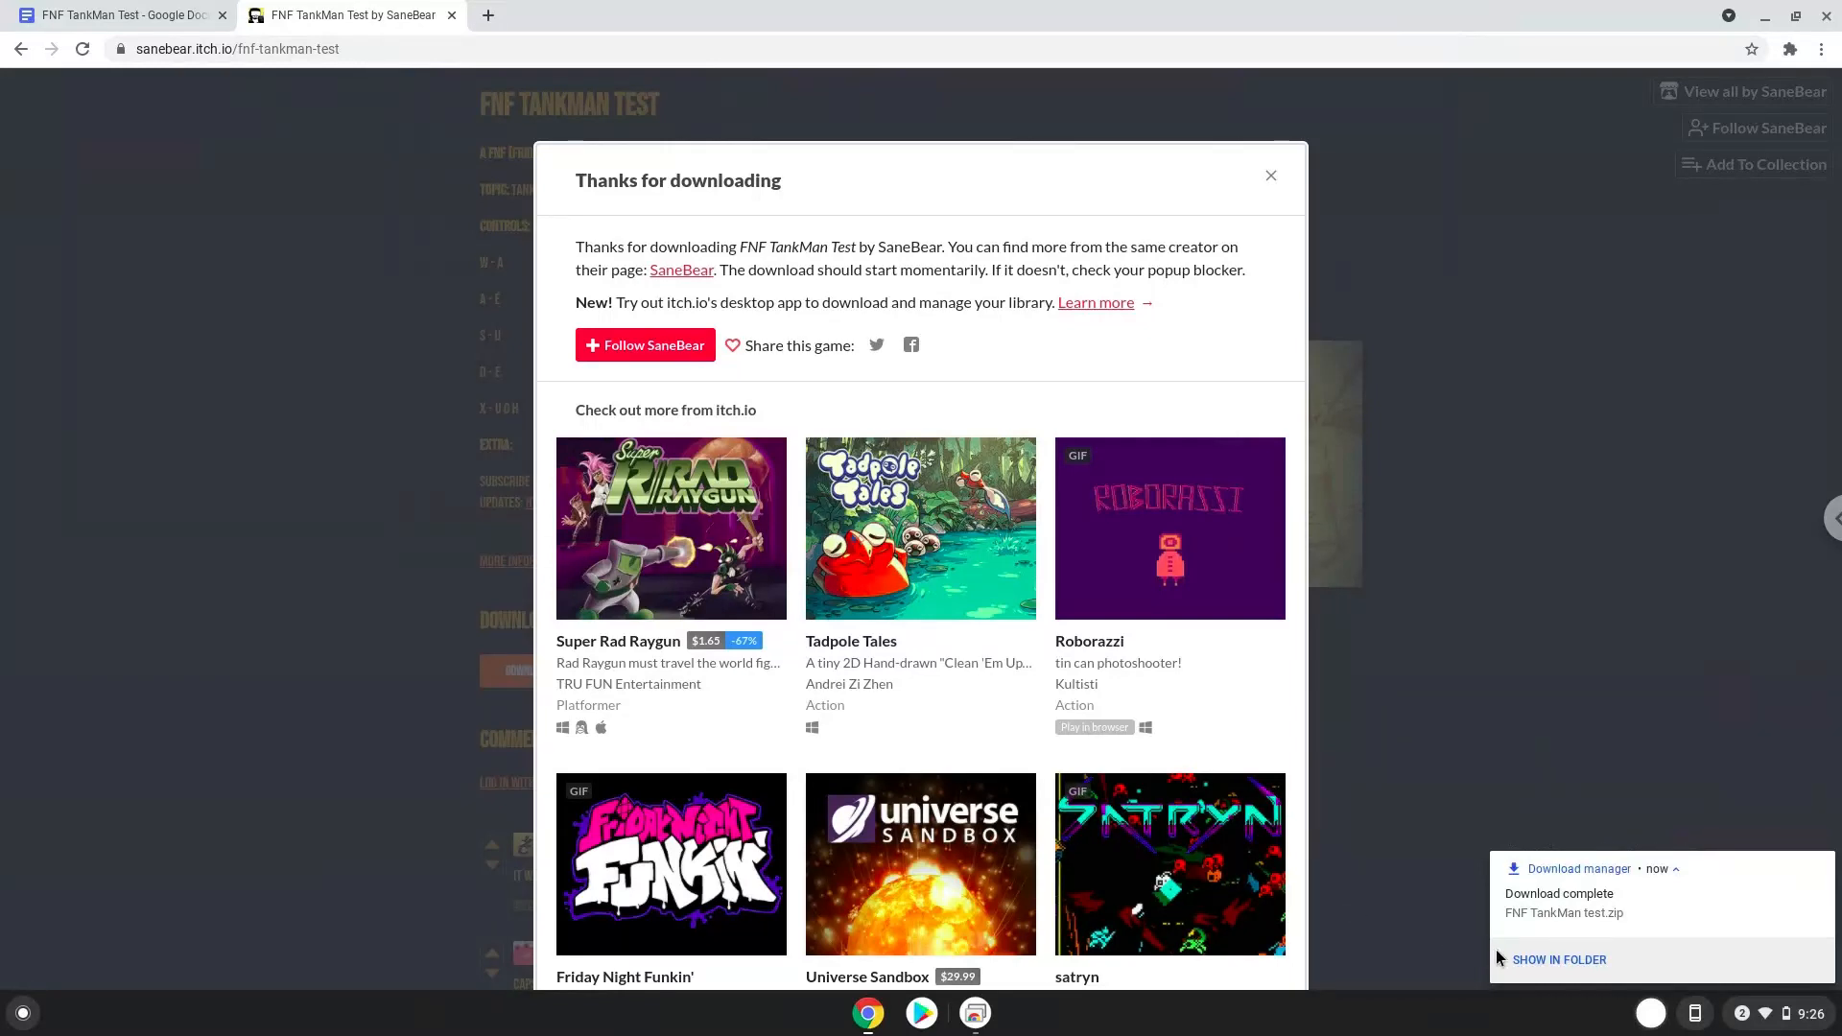
Copy FNF TankMan test.zip from Downloads and paste it into Linux files.
{"action": "left_click", "coordinate": [1558, 959]}
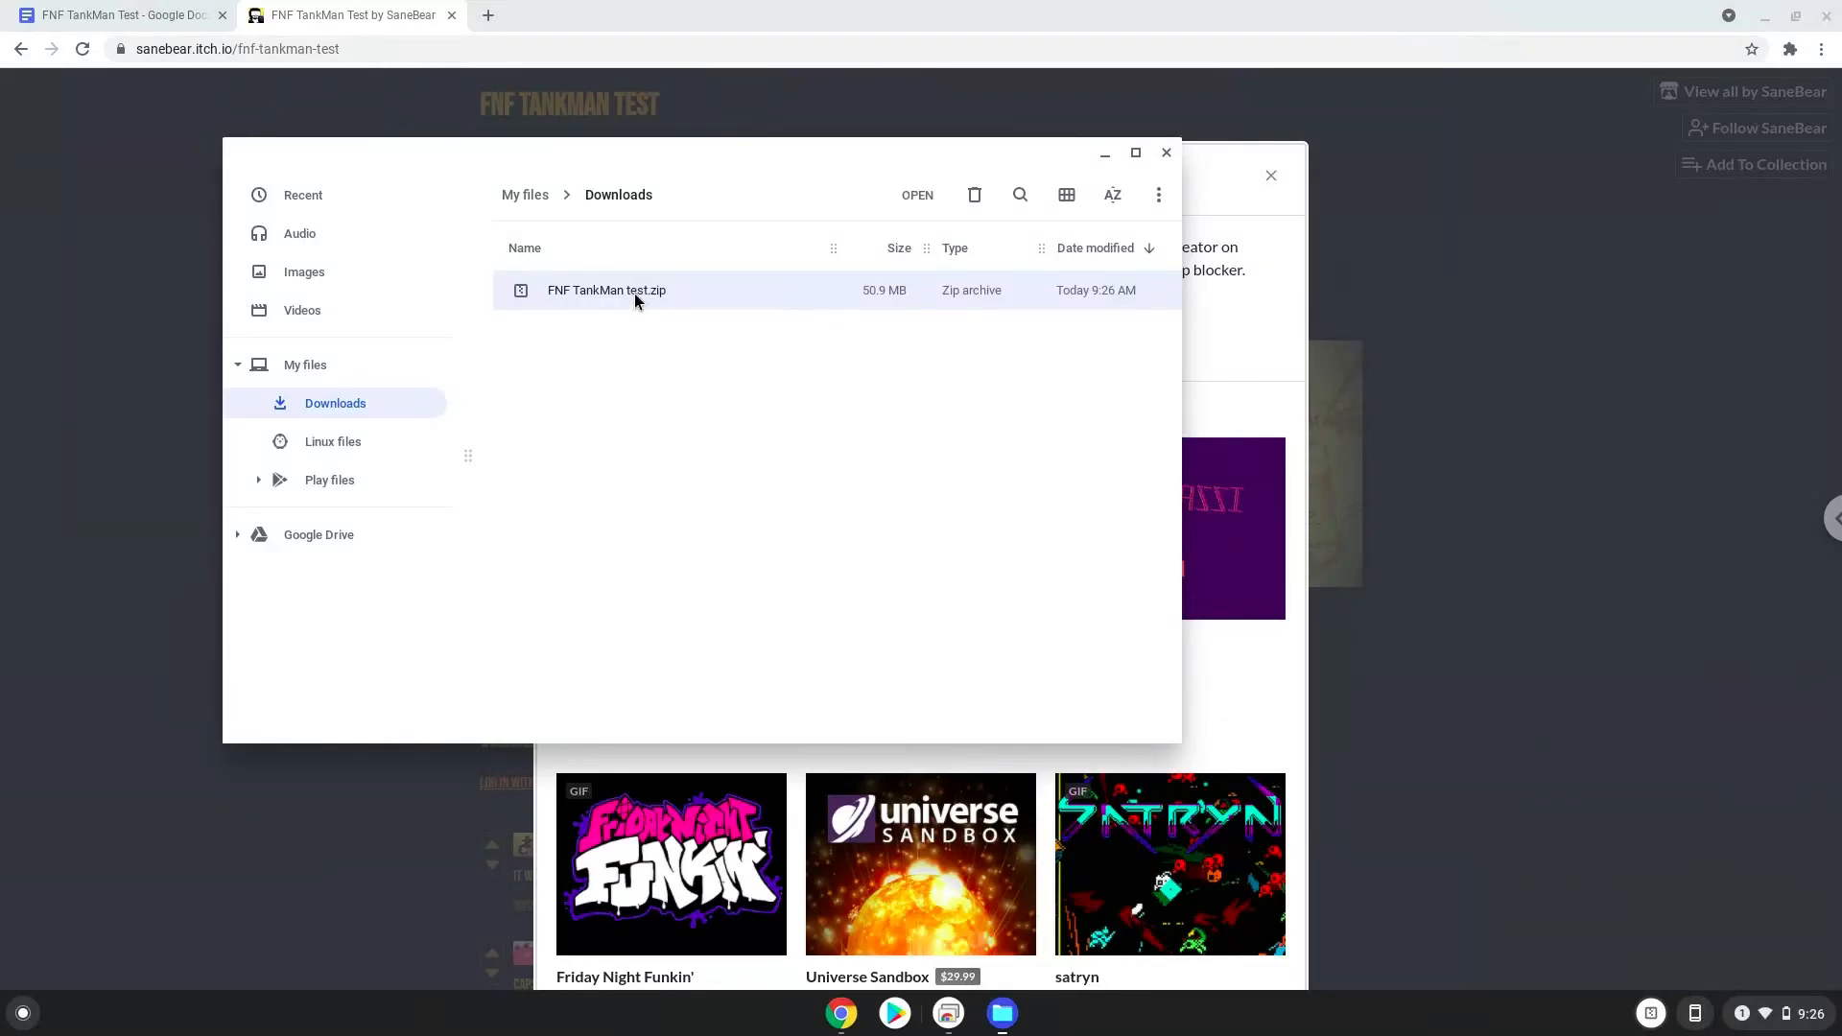
{"action": "right_click", "coordinate": [607, 290]}
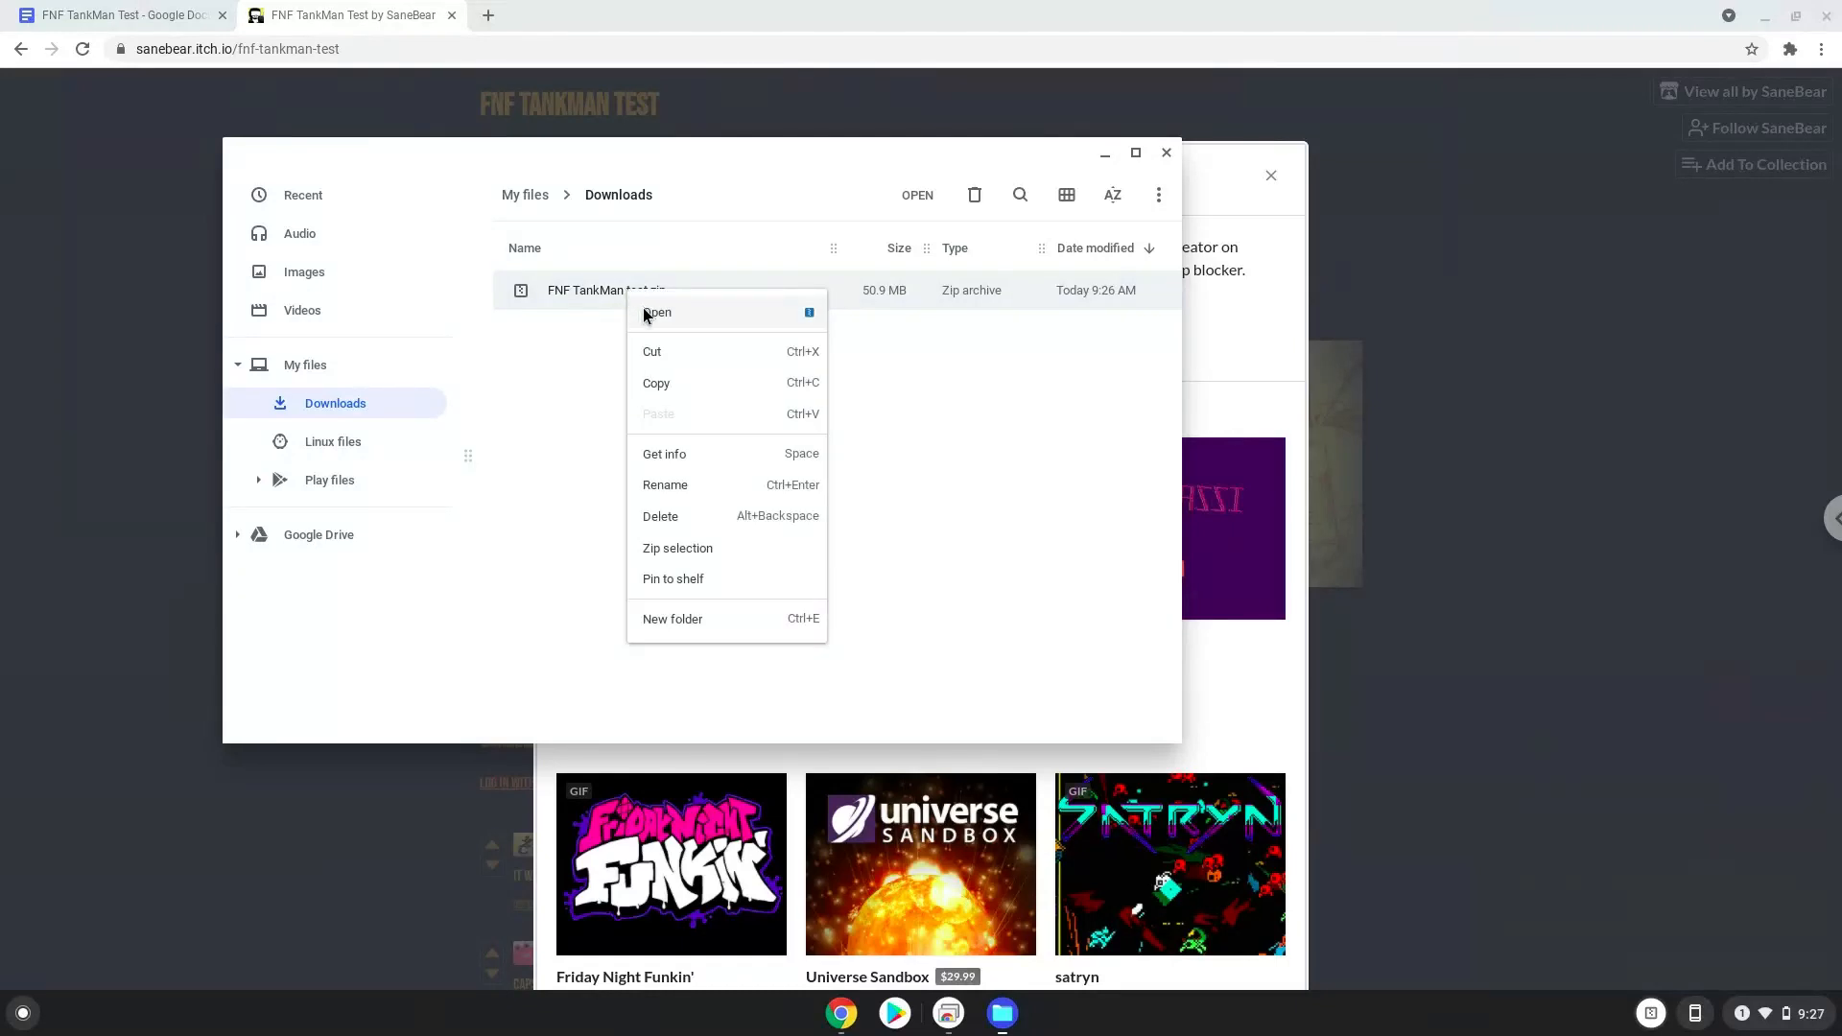
{"action": "left_click", "coordinate": [555, 383]}
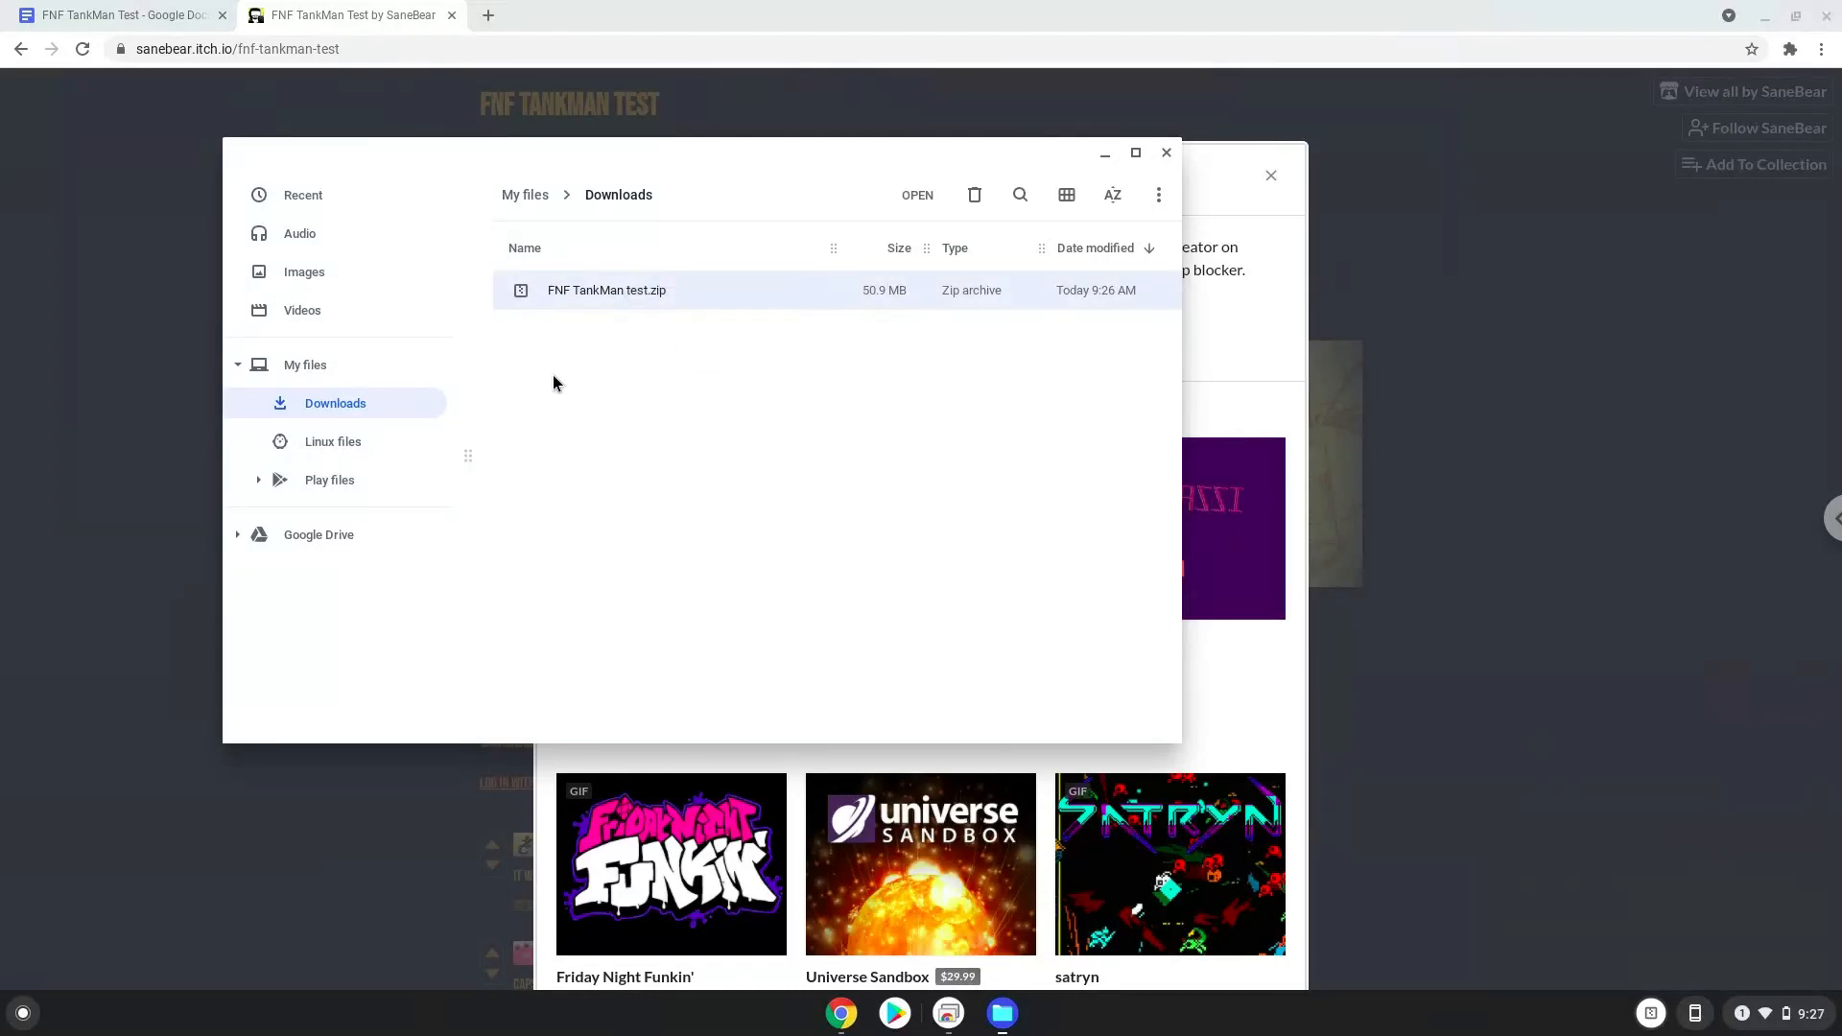
{"action": "left_click", "coordinate": [333, 440]}
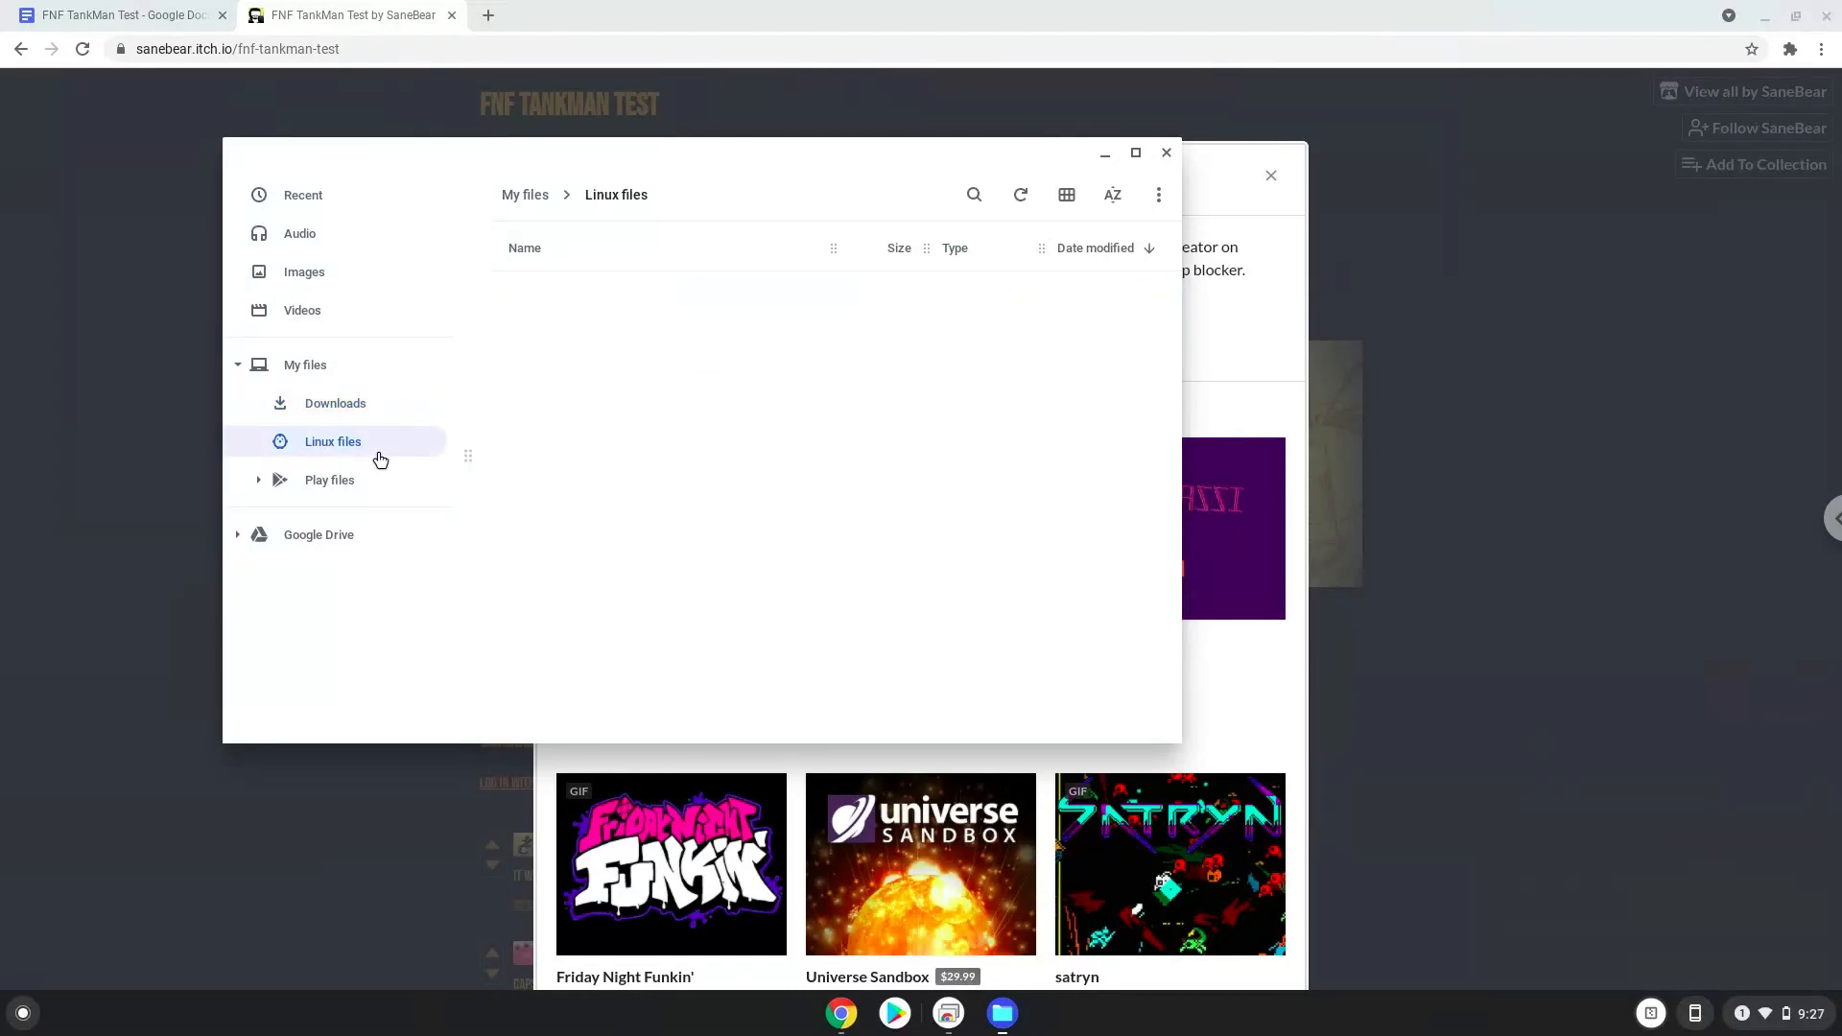
{"action": "right_click", "coordinate": [635, 471]}
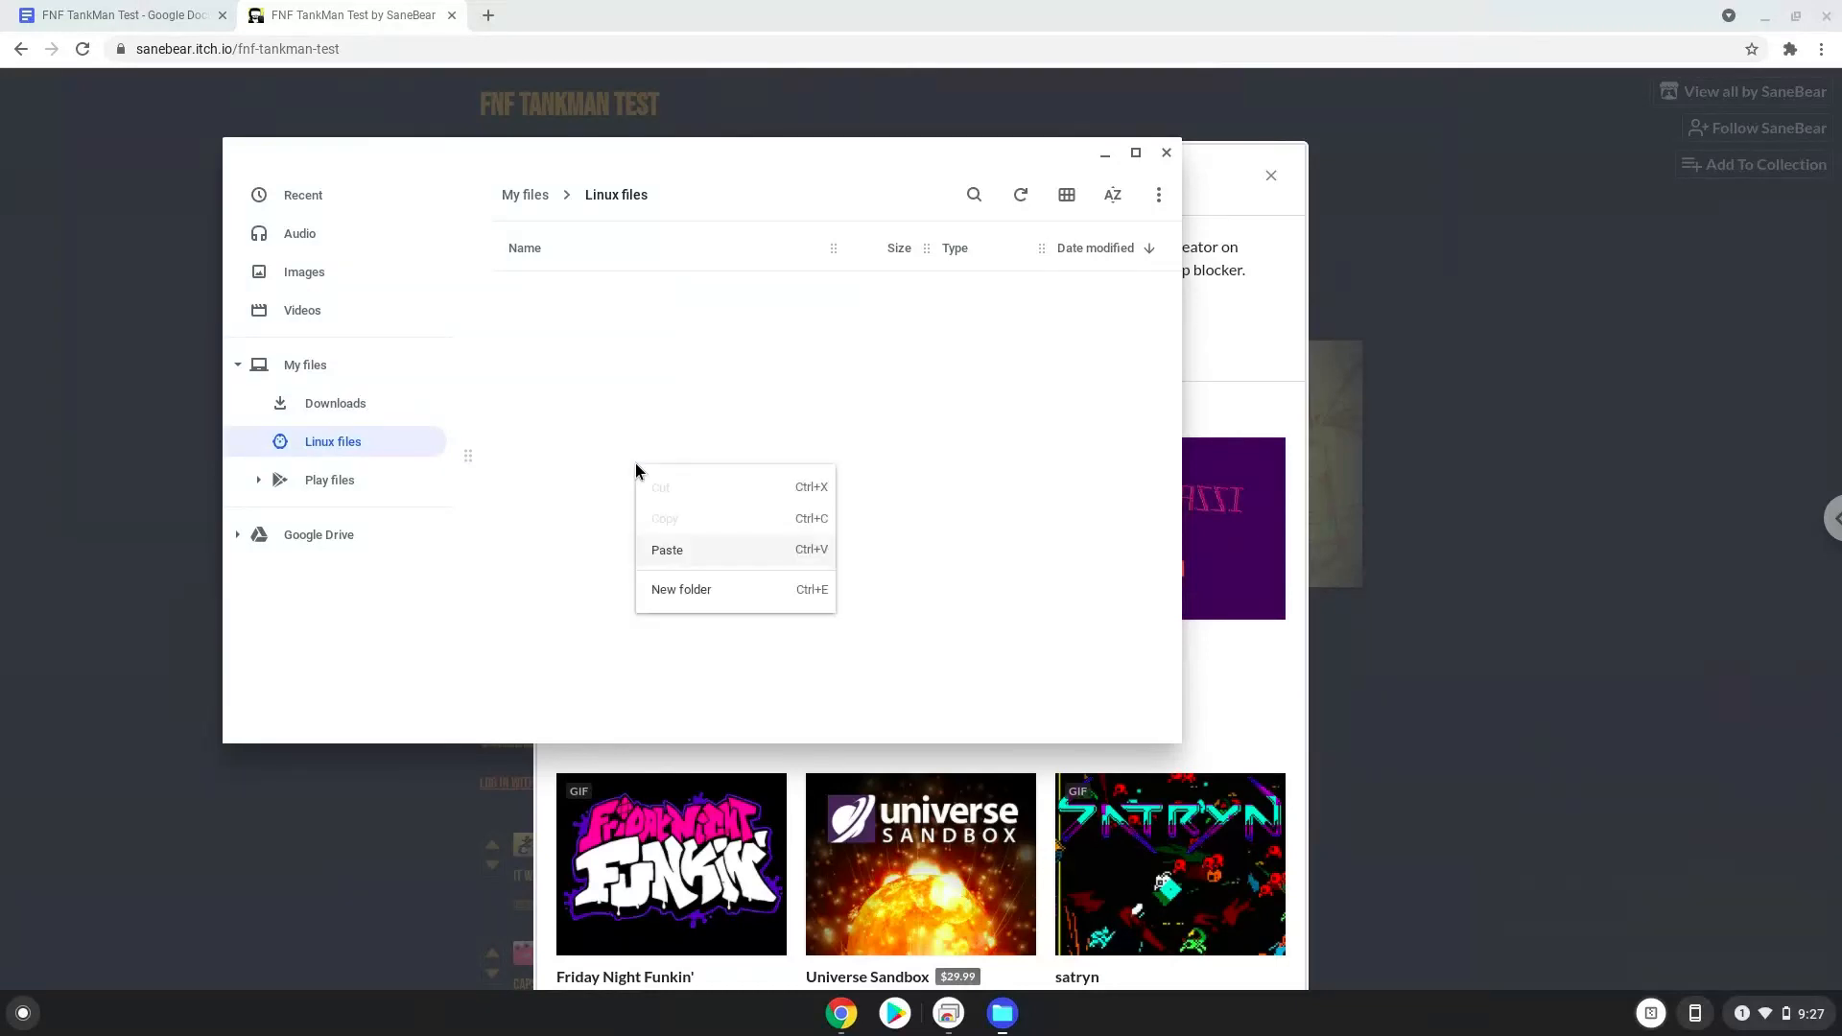
{"action": "mouse_move", "coordinate": [695, 557]}
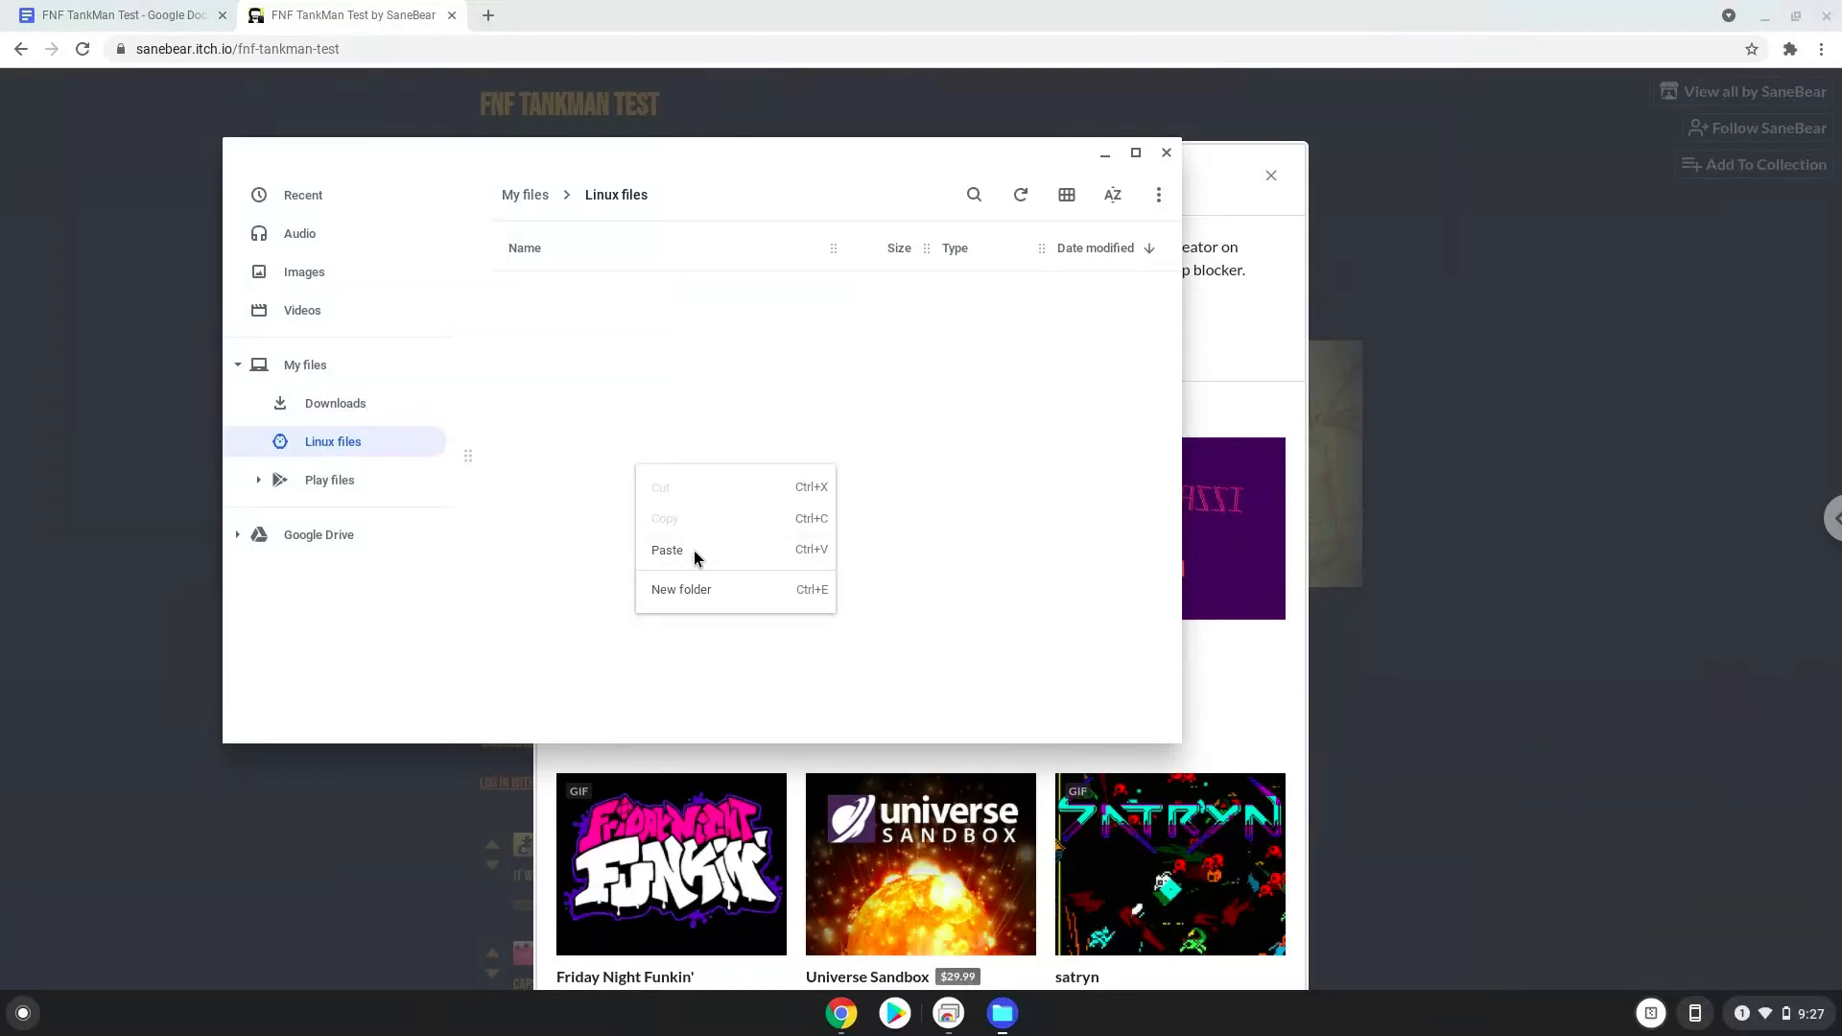
{"action": "left_click", "coordinate": [666, 550]}
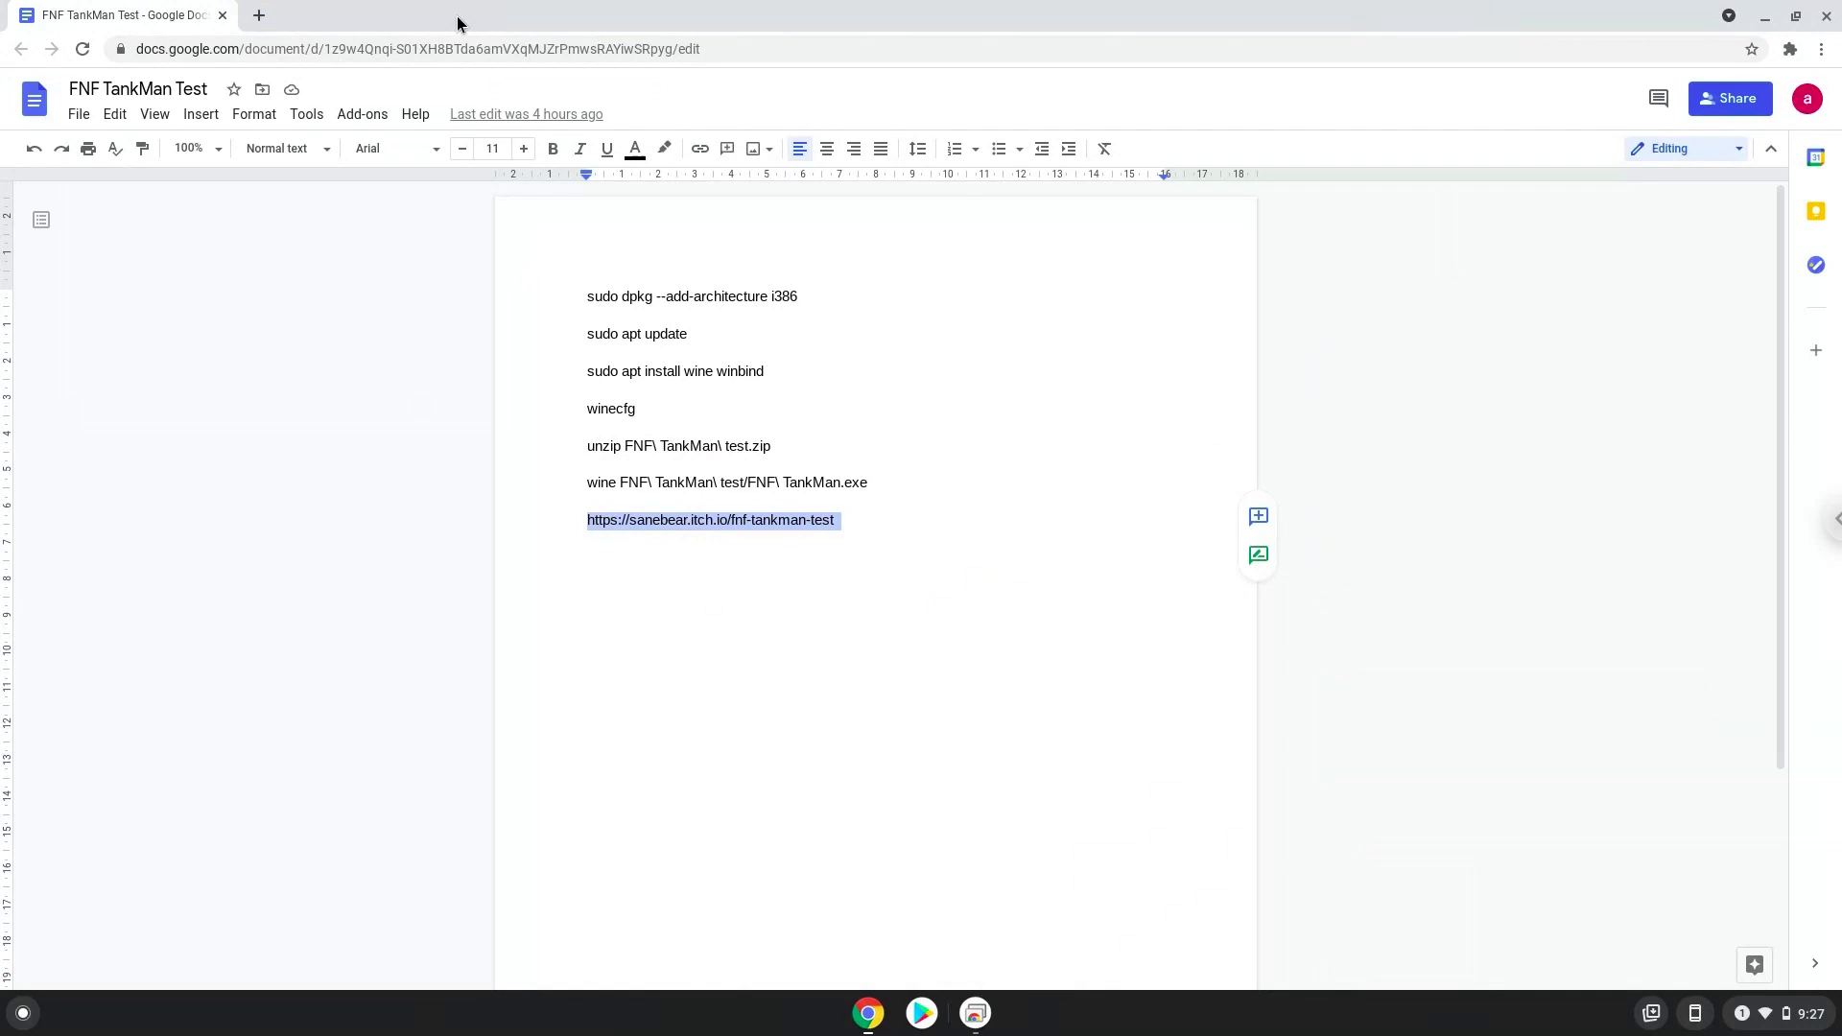
{"action": "mouse_move", "coordinate": [611, 225]}
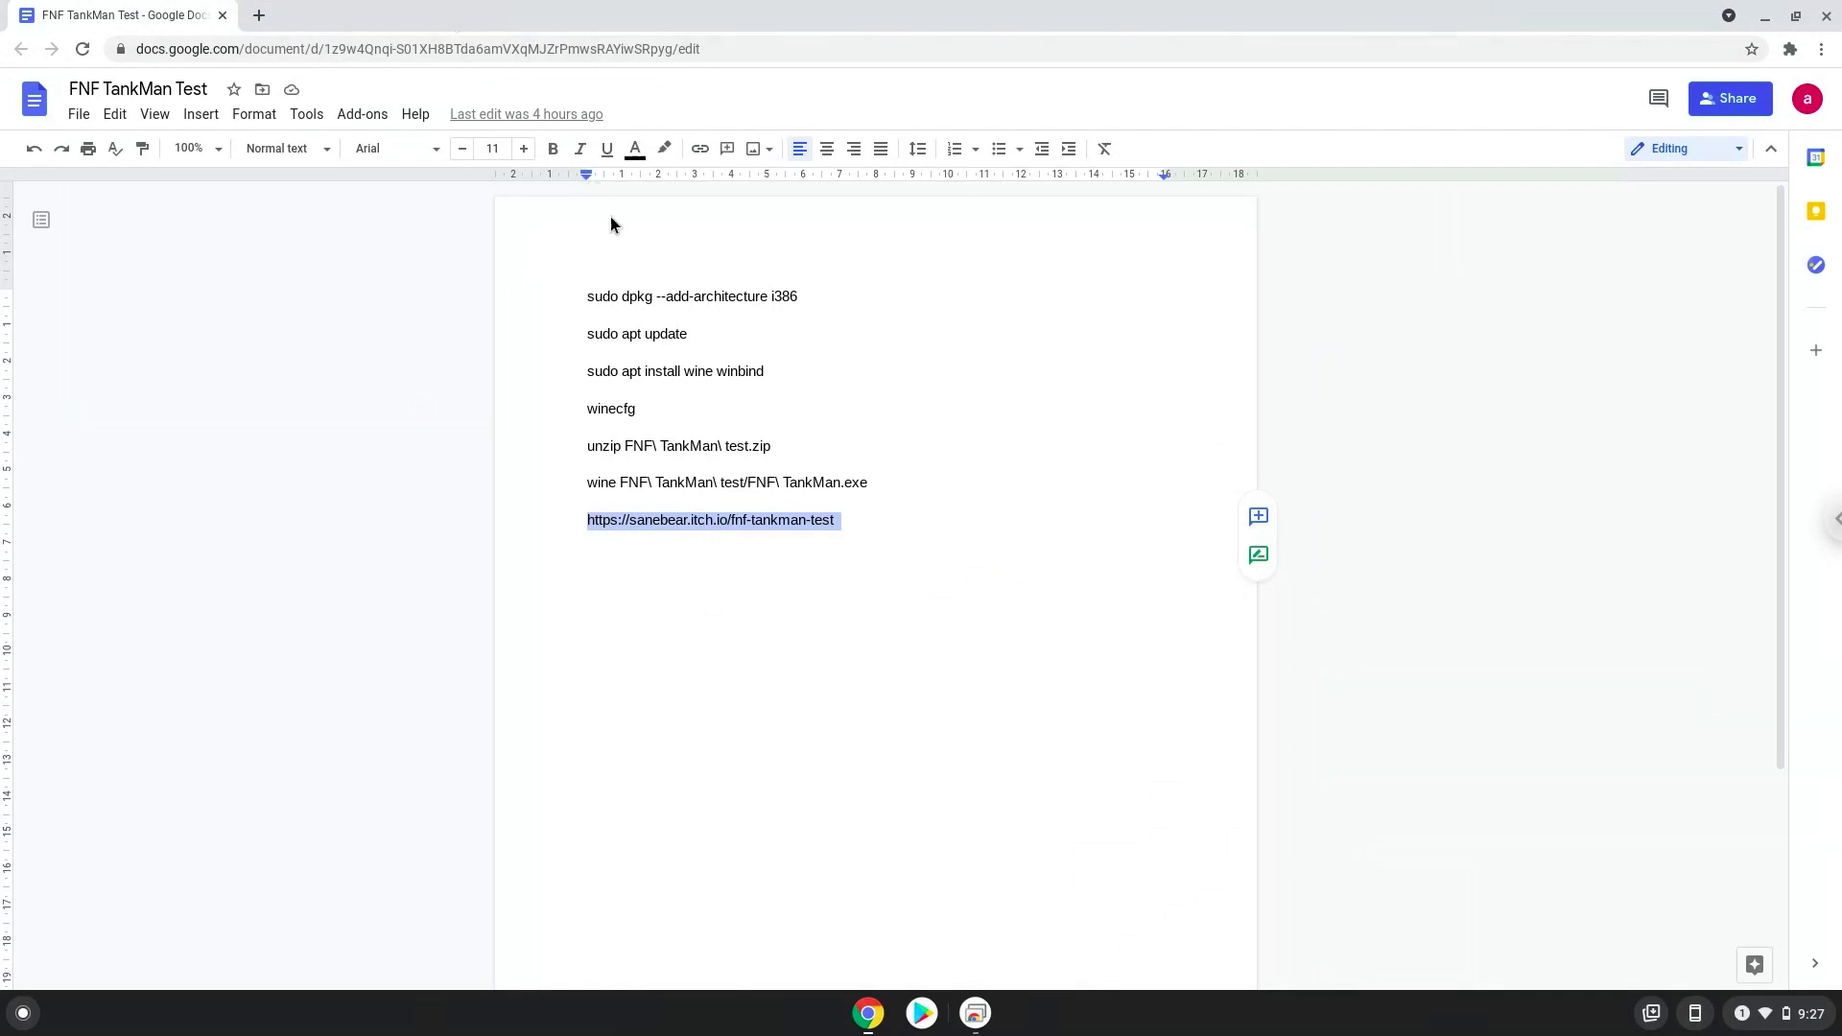
Copy the first command, sudo dpkg --add-architecture i386, from the Docs notes.
{"action": "left_click", "coordinate": [642, 297]}
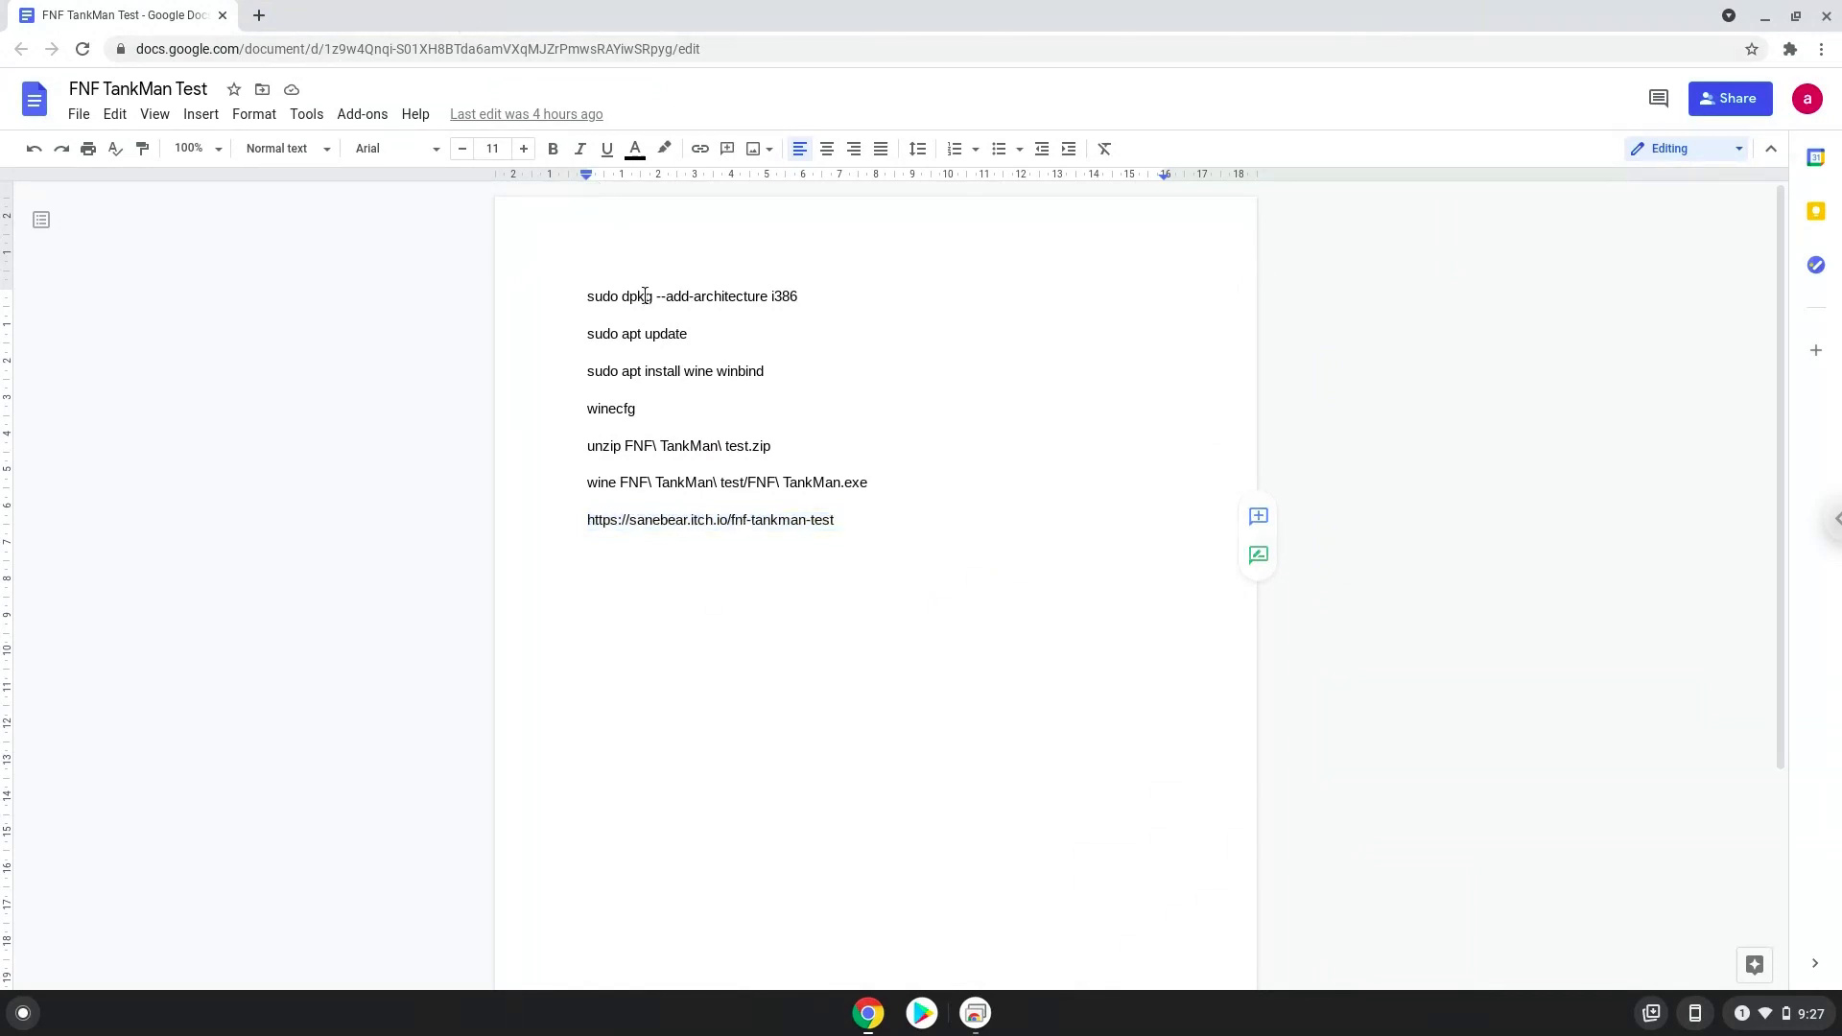
{"action": "right_click", "coordinate": [642, 294]}
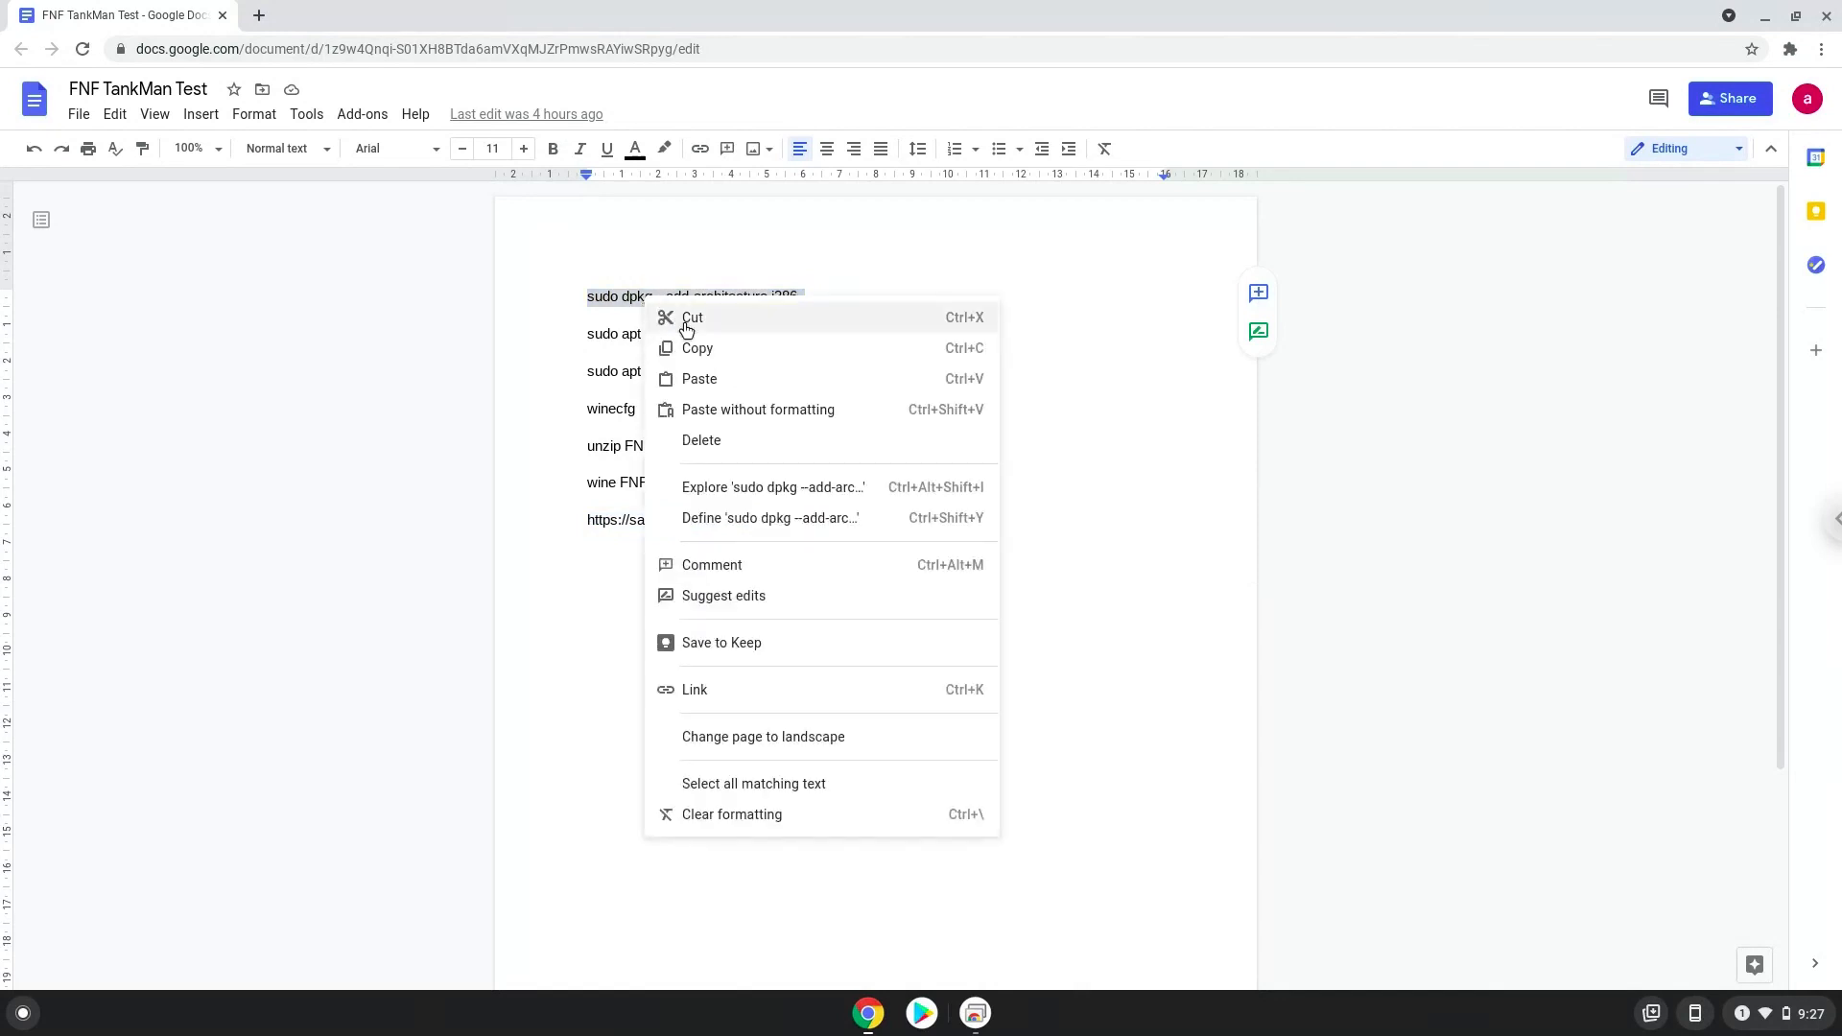
{"action": "left_click", "coordinate": [323, 739]}
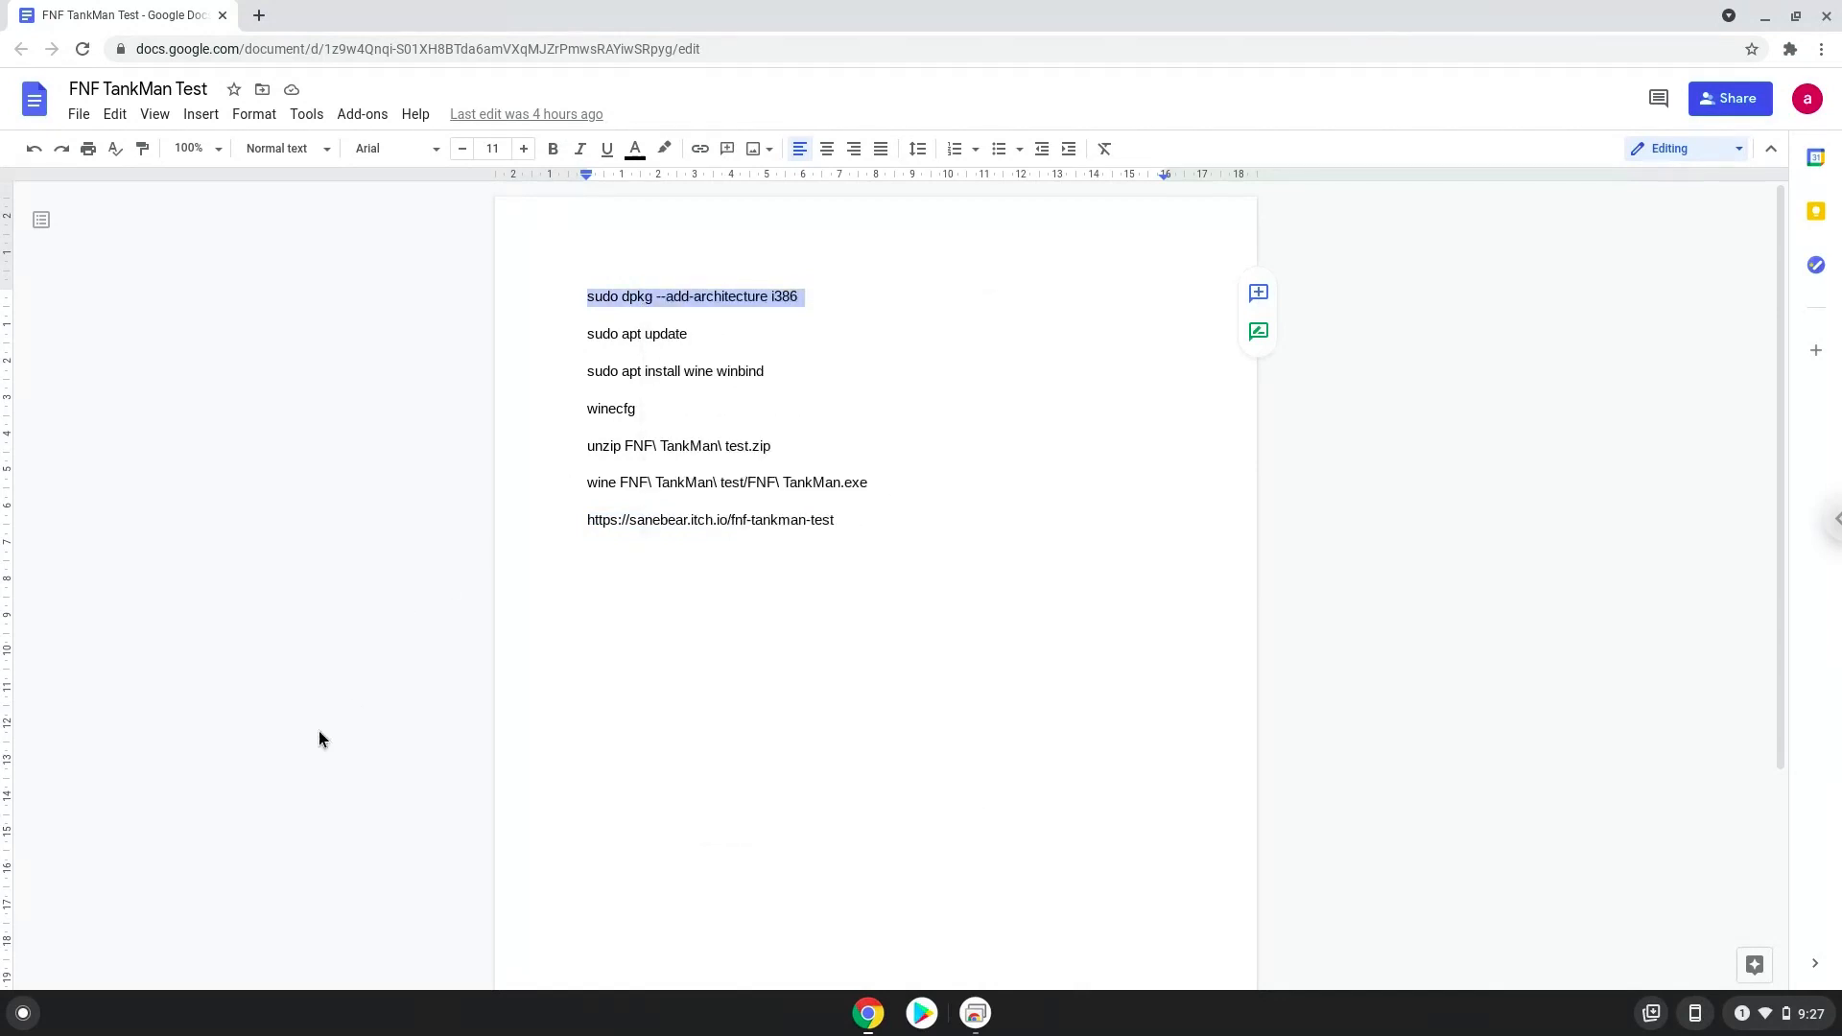
{"action": "mouse_move", "coordinate": [23, 1013]}
{"action": "type", "text": "ter"}
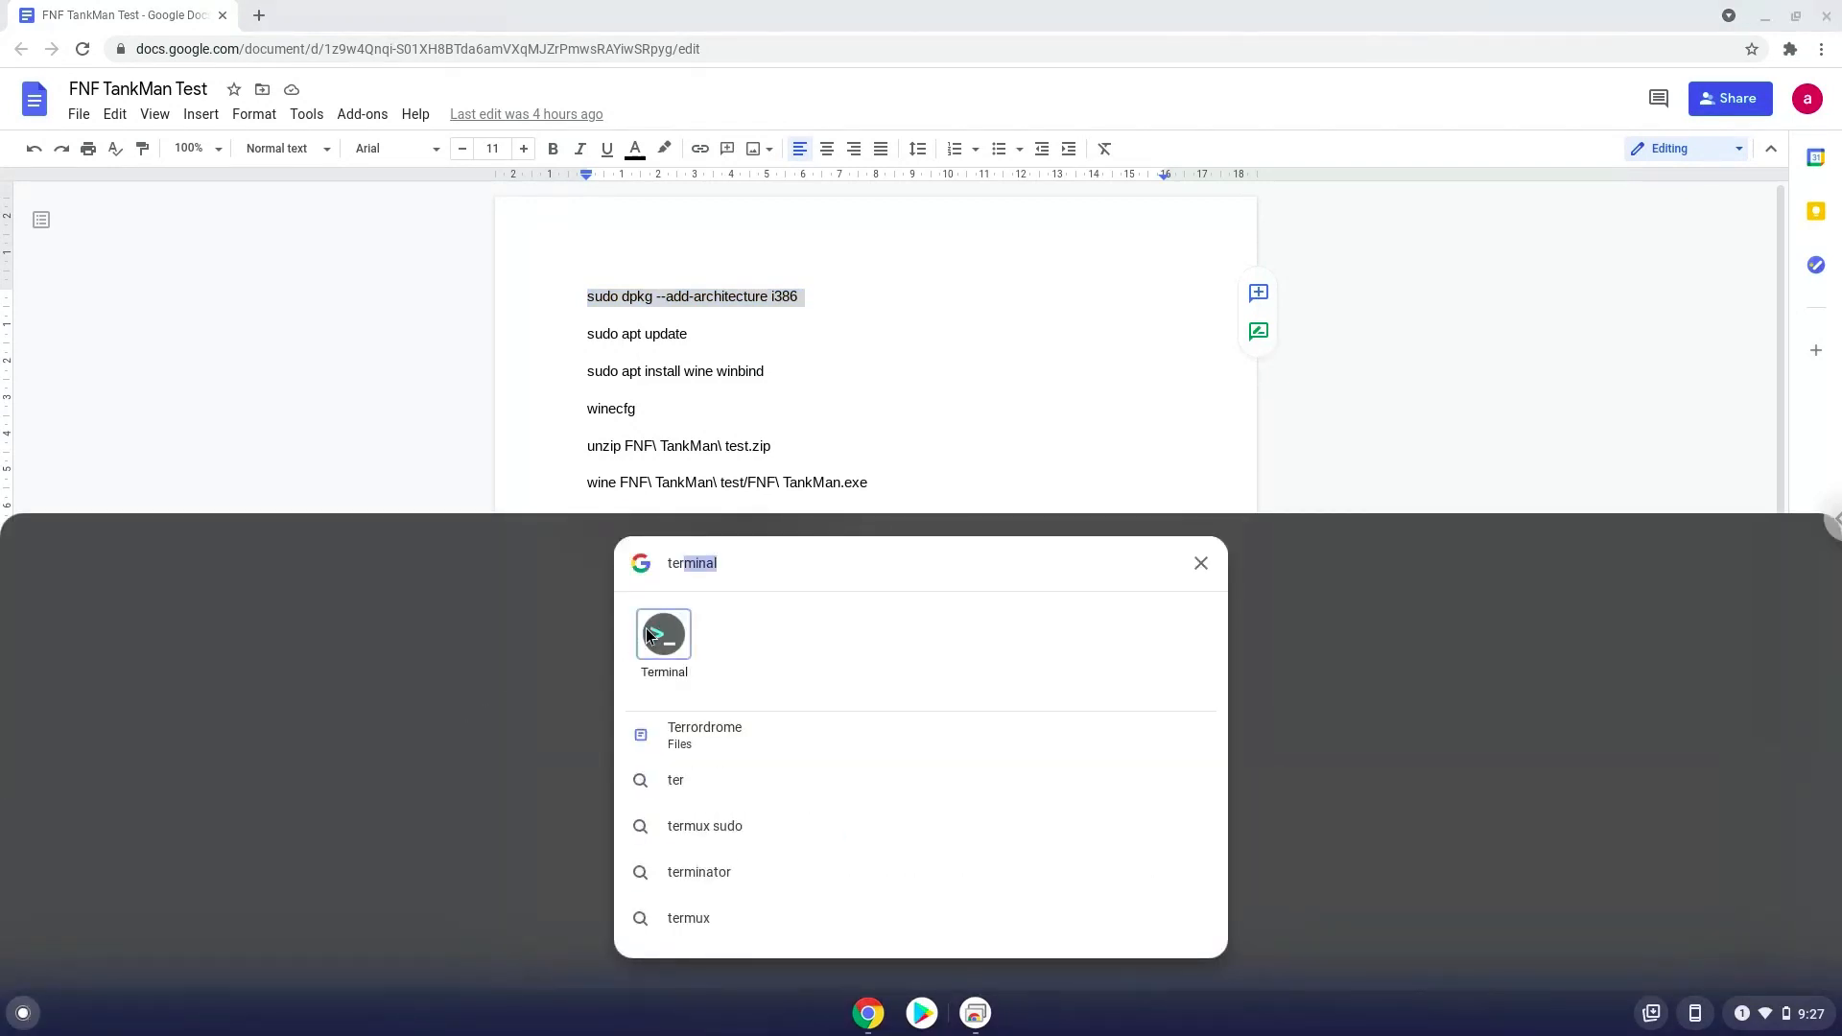
Run sudo dpkg --add-architecture i386 and sudo apt update in Terminal, then return to Docs.
{"action": "left_click", "coordinate": [664, 644]}
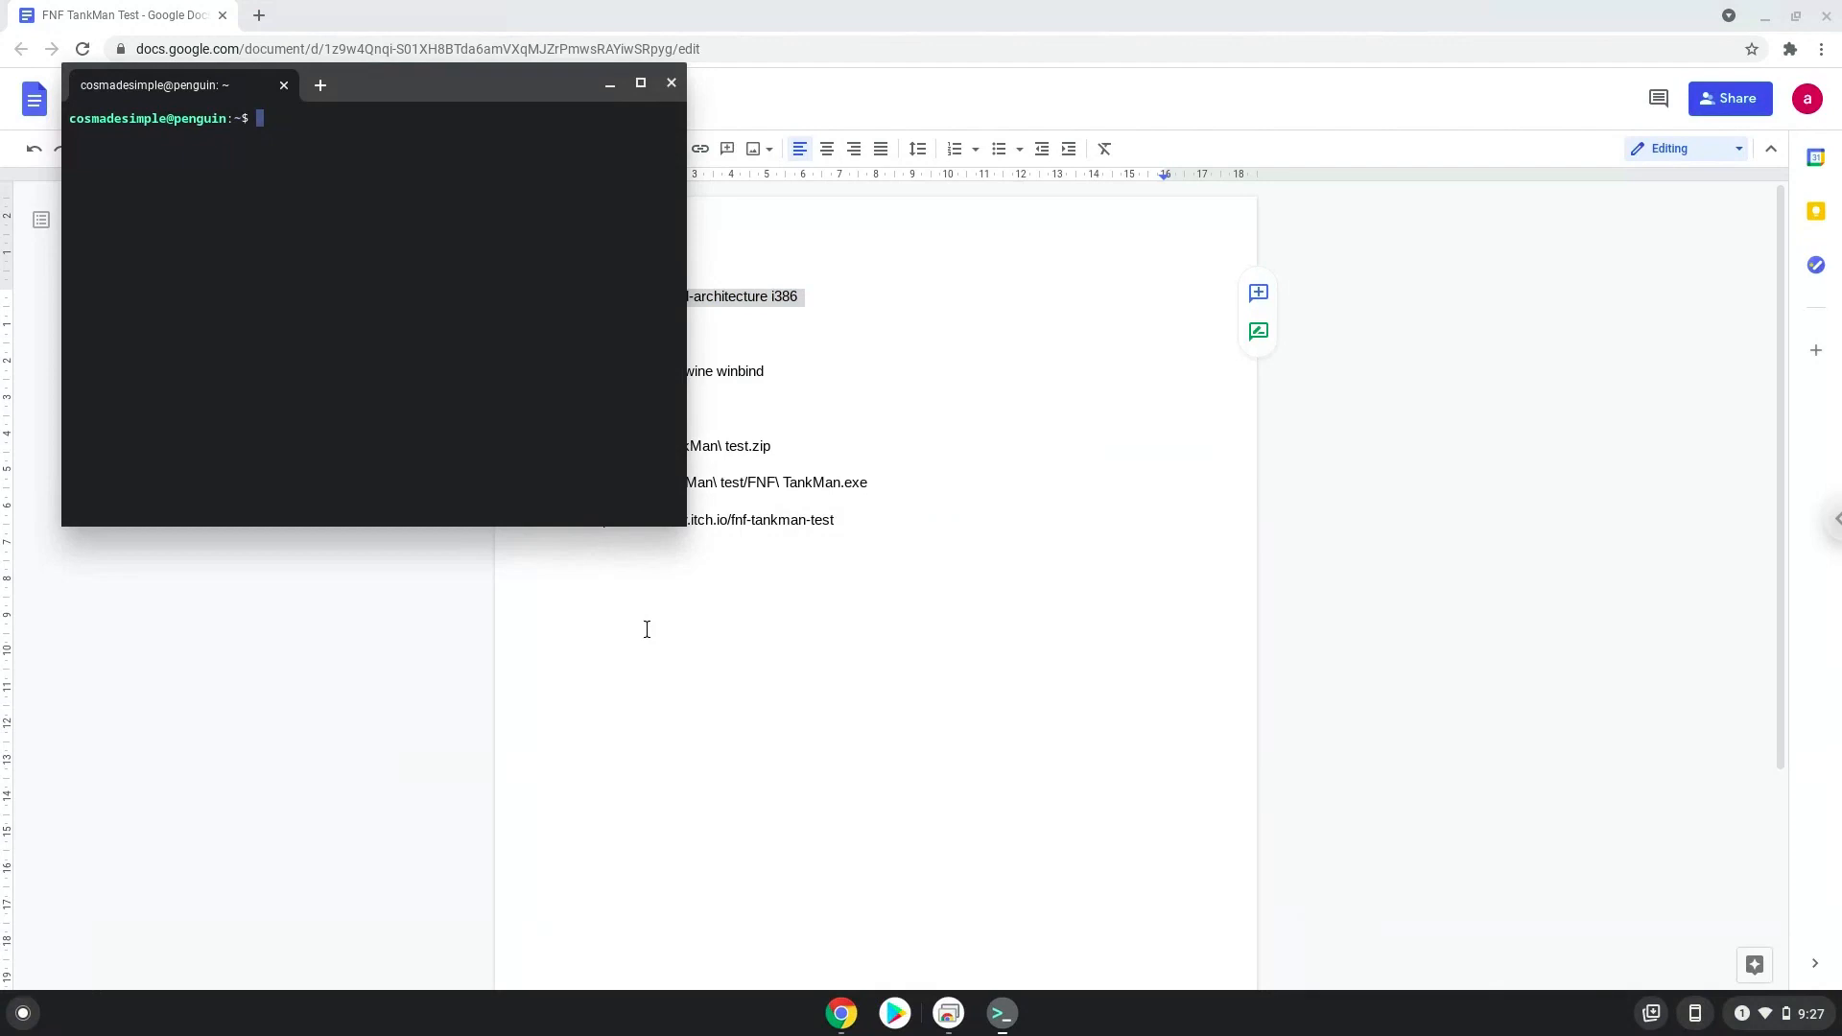
{"action": "mouse_move", "coordinate": [455, 209]}
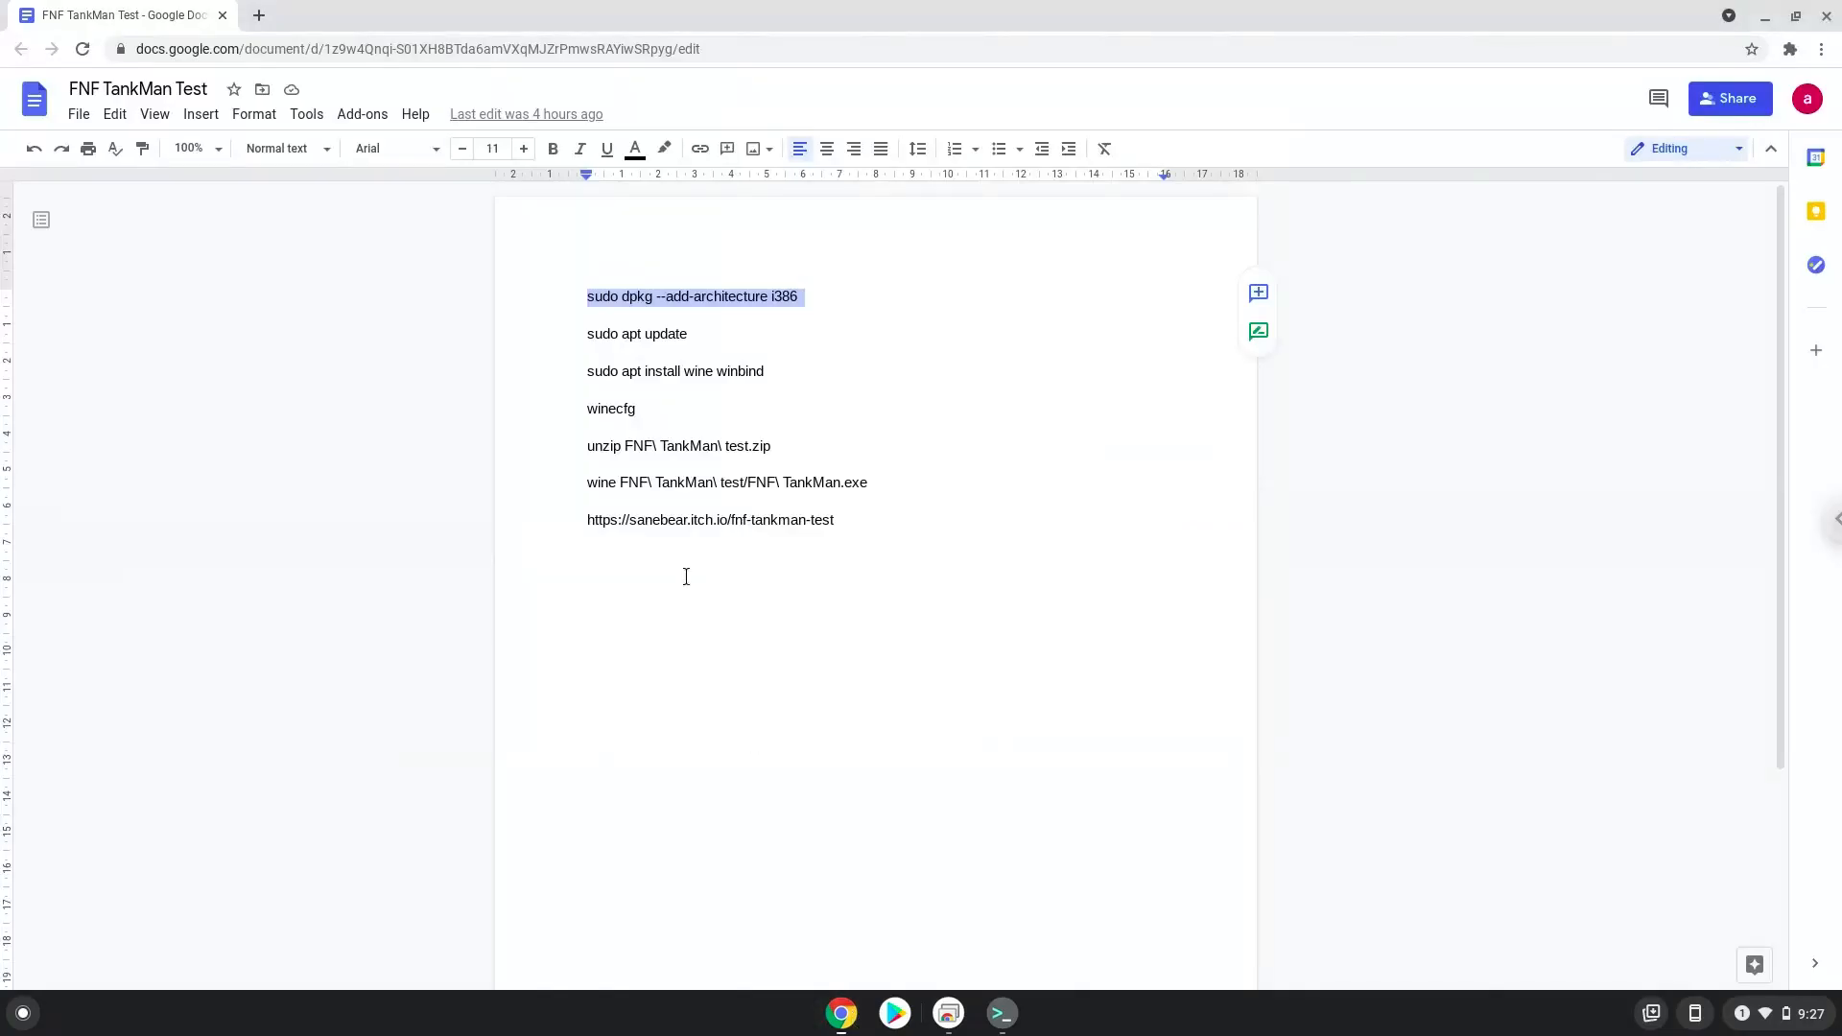
{"action": "mouse_move", "coordinate": [596, 333]}
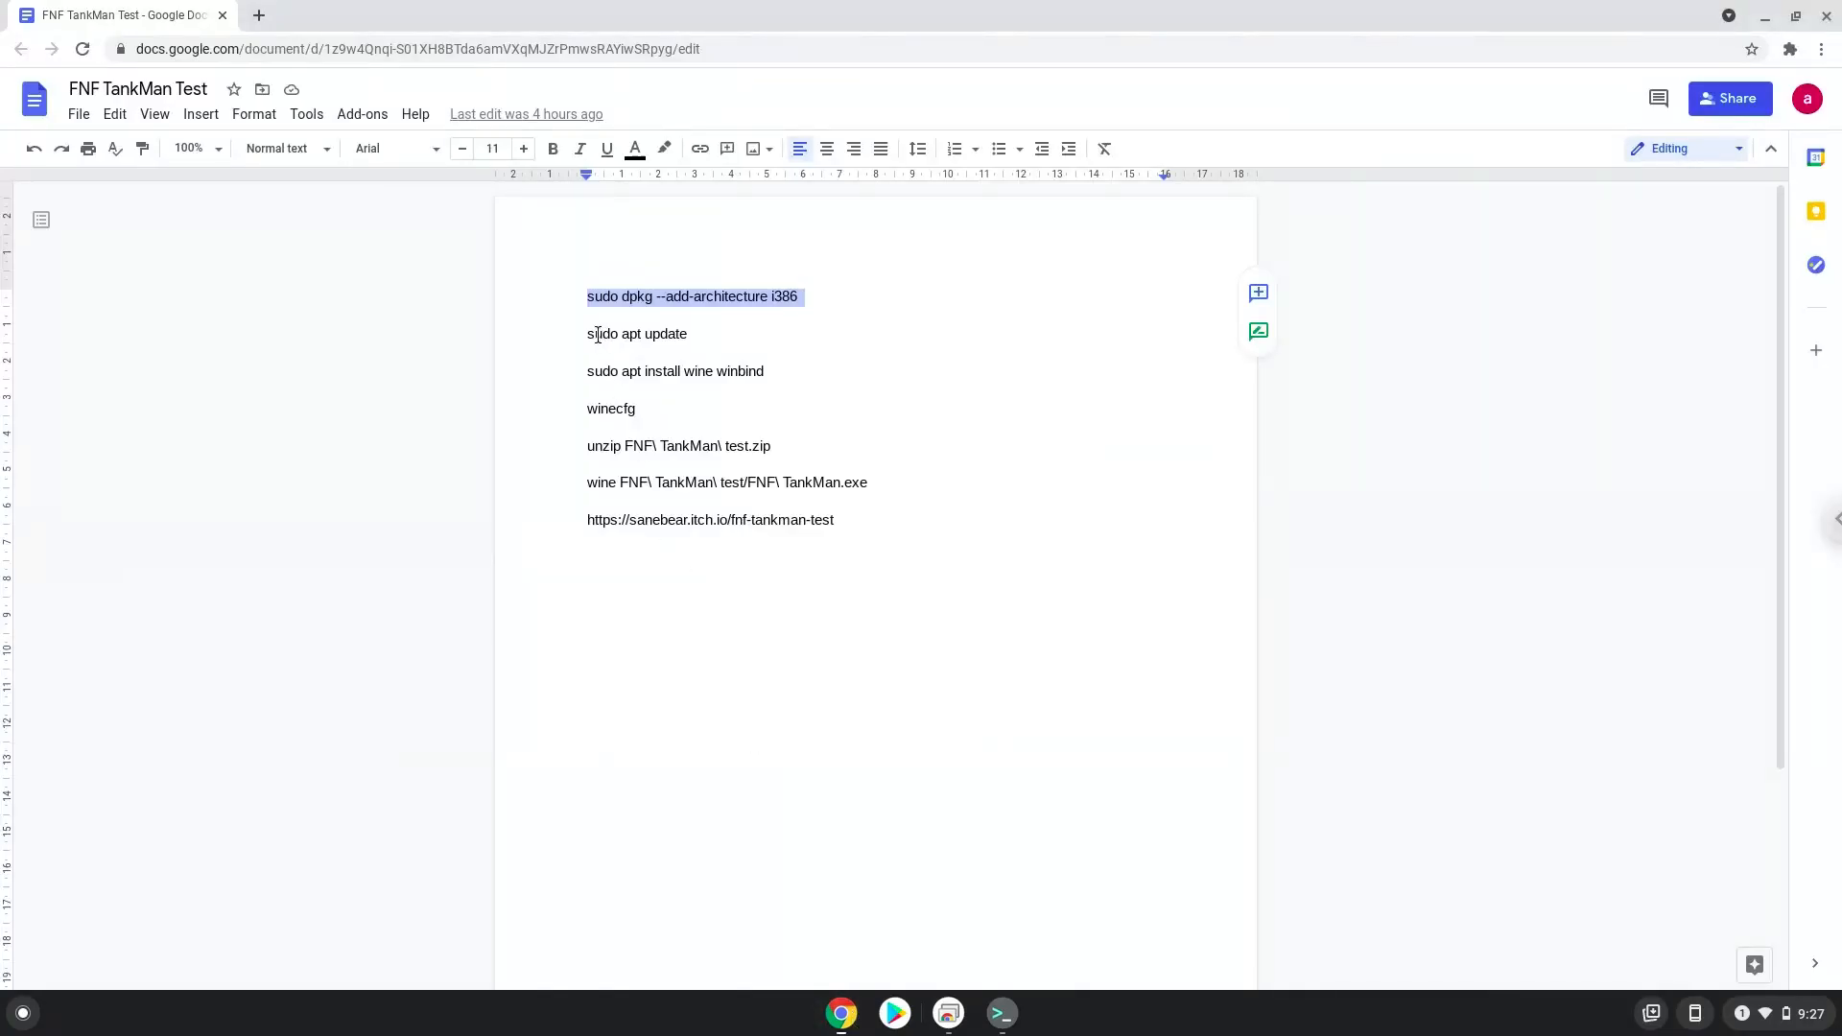
{"action": "right_click", "coordinate": [637, 334]}
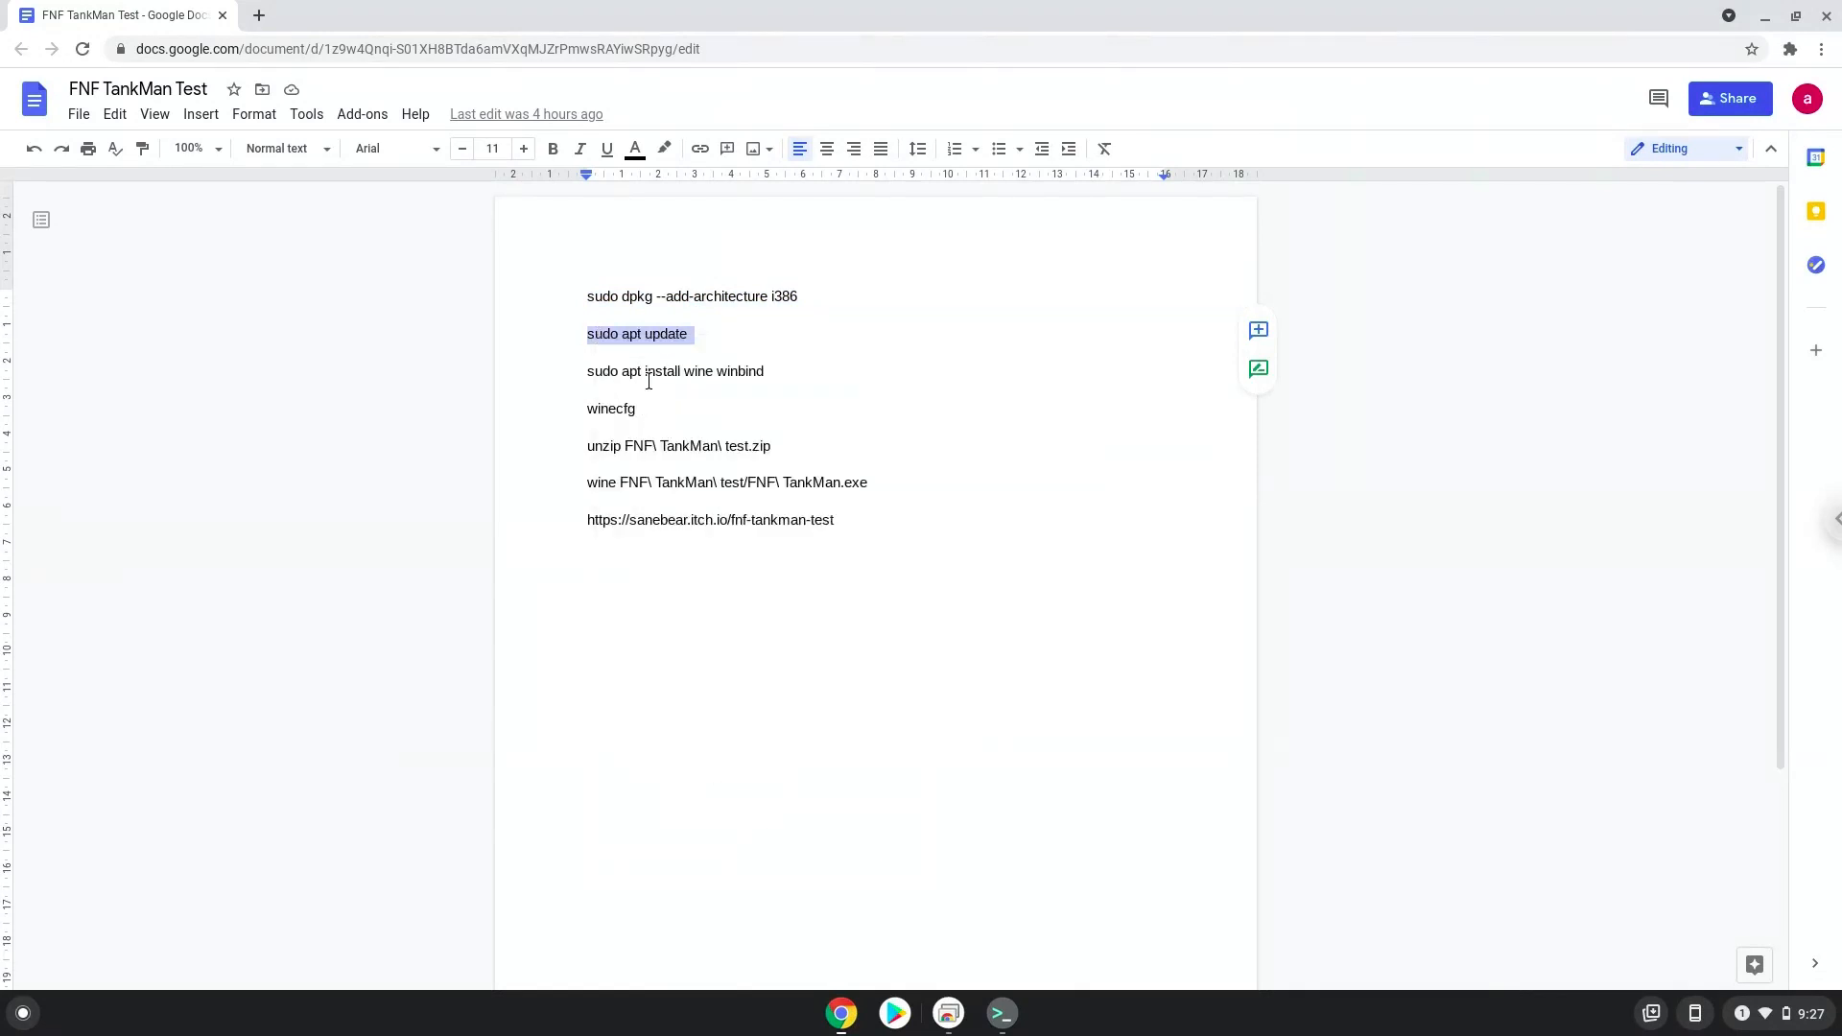
{"action": "mouse_move", "coordinate": [1001, 1014]}
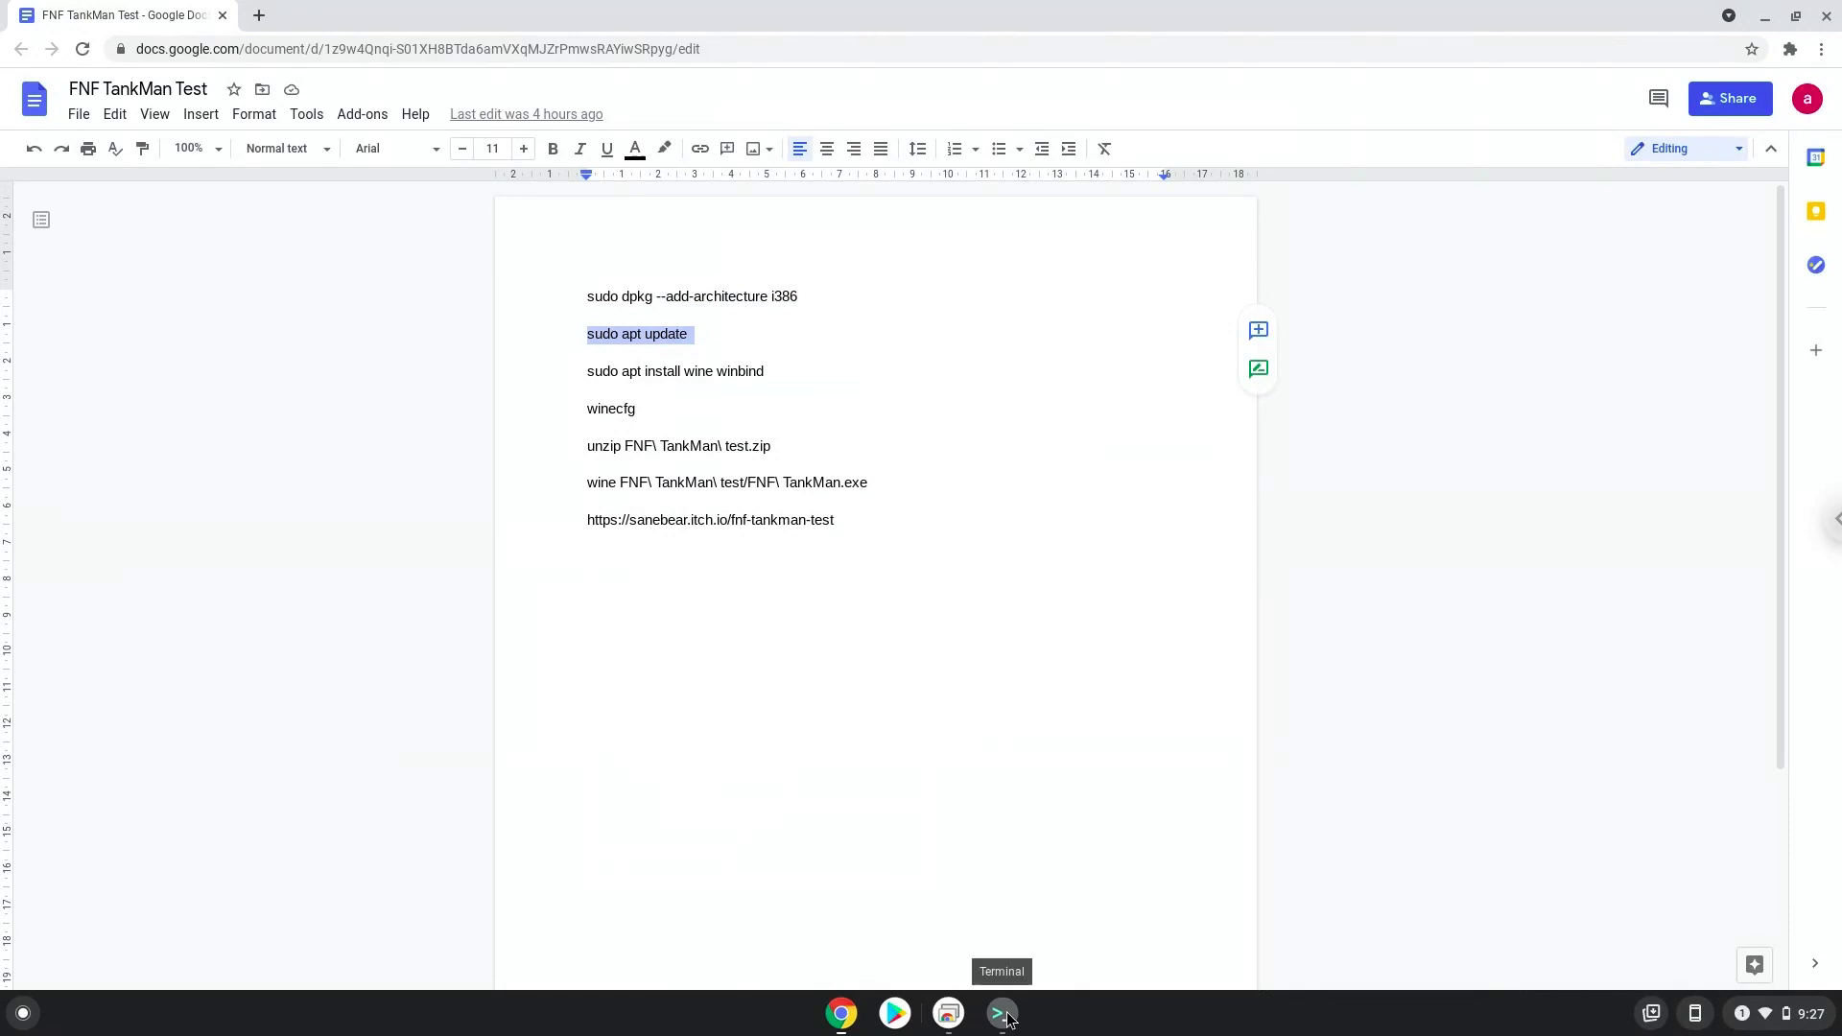
{"action": "left_click", "coordinate": [1001, 1013]}
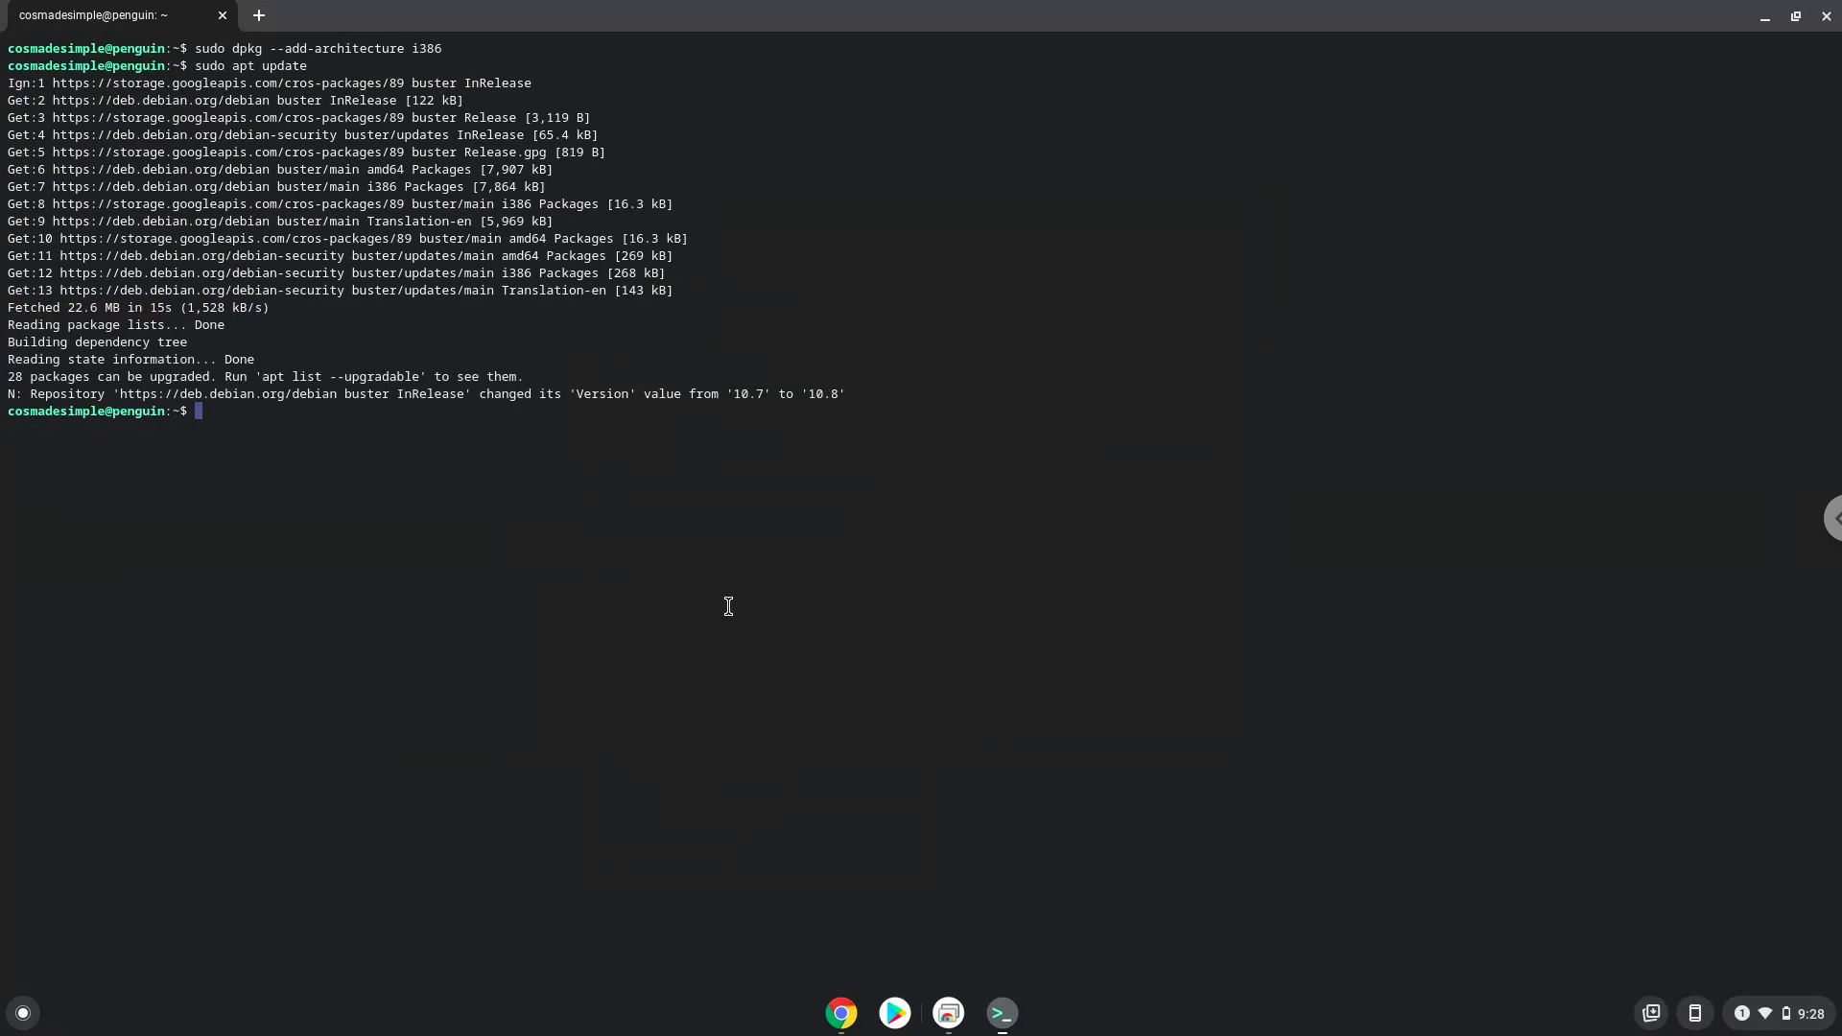
{"action": "mouse_move", "coordinate": [842, 1012]}
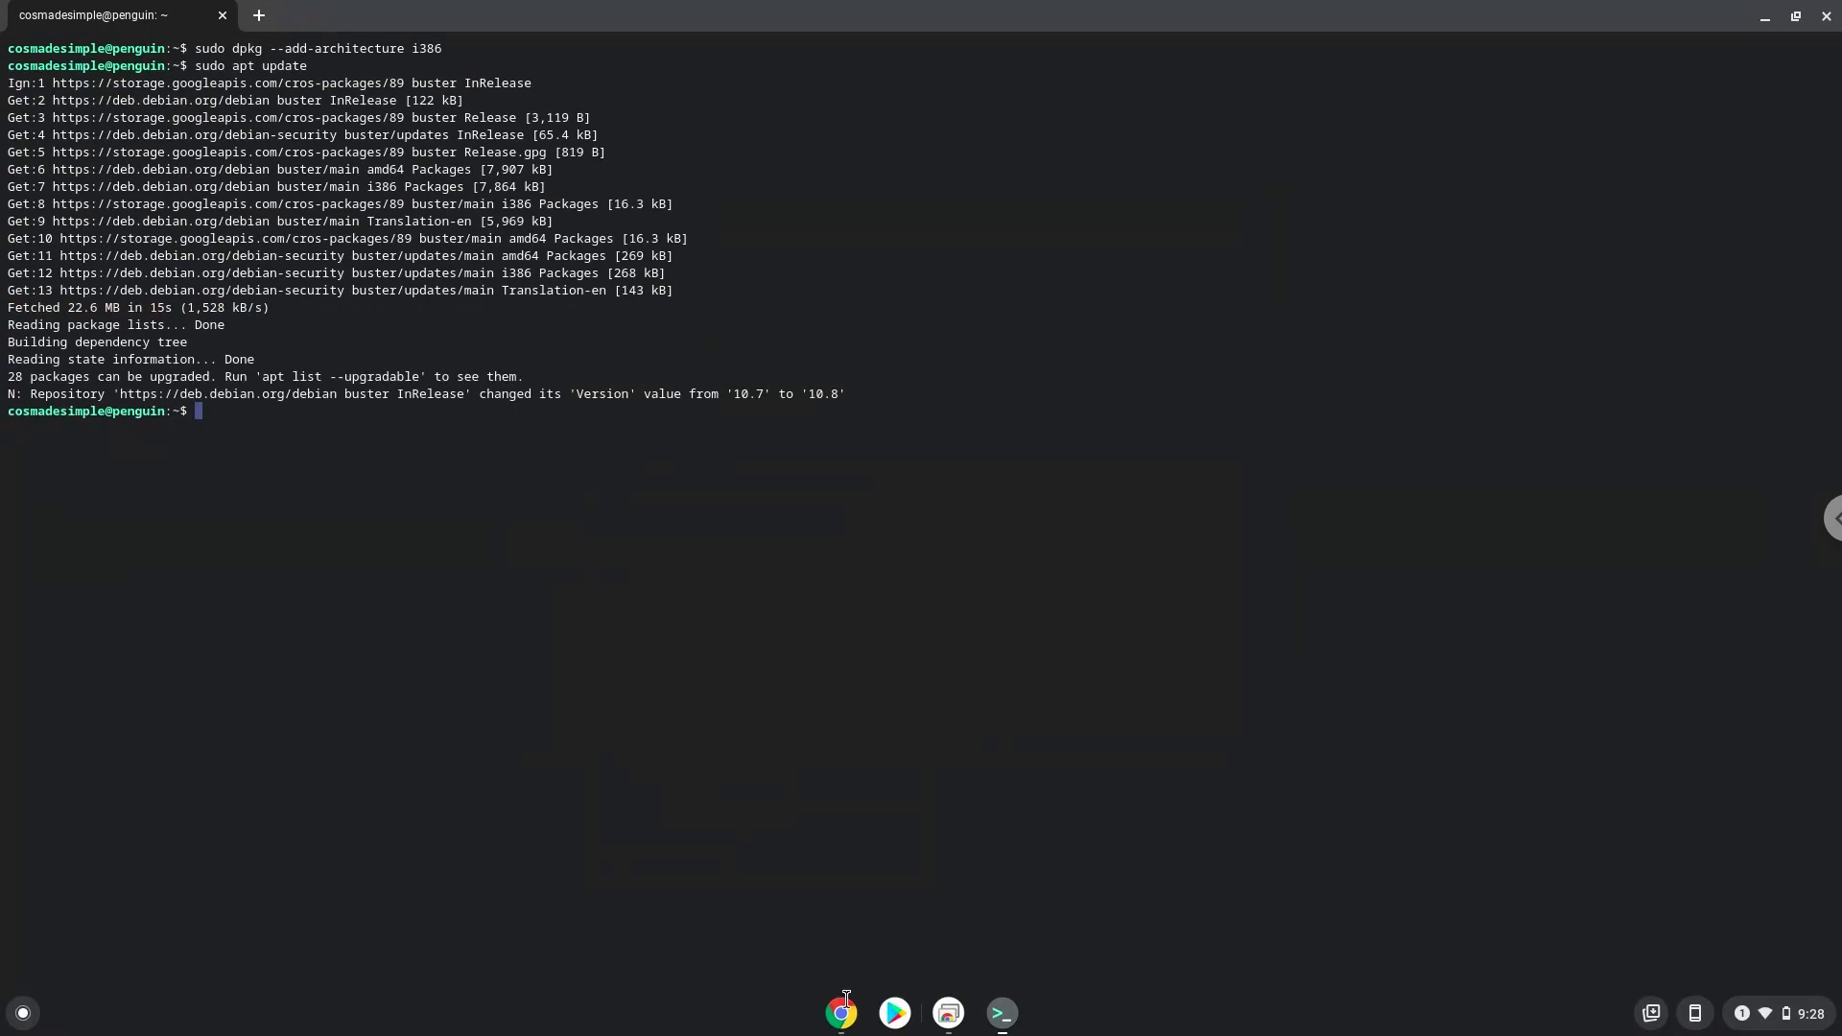
{"action": "left_click", "coordinate": [842, 1012]}
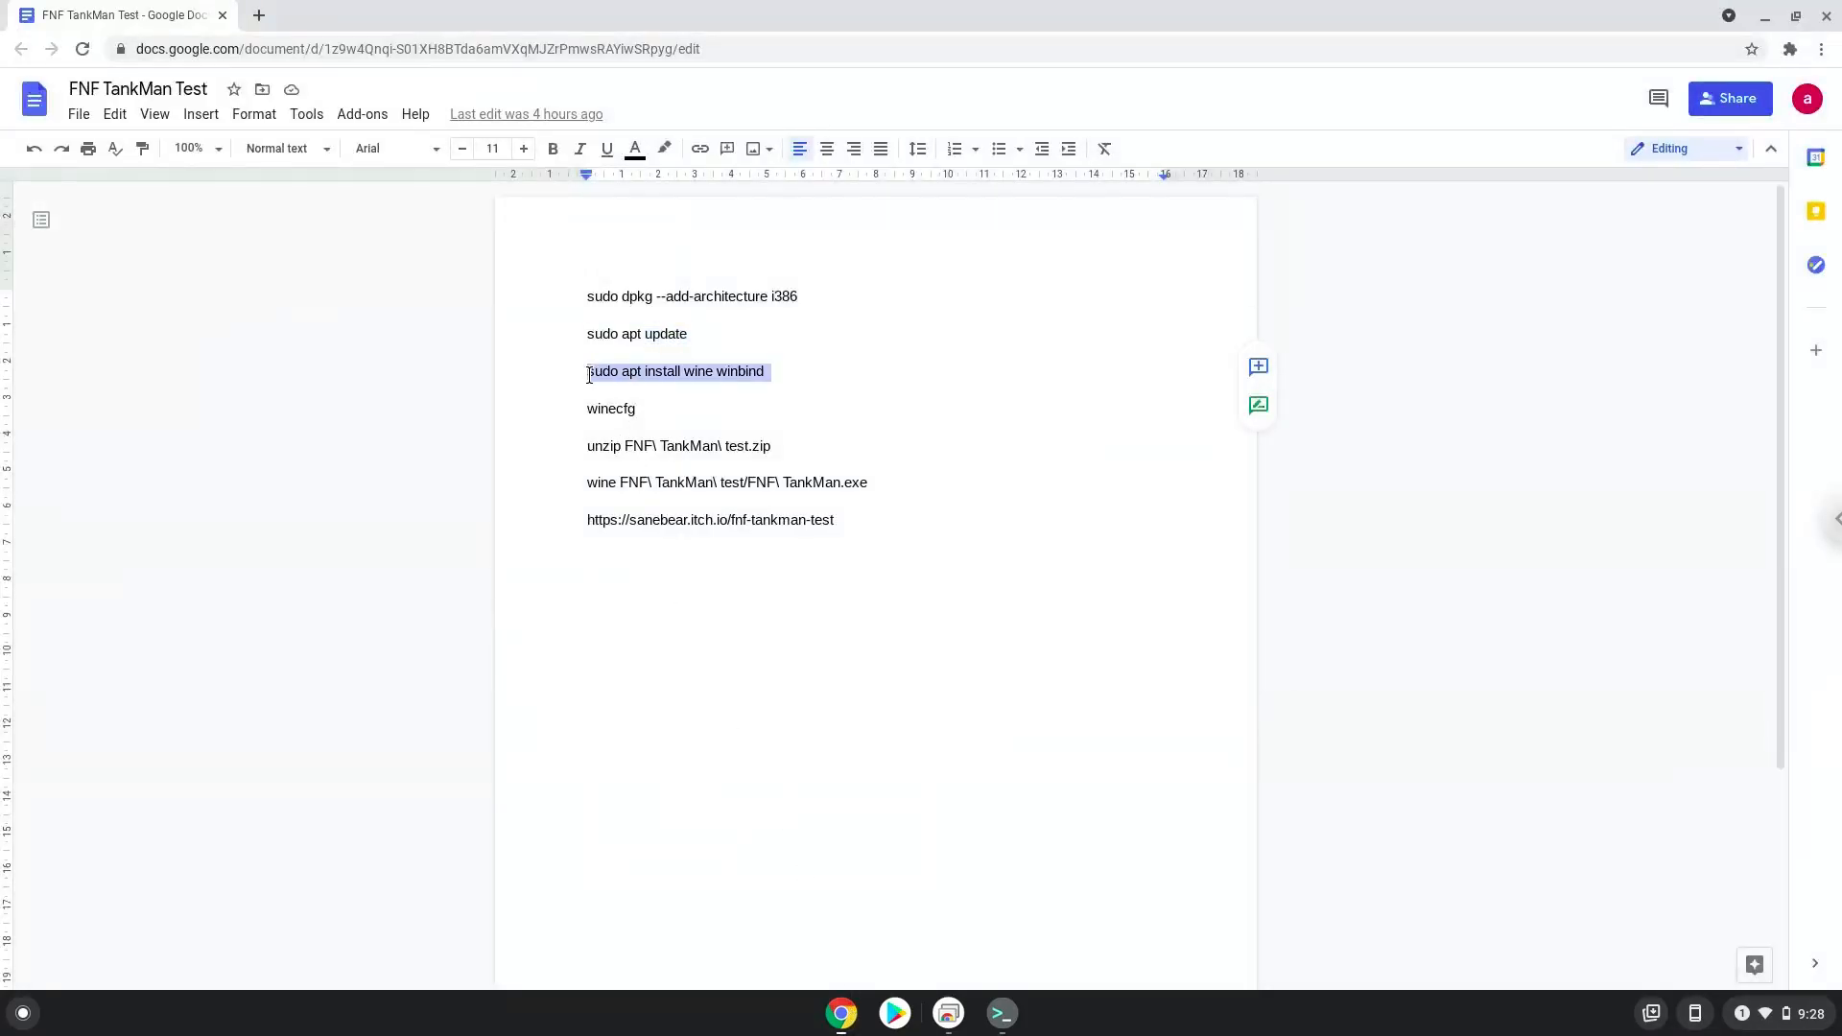
Copy 'sudo apt install wine winbind' from Docs and run it in Terminal.
{"action": "right_click", "coordinate": [676, 371]}
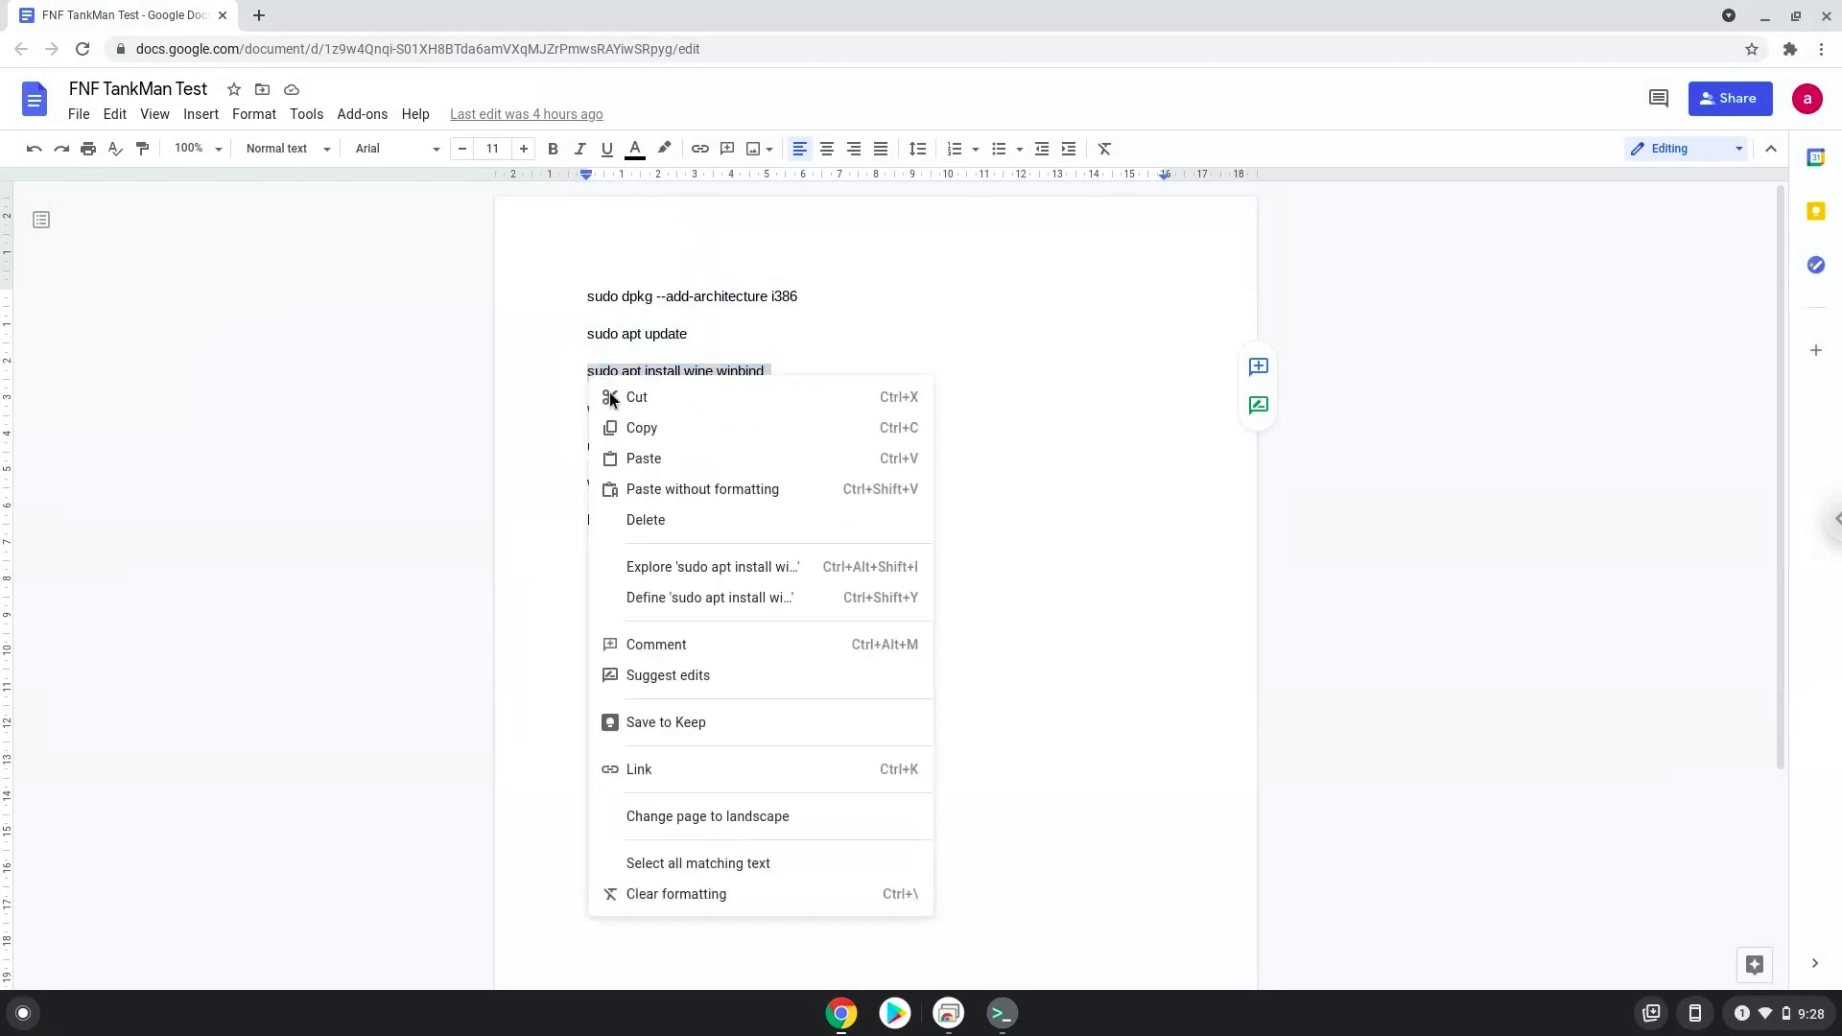
{"action": "left_click", "coordinate": [821, 744]}
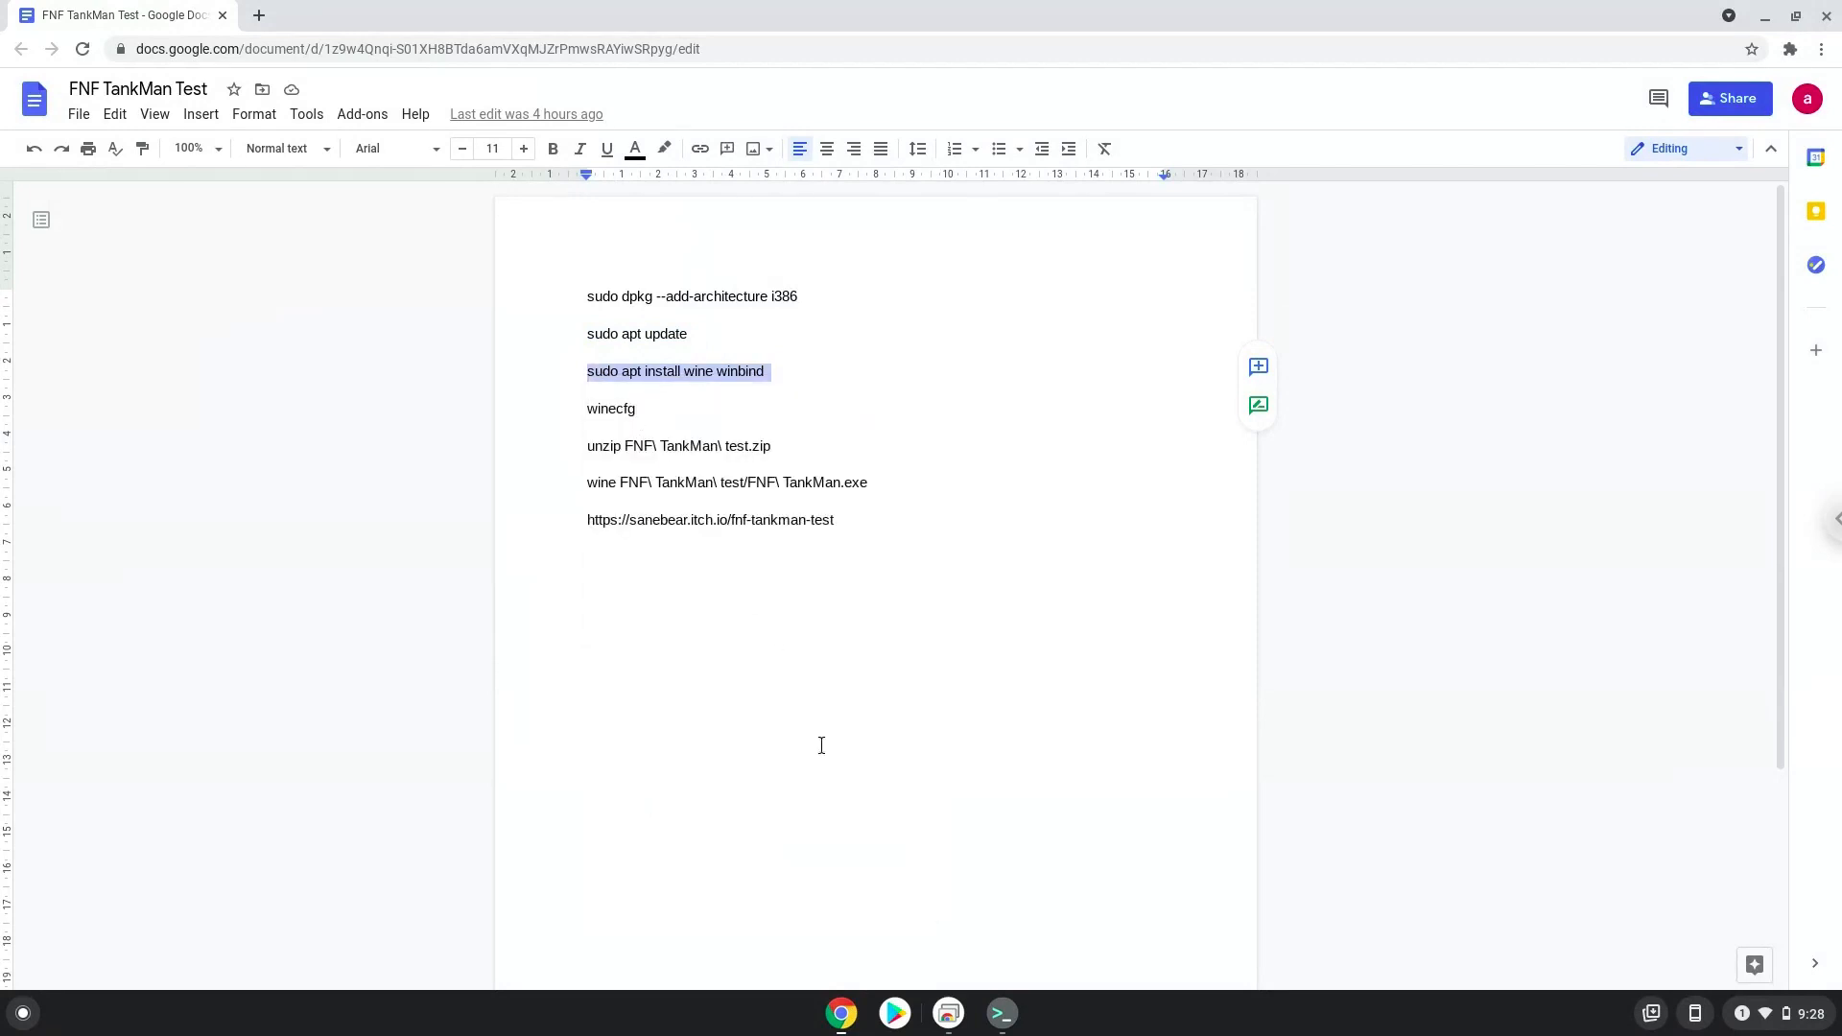
{"action": "mouse_move", "coordinate": [1000, 1011]}
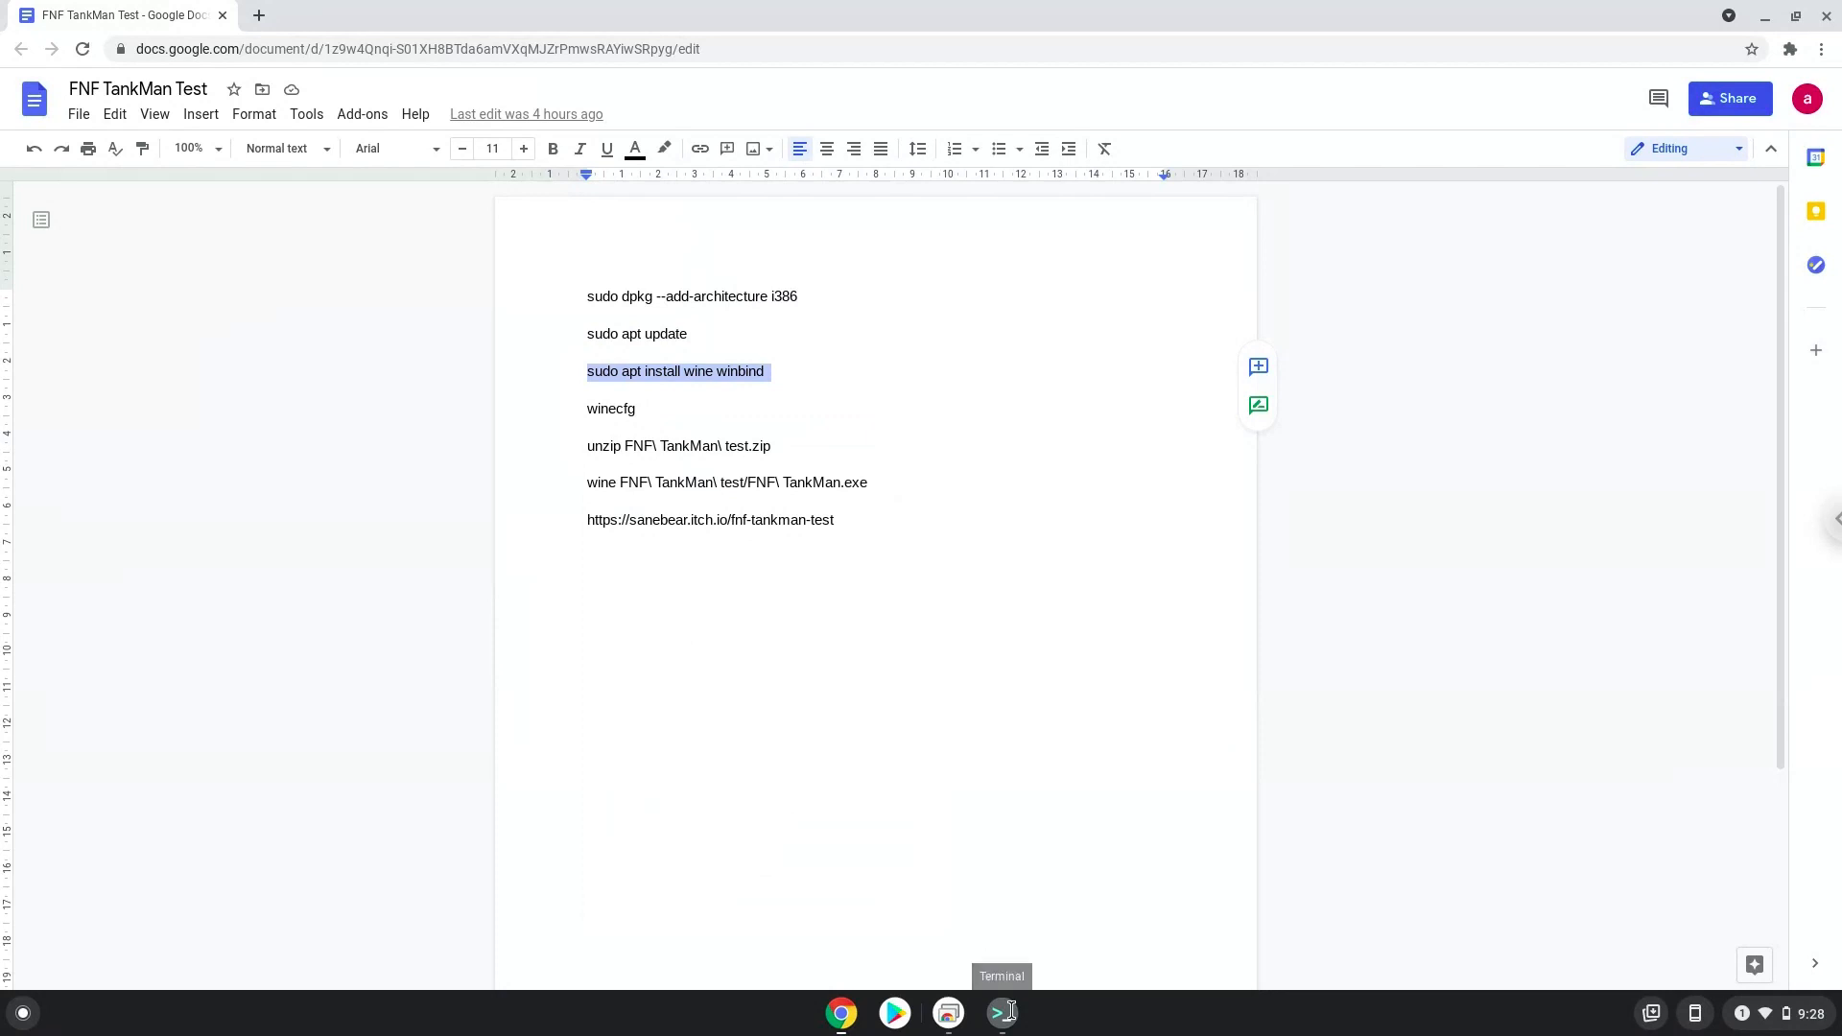
{"action": "left_click", "coordinate": [1000, 1011]}
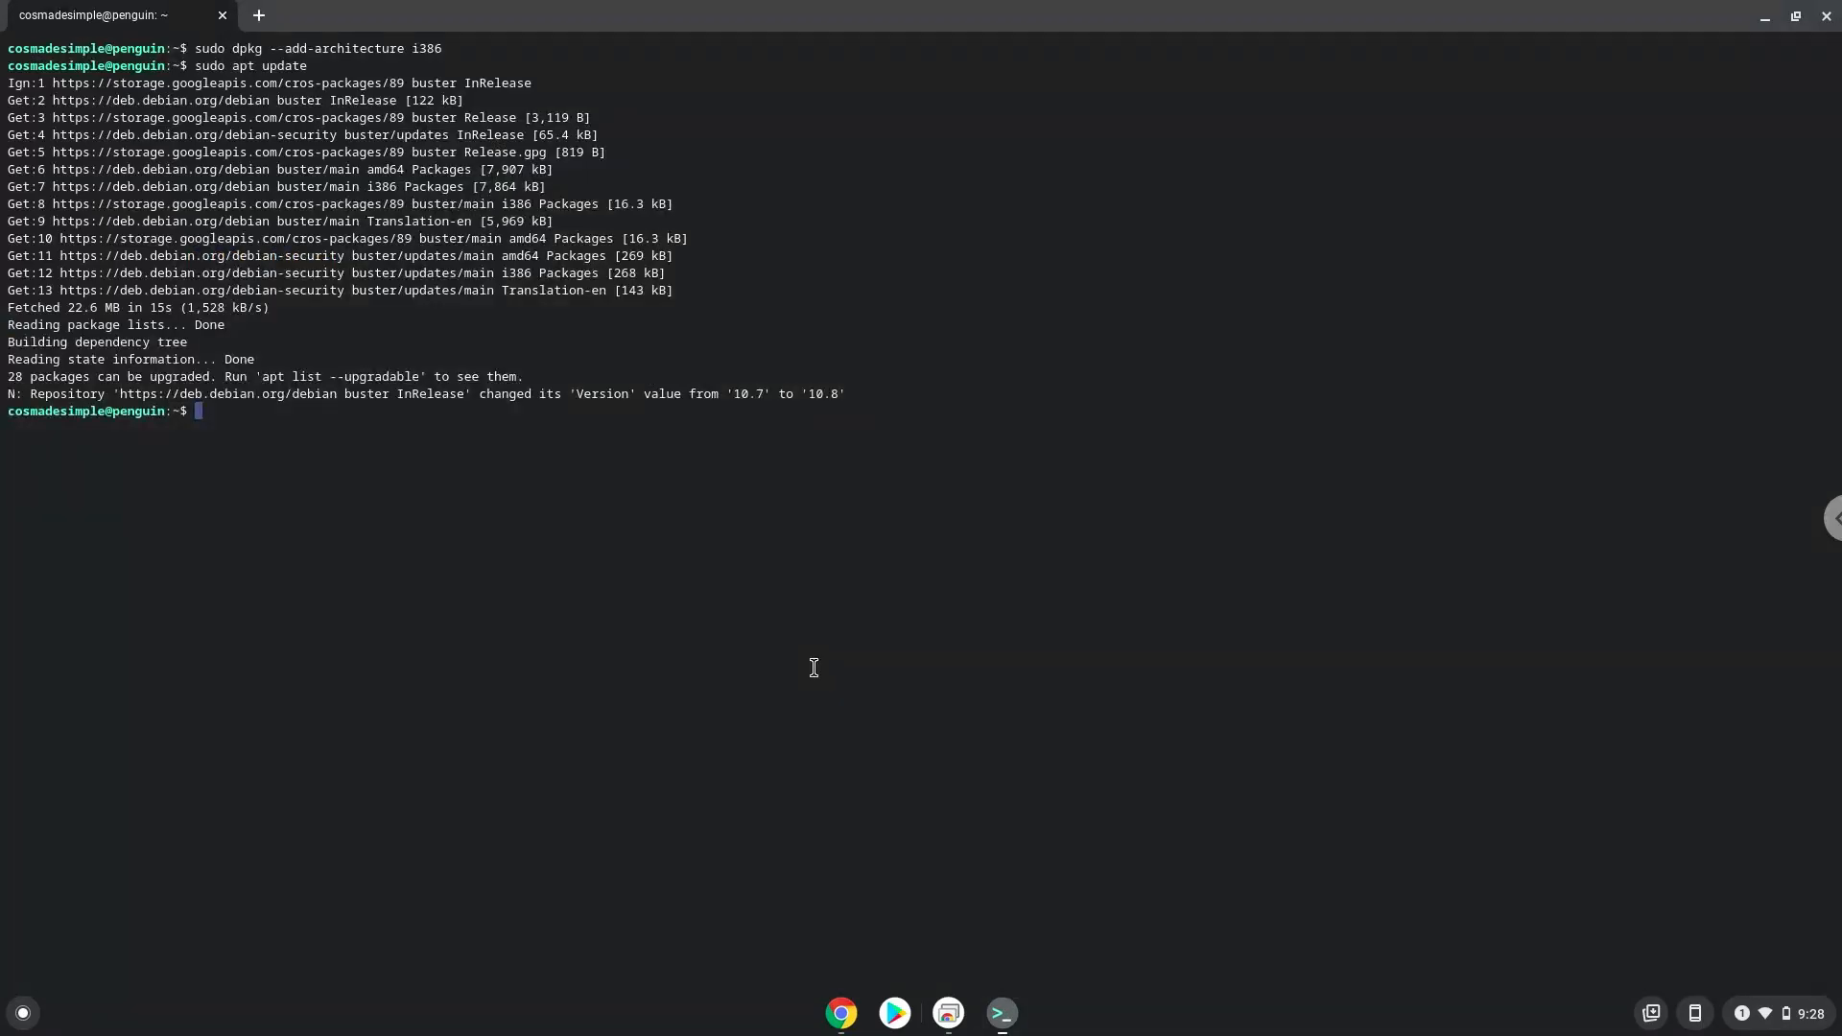
{"action": "type", "text": "sudo apt install wine winbind"}
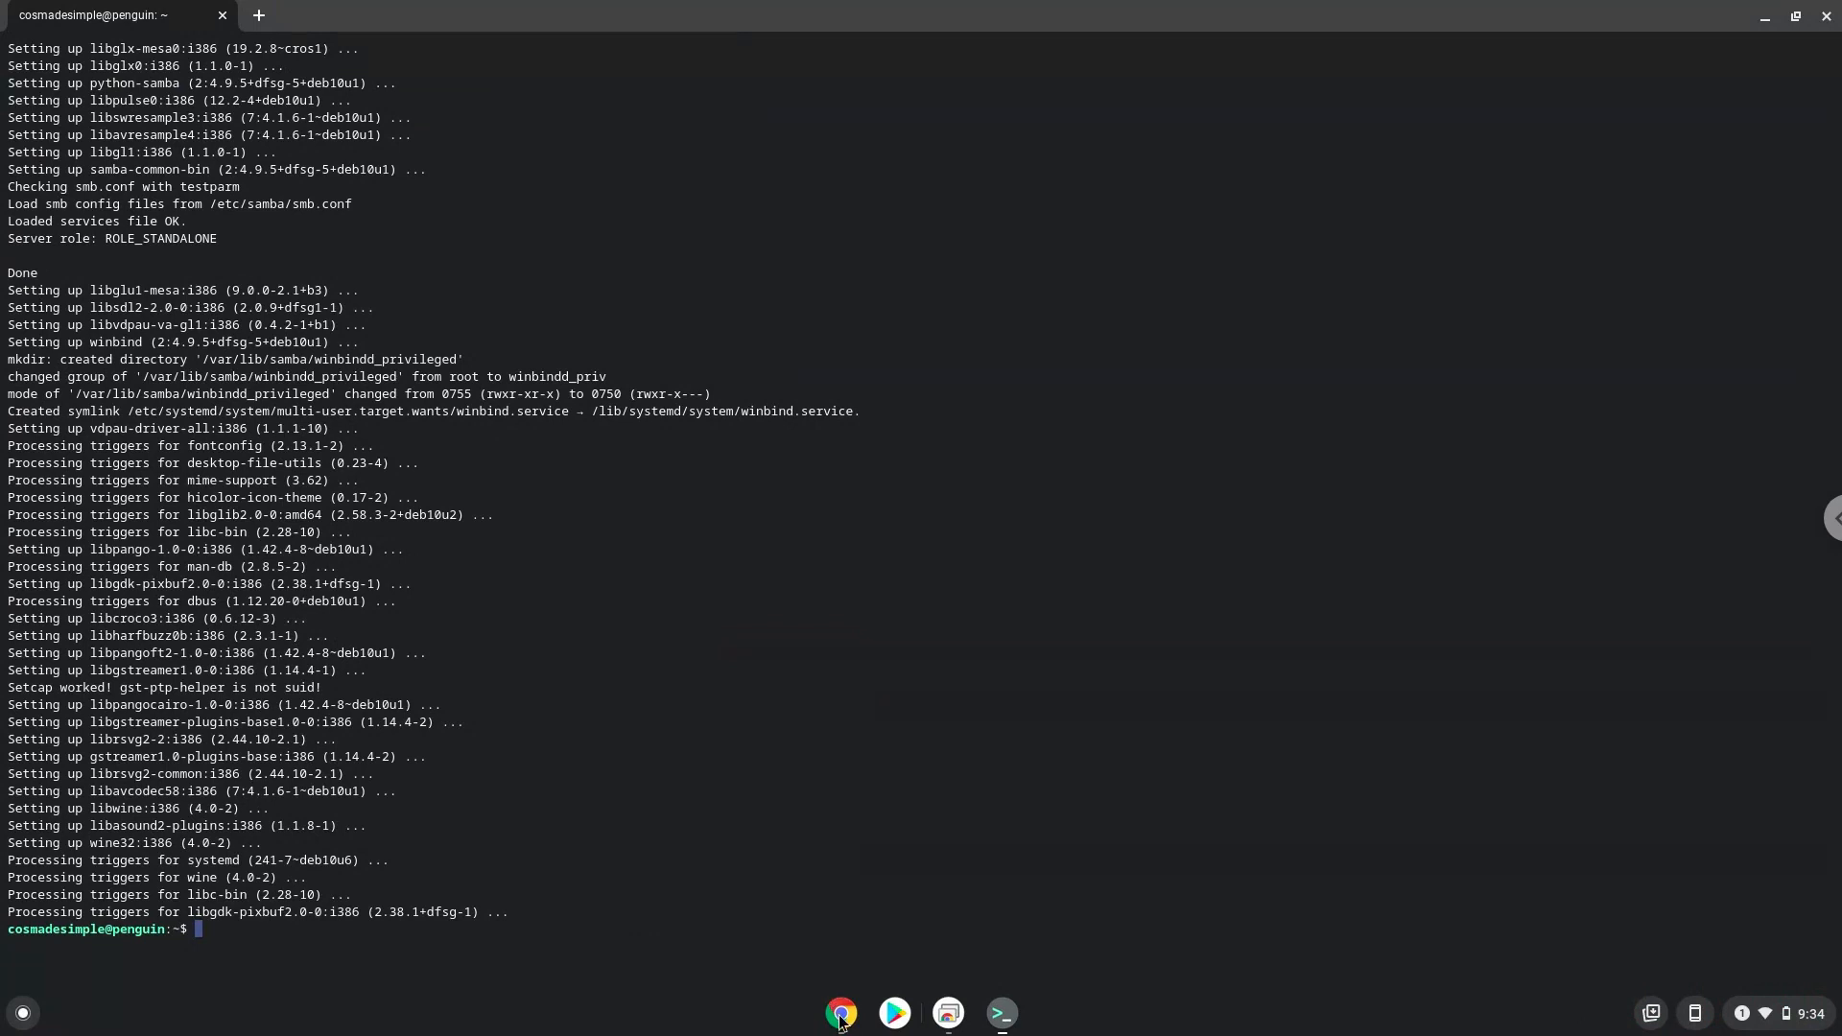
Copy winecfg from the notes and run it in Terminal to open Wine configuration.
{"action": "left_click", "coordinate": [841, 1011]}
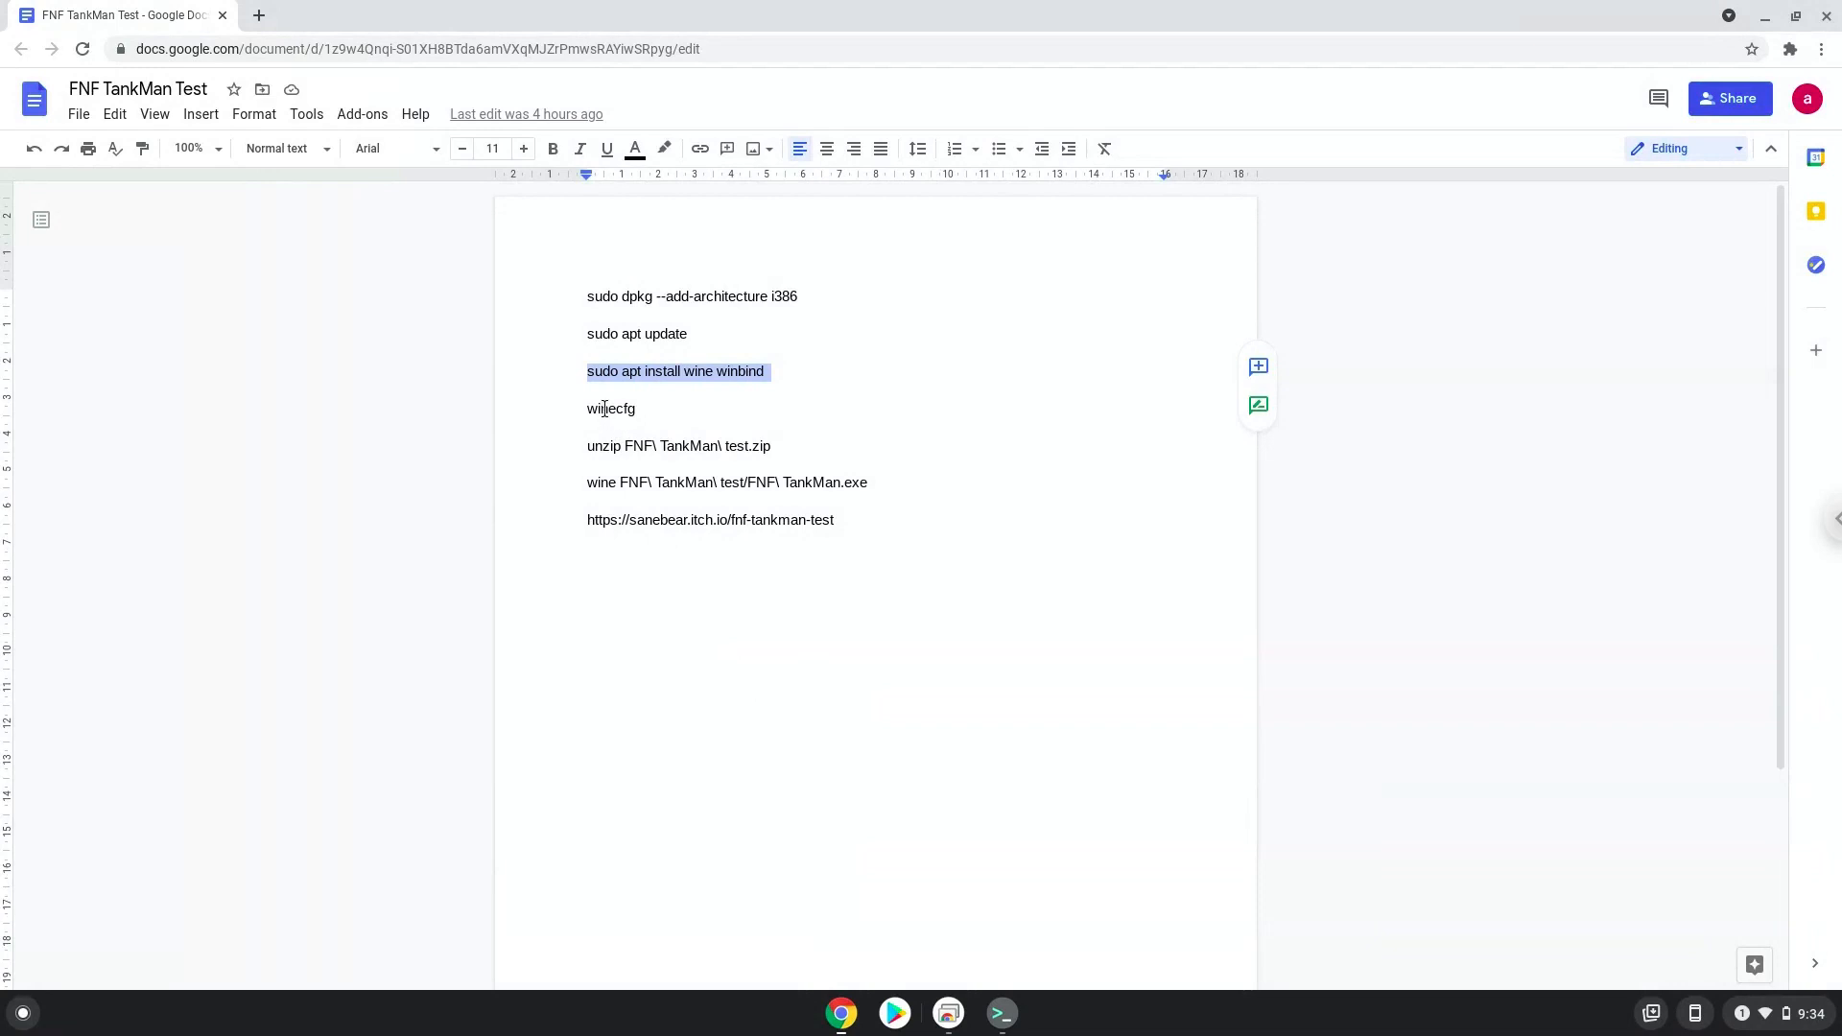
{"action": "right_click", "coordinate": [611, 408]}
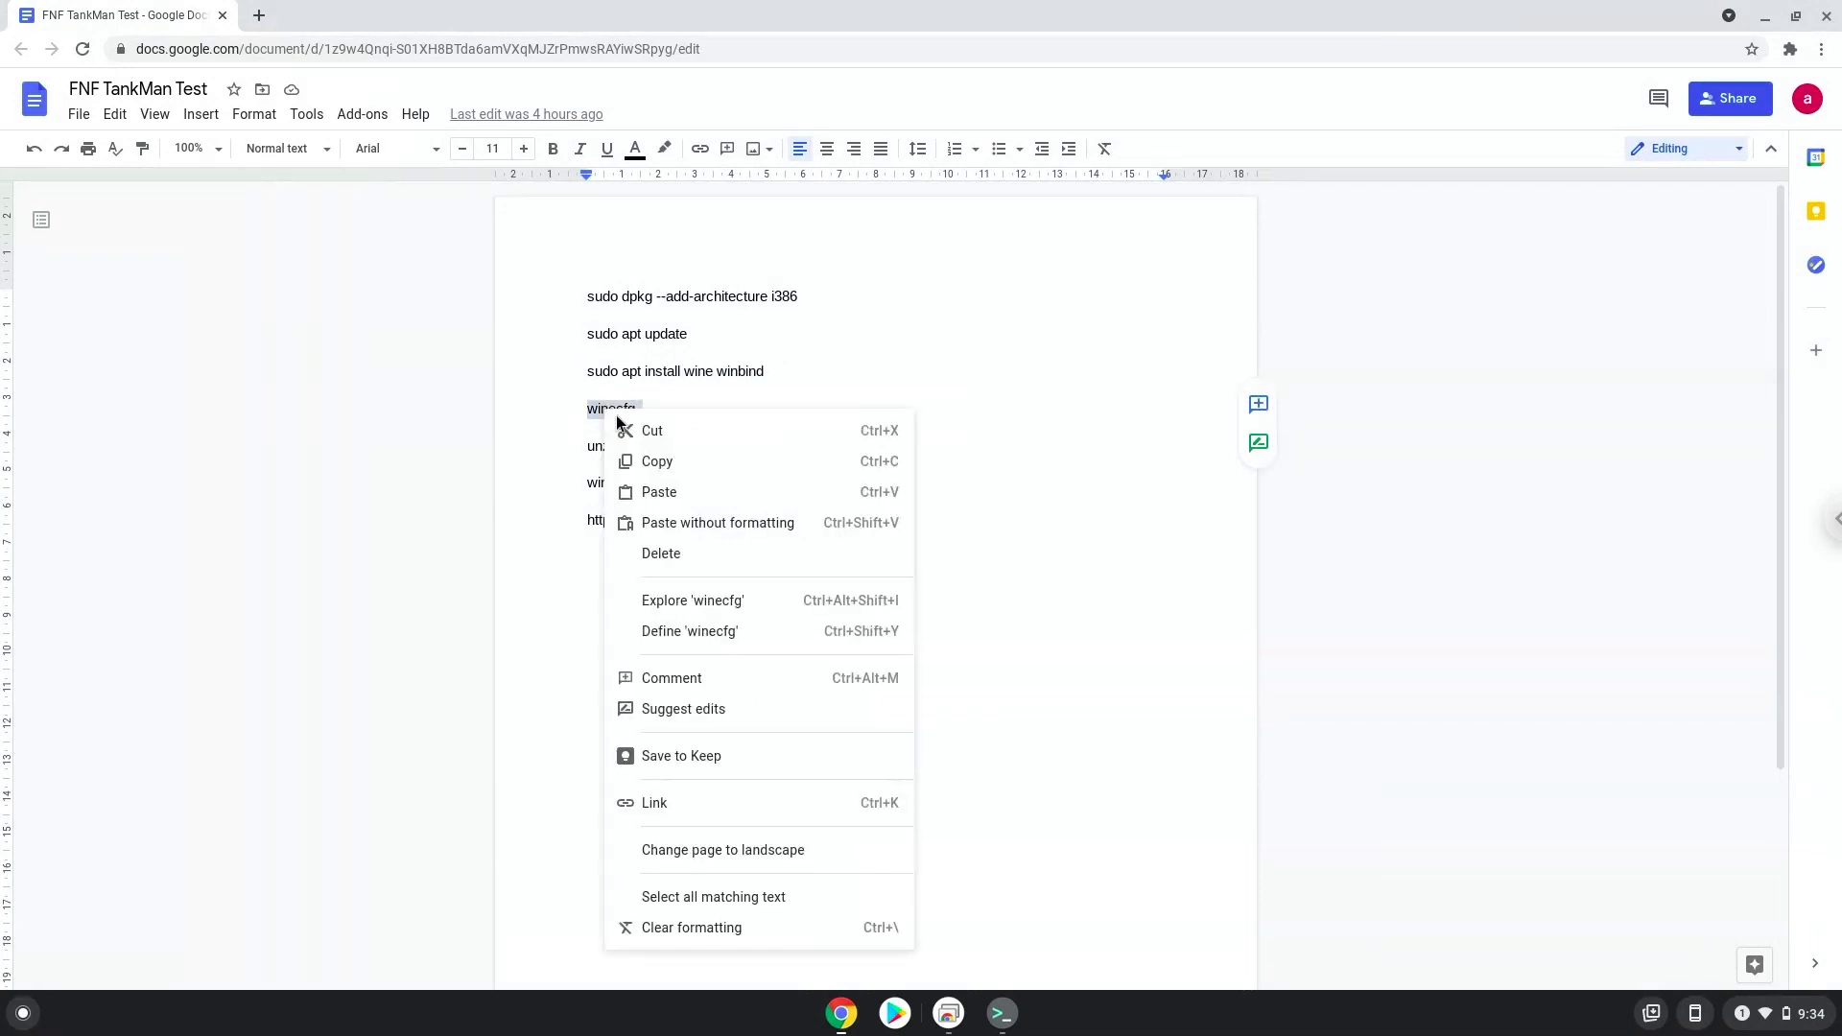
{"action": "left_click", "coordinate": [760, 640]}
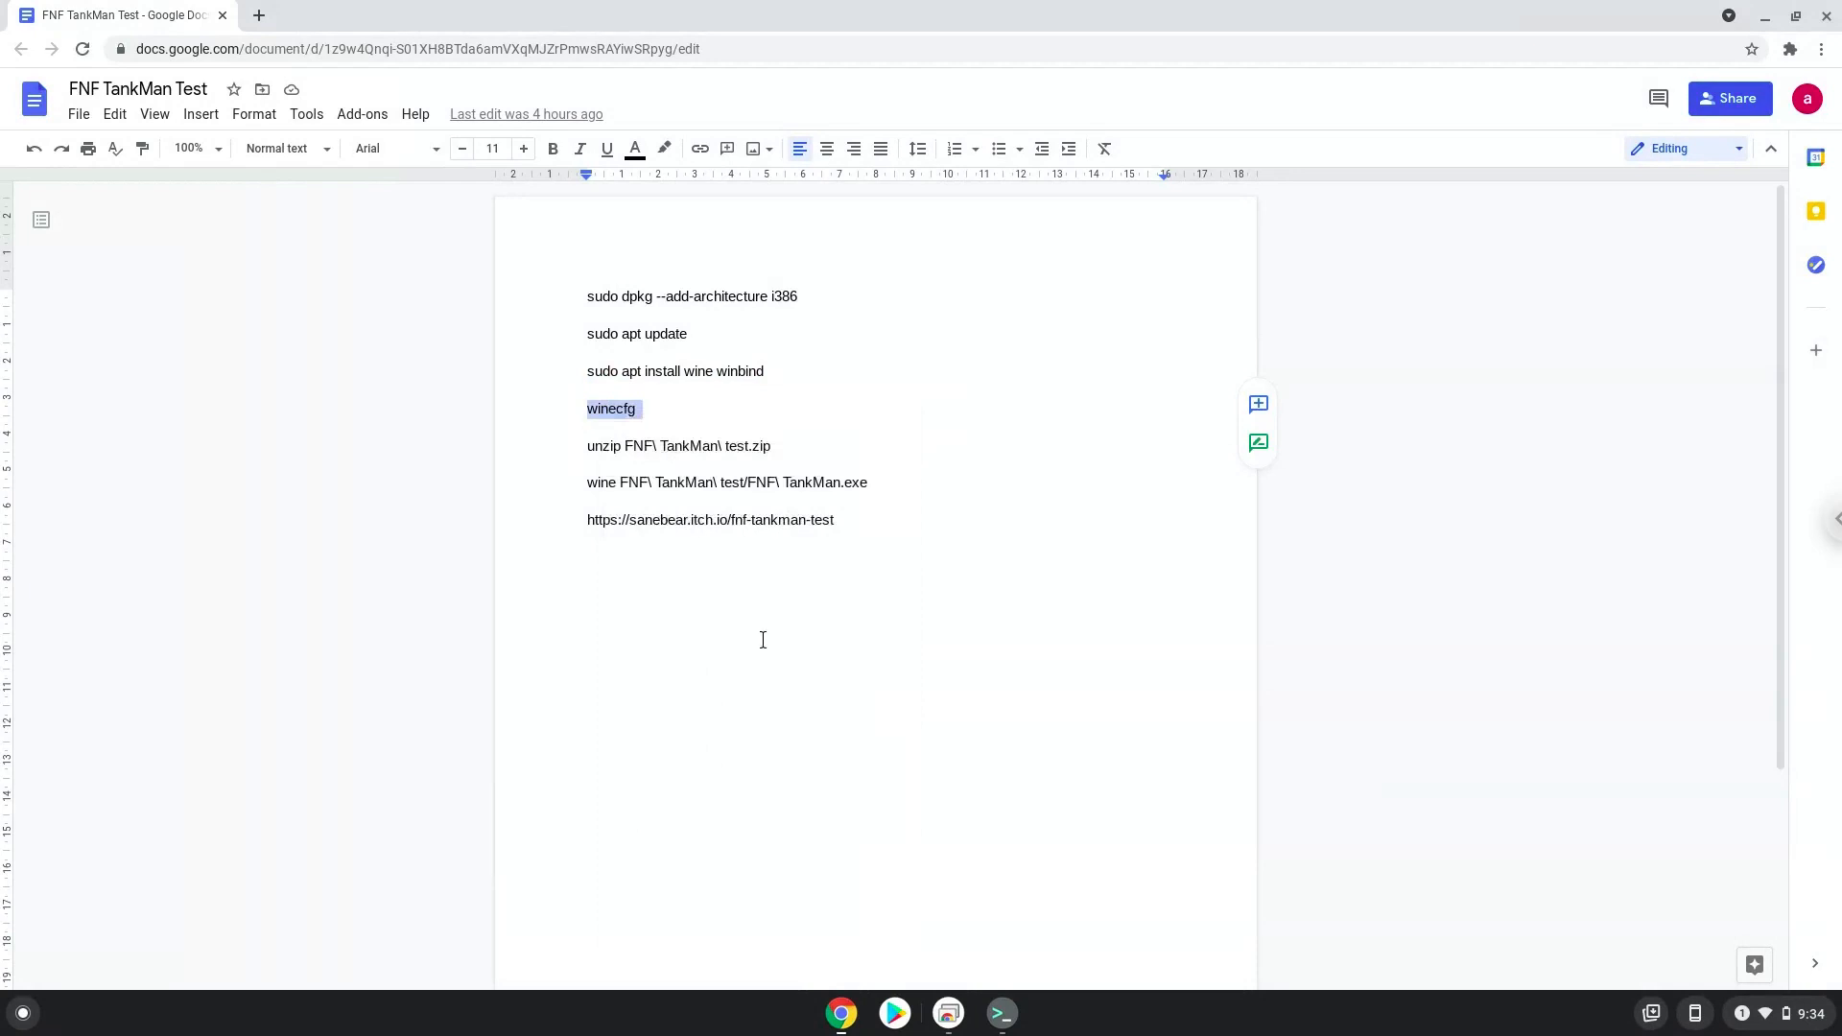
{"action": "left_click", "coordinate": [1000, 1013]}
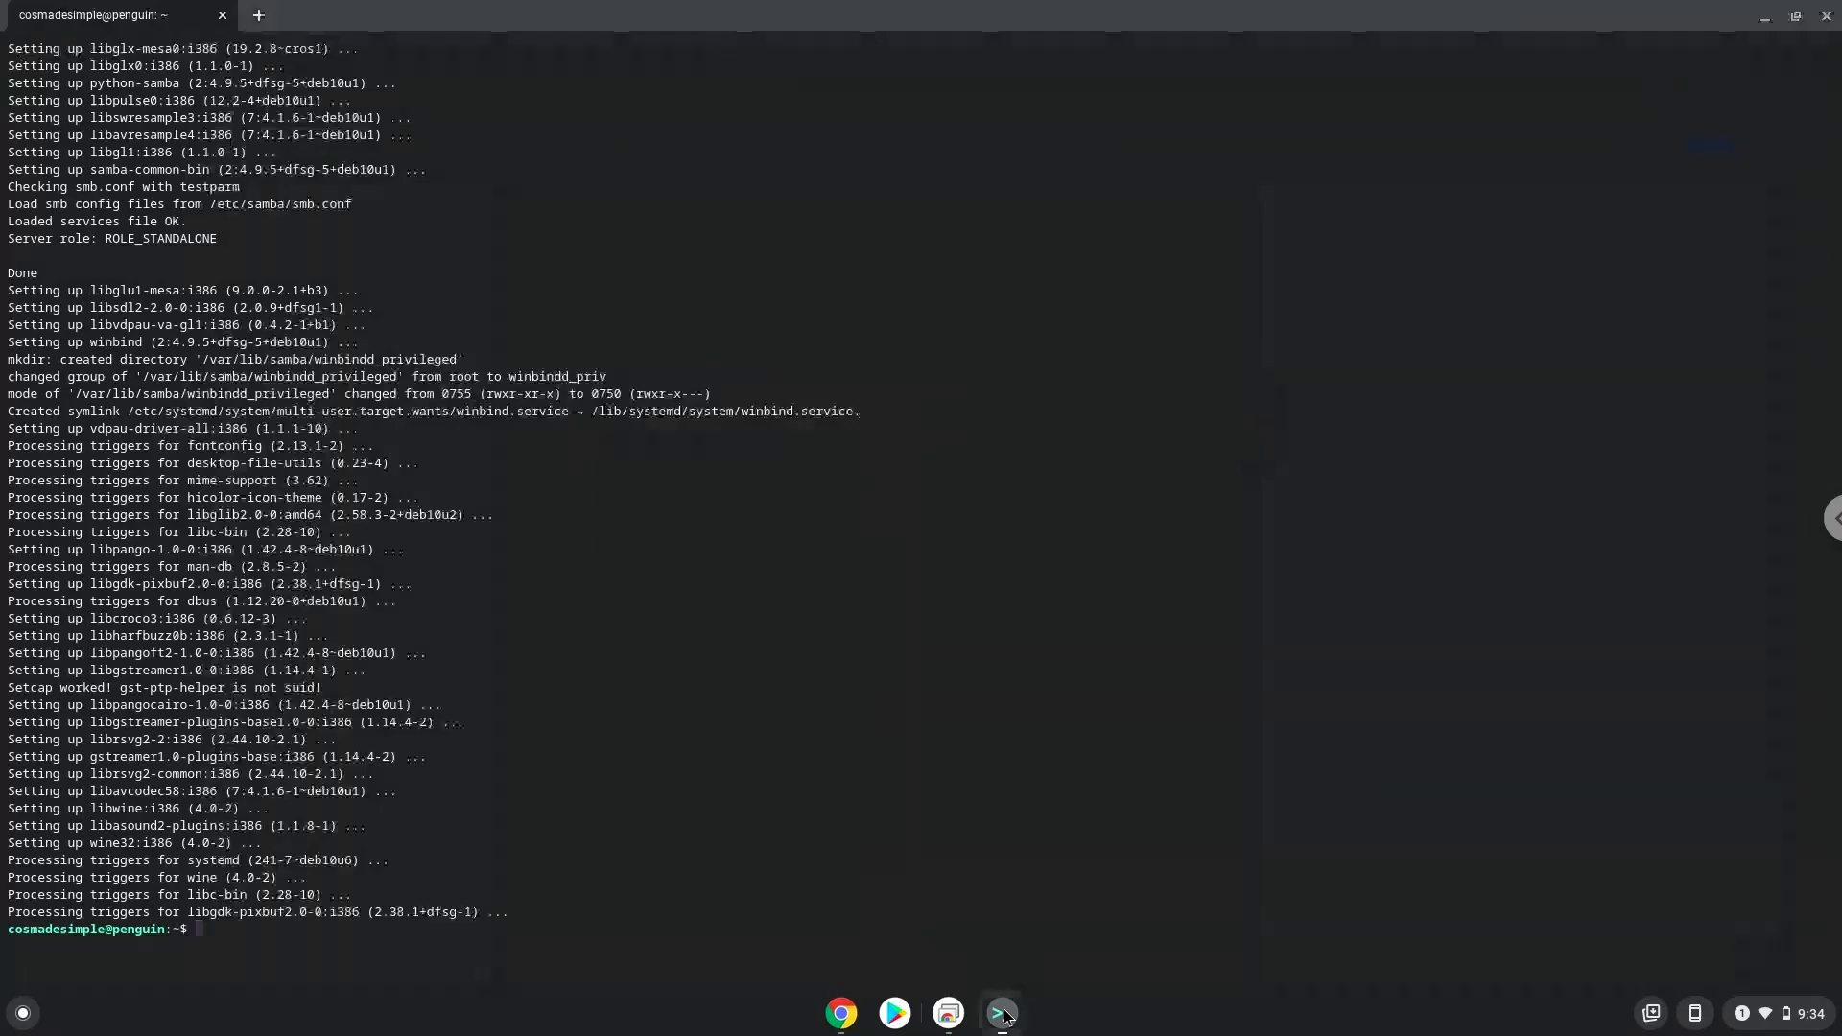
{"action": "type", "text": "winecfg"}
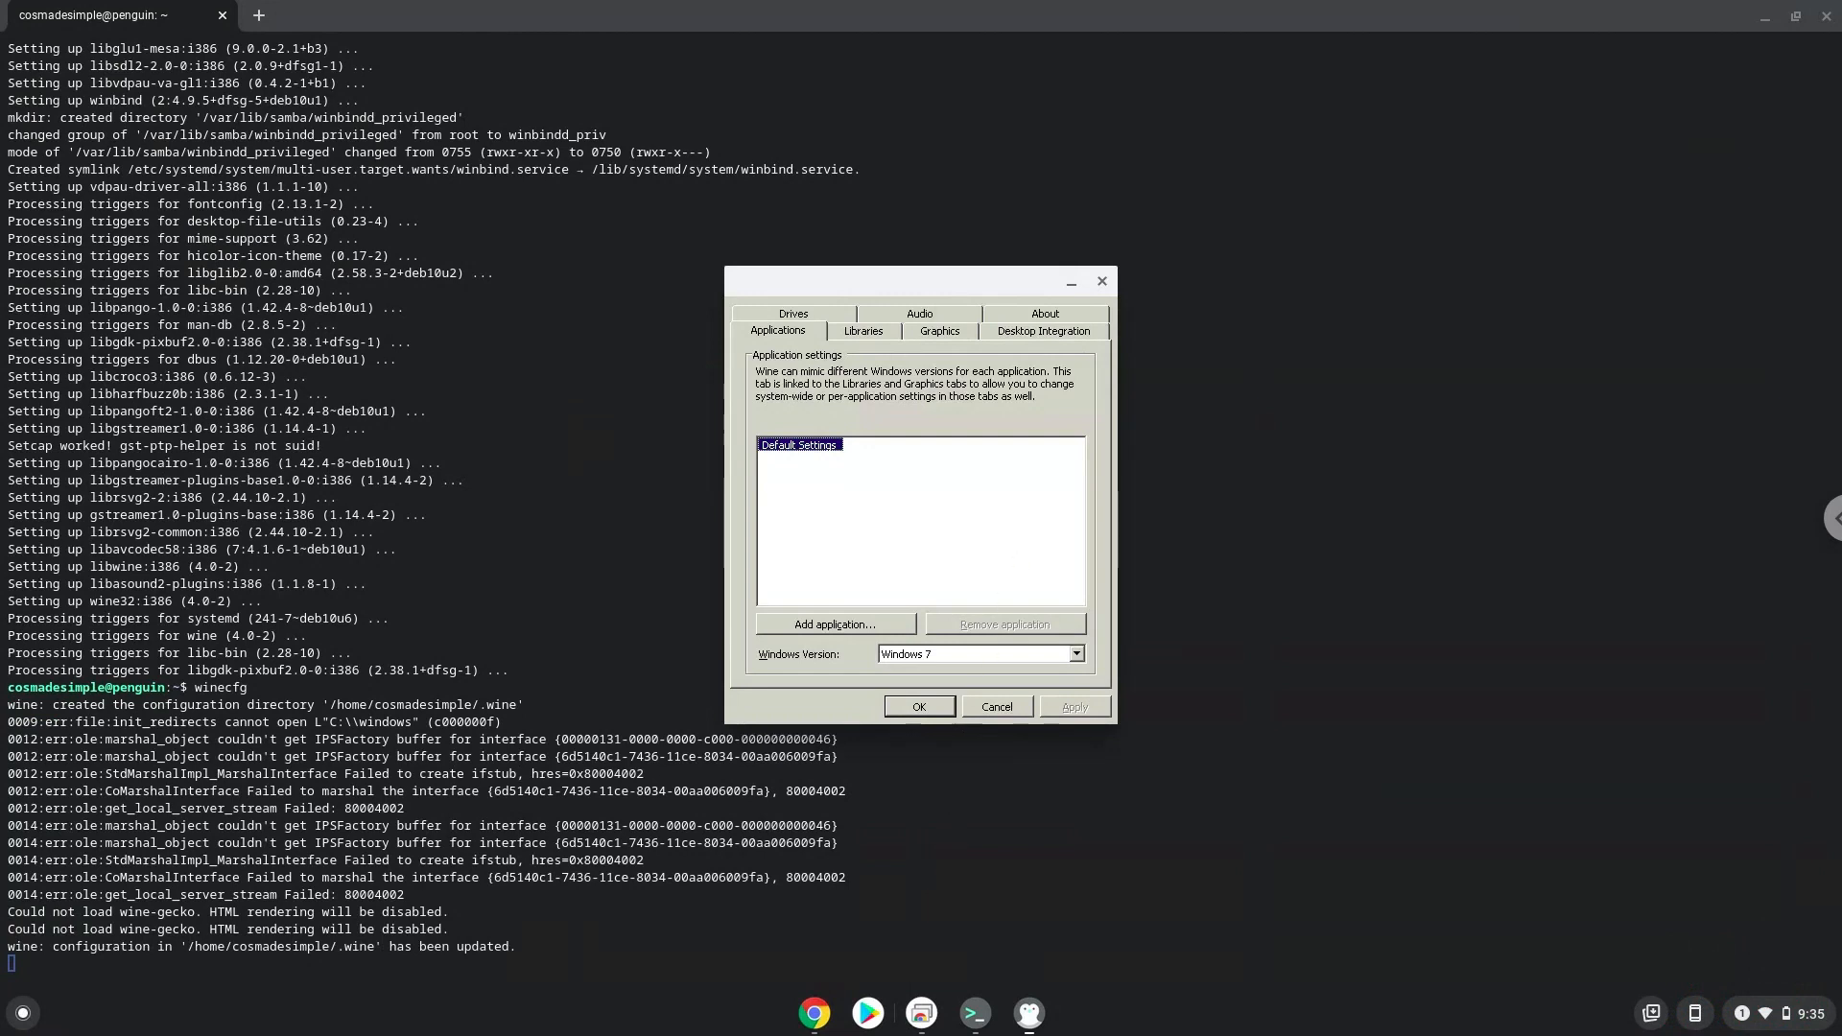
{"action": "mouse_move", "coordinate": [1052, 330]}
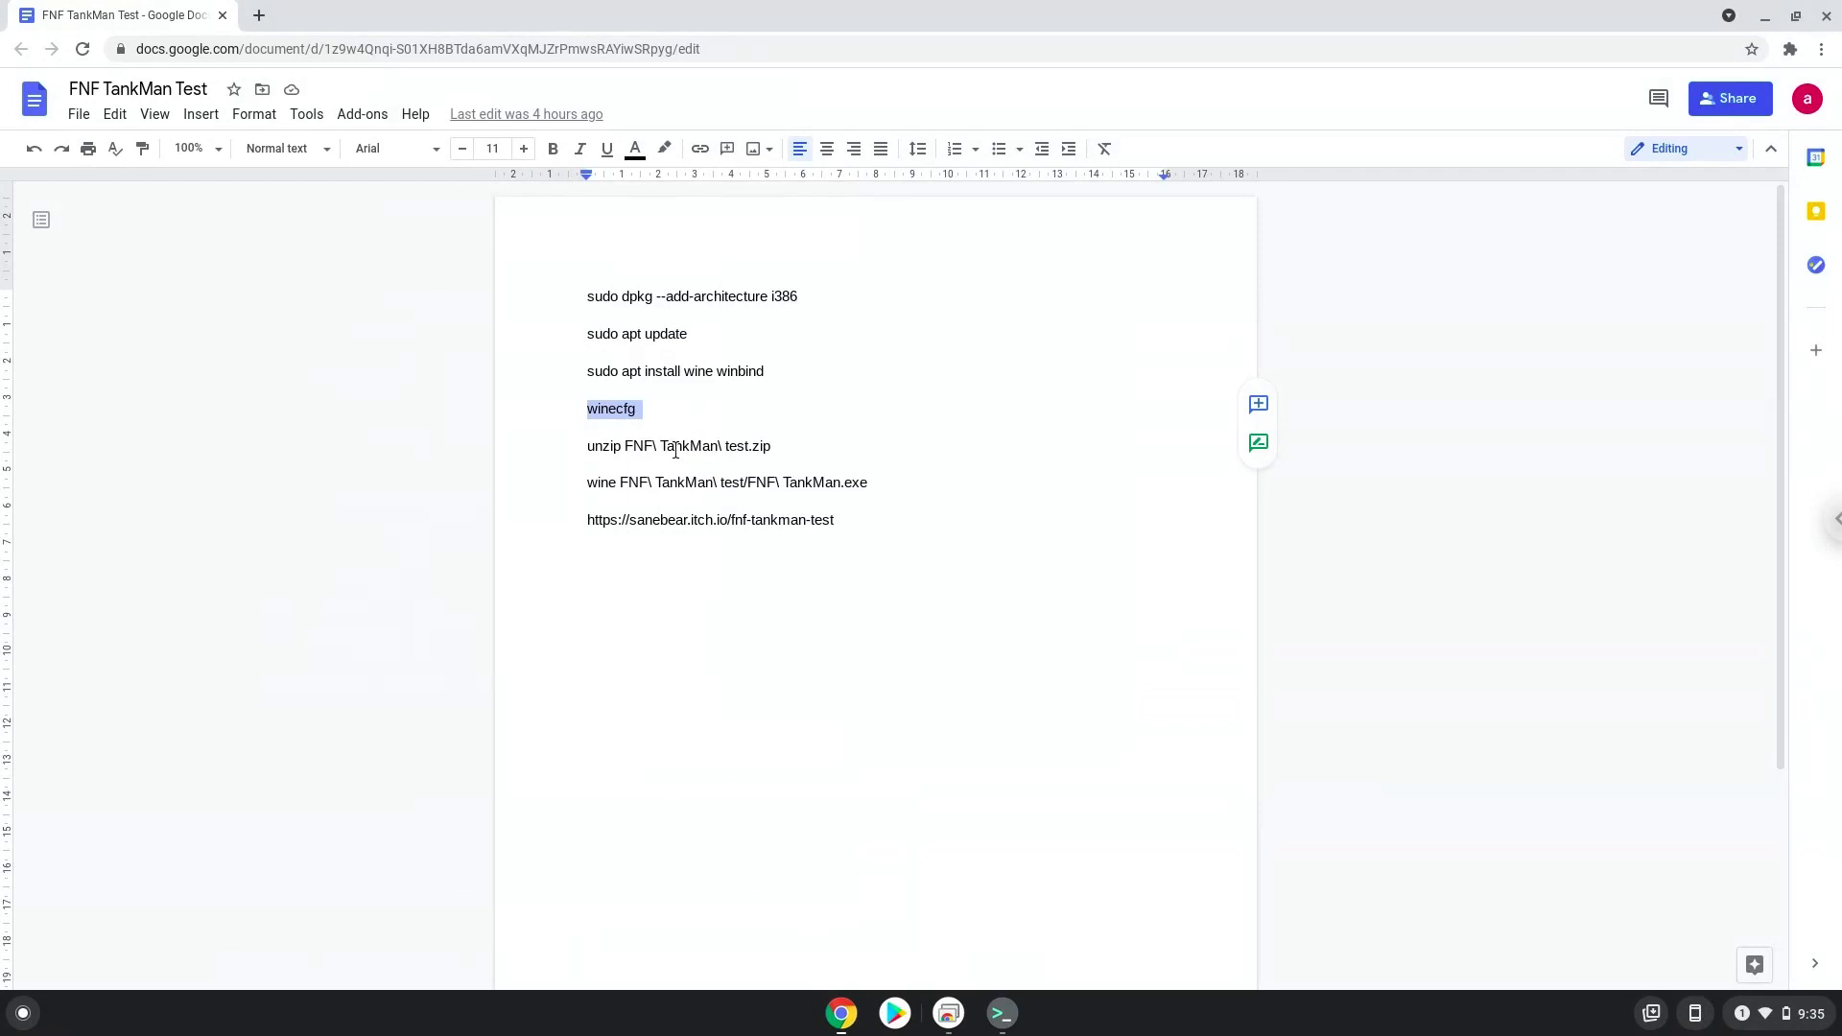
Copy the unzip command from Docs and run it in Terminal on FNF TankMan test.zip.
{"action": "right_click", "coordinate": [679, 446]}
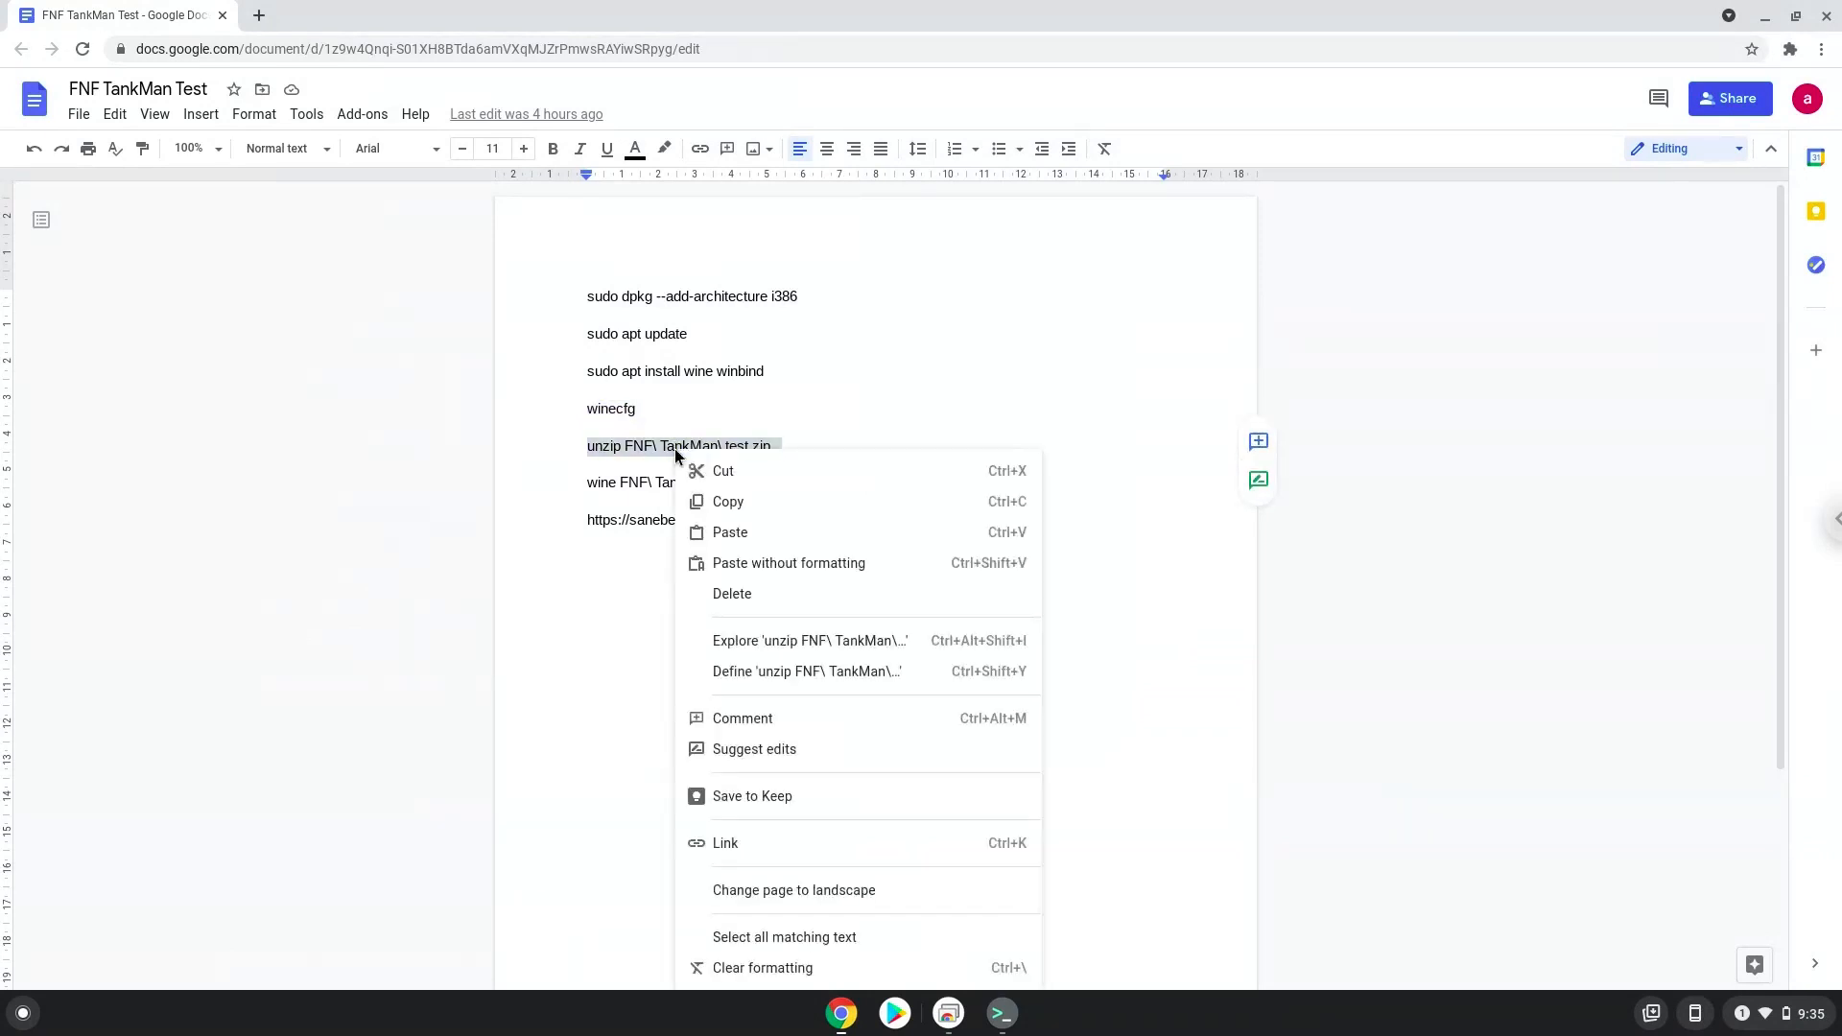
{"action": "left_click", "coordinate": [724, 503]}
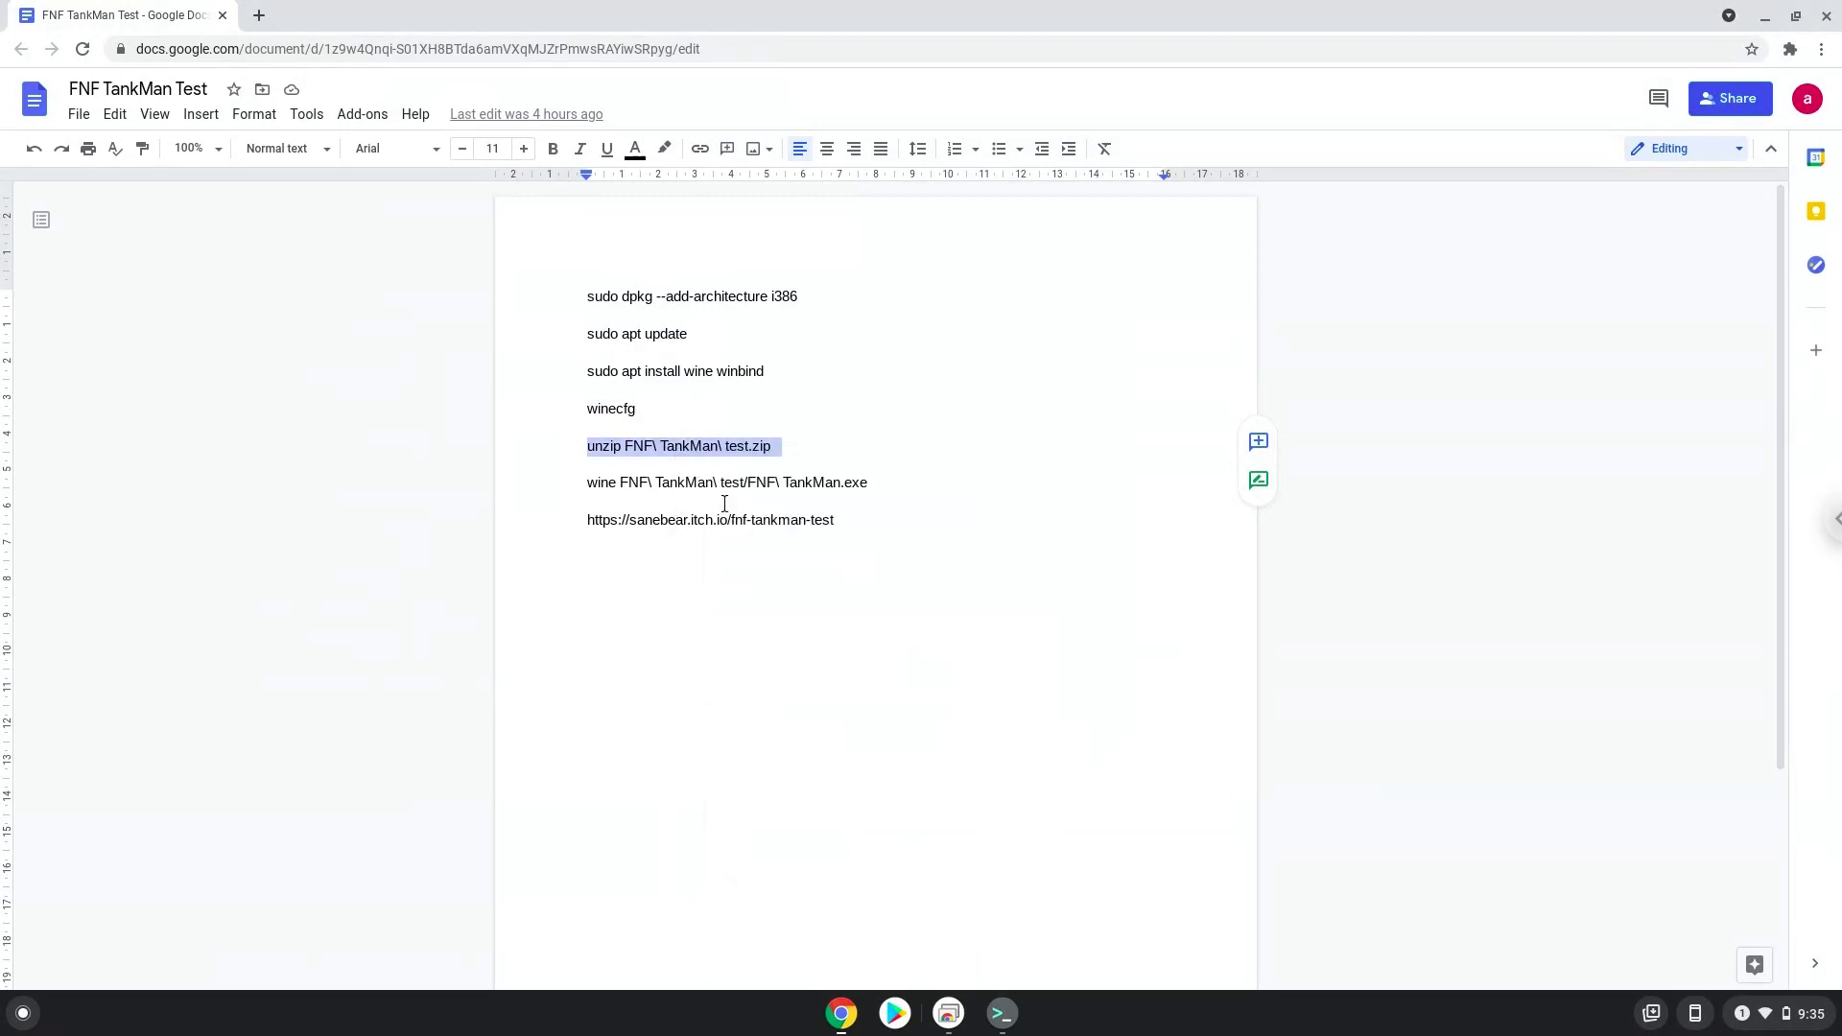
{"action": "mouse_move", "coordinate": [1005, 1013]}
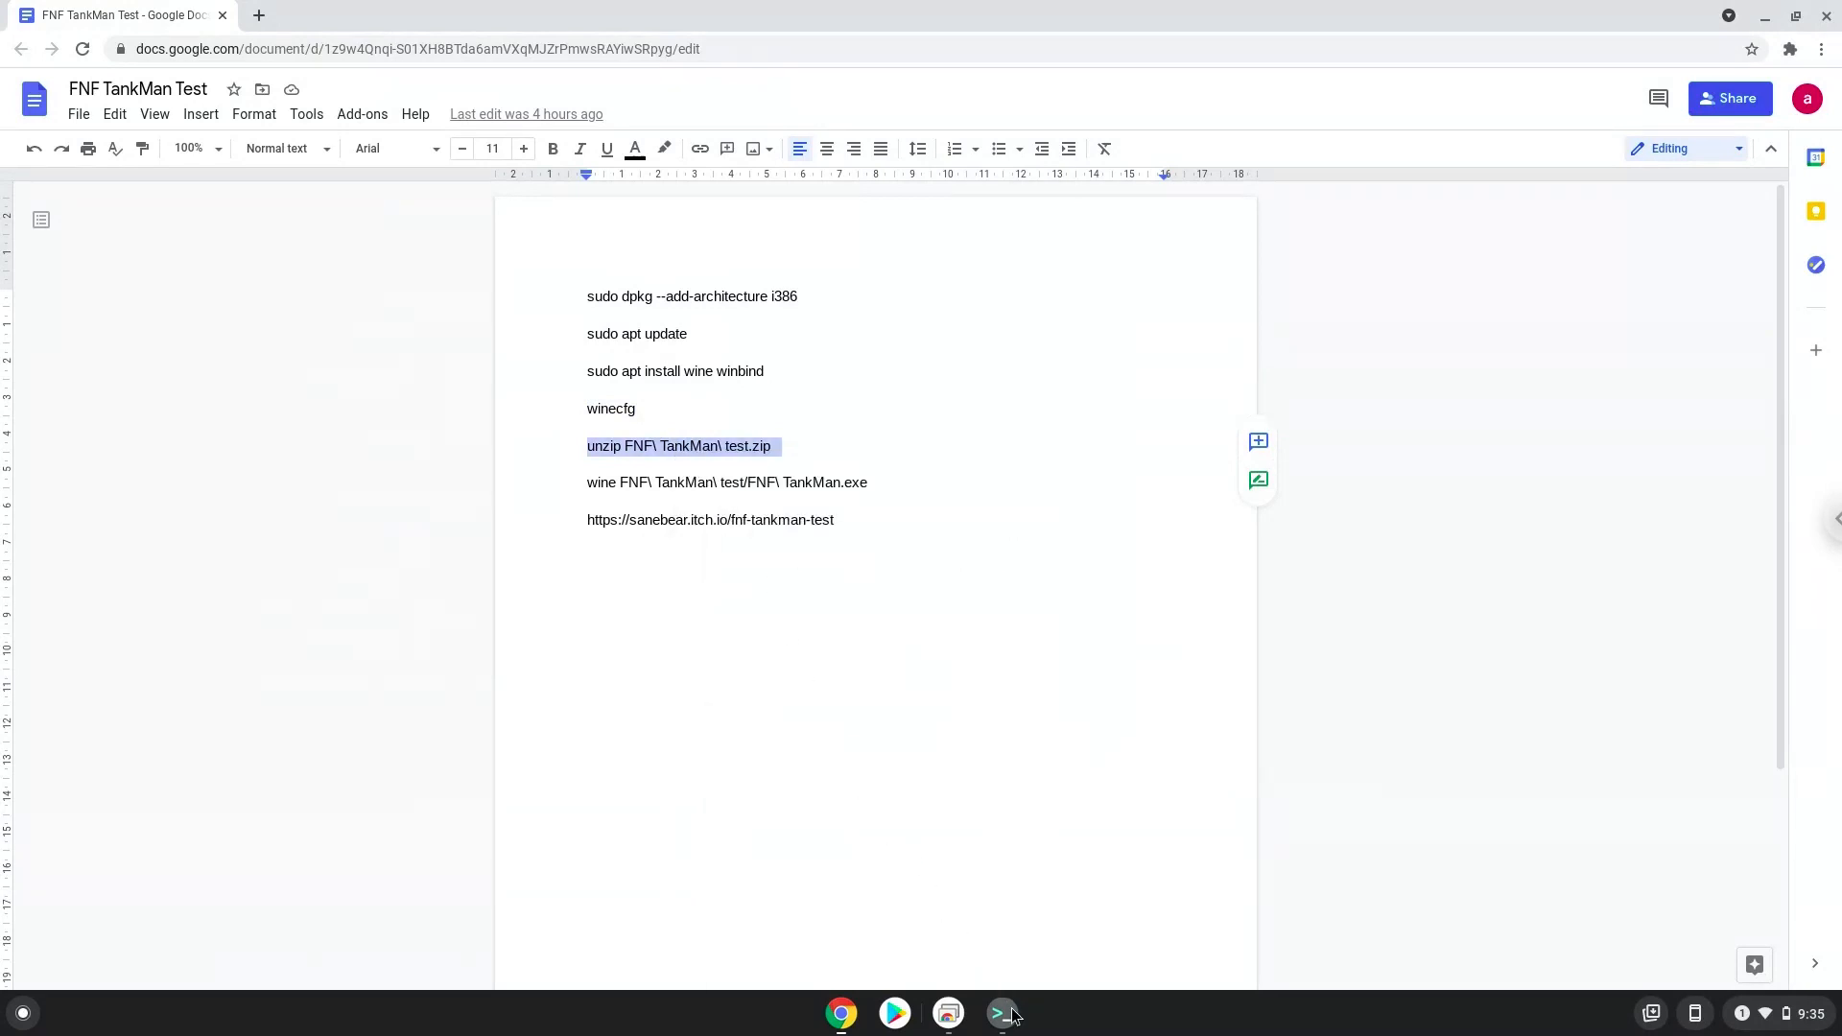
{"action": "left_click", "coordinate": [1000, 1013]}
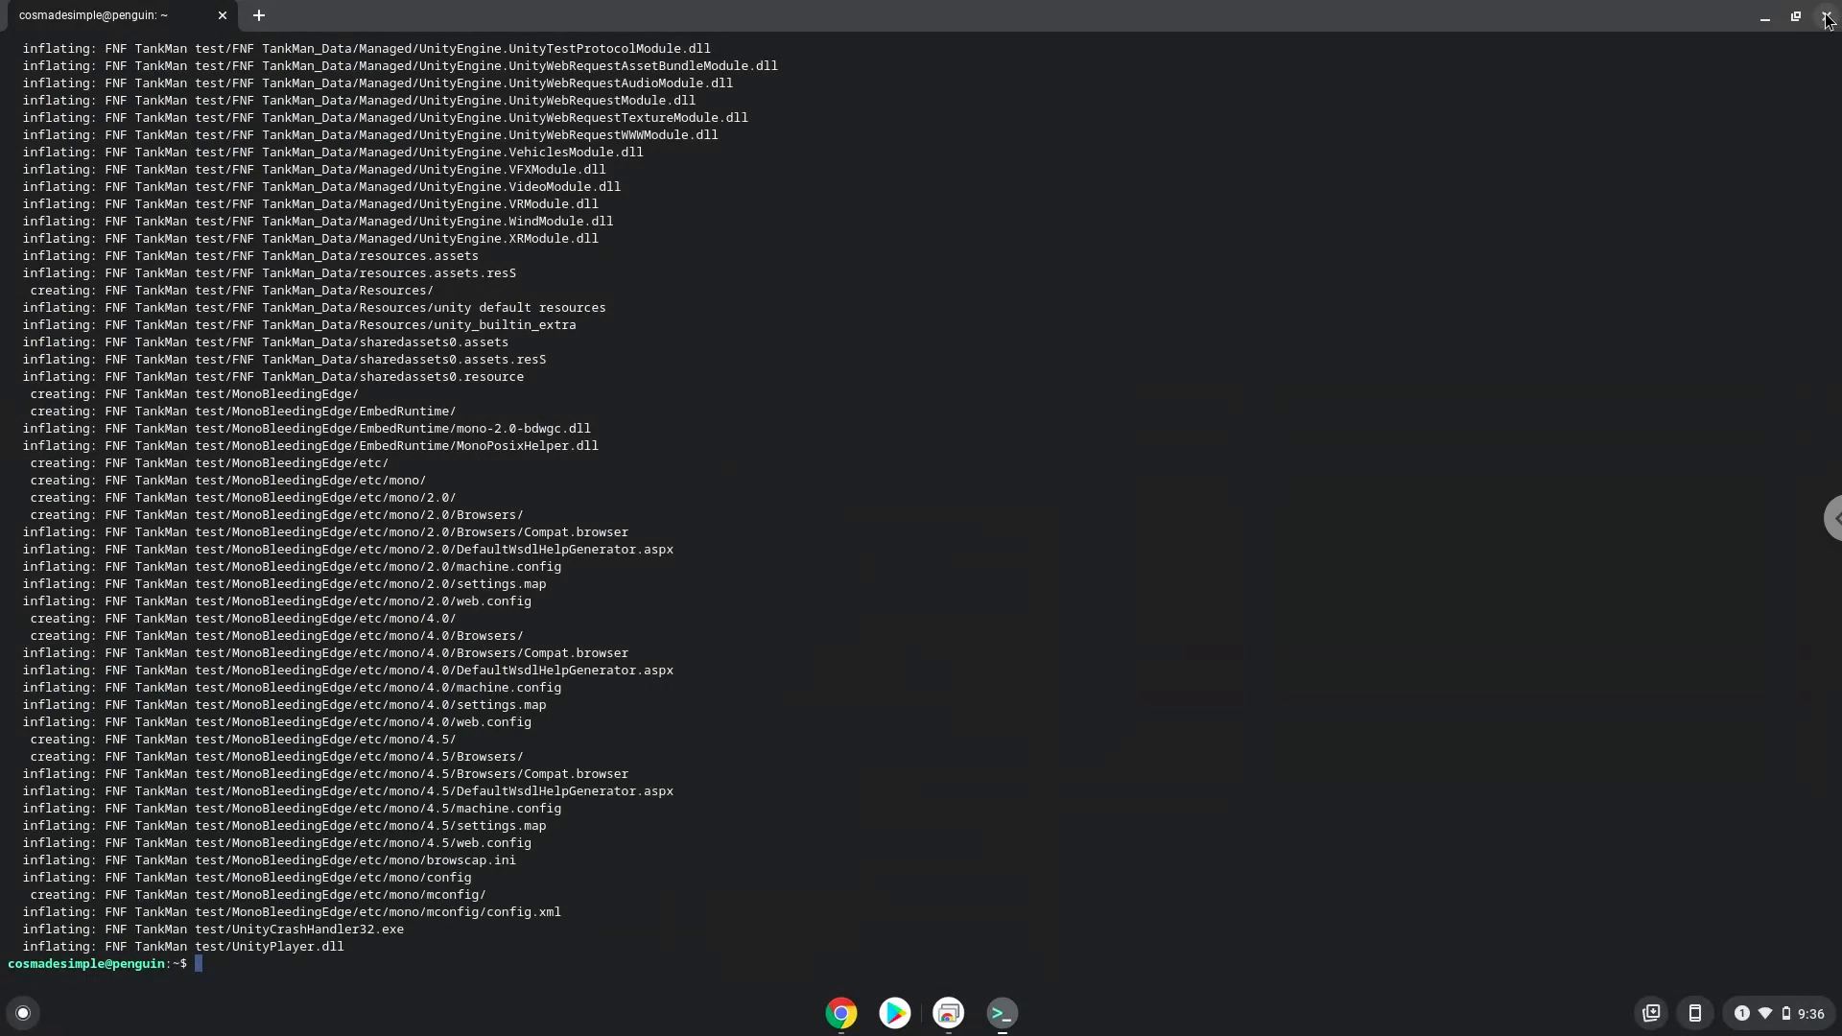
Close the Linux terminal and copy the wine FNF TankMan.exe launch command from Docs.
{"action": "left_click", "coordinate": [1826, 16]}
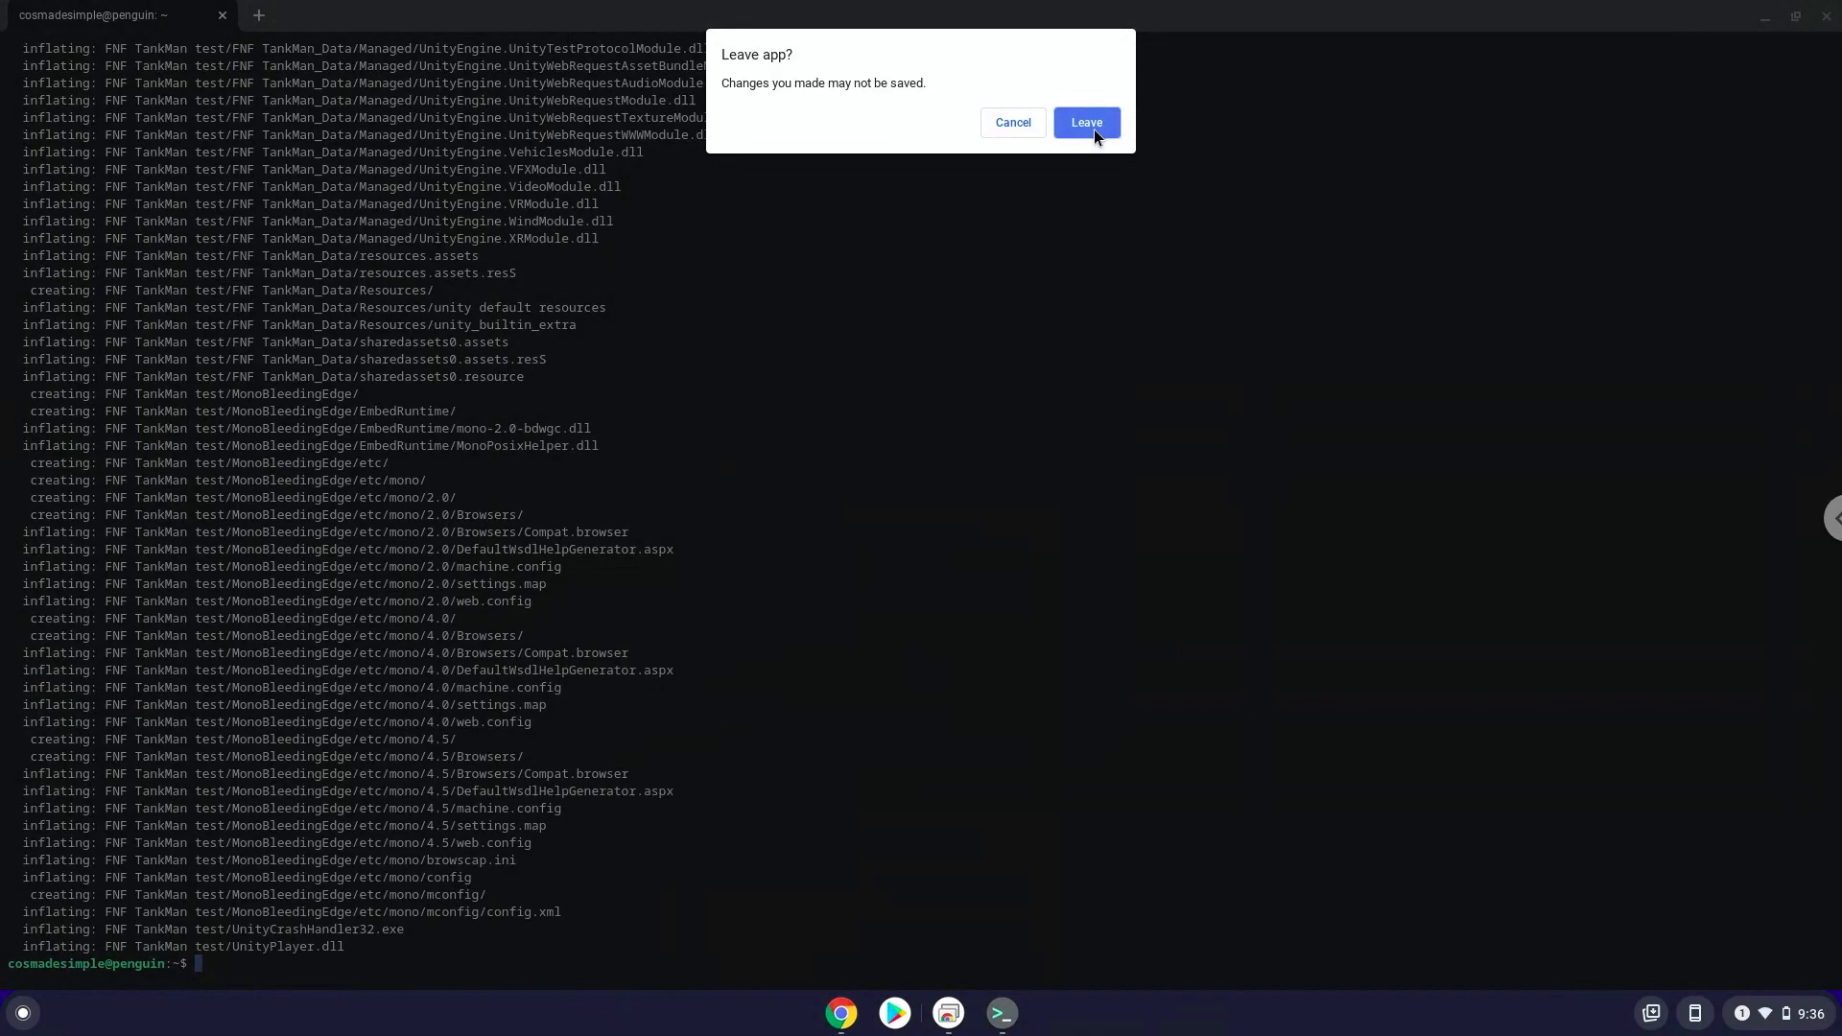
{"action": "left_click", "coordinate": [1083, 122]}
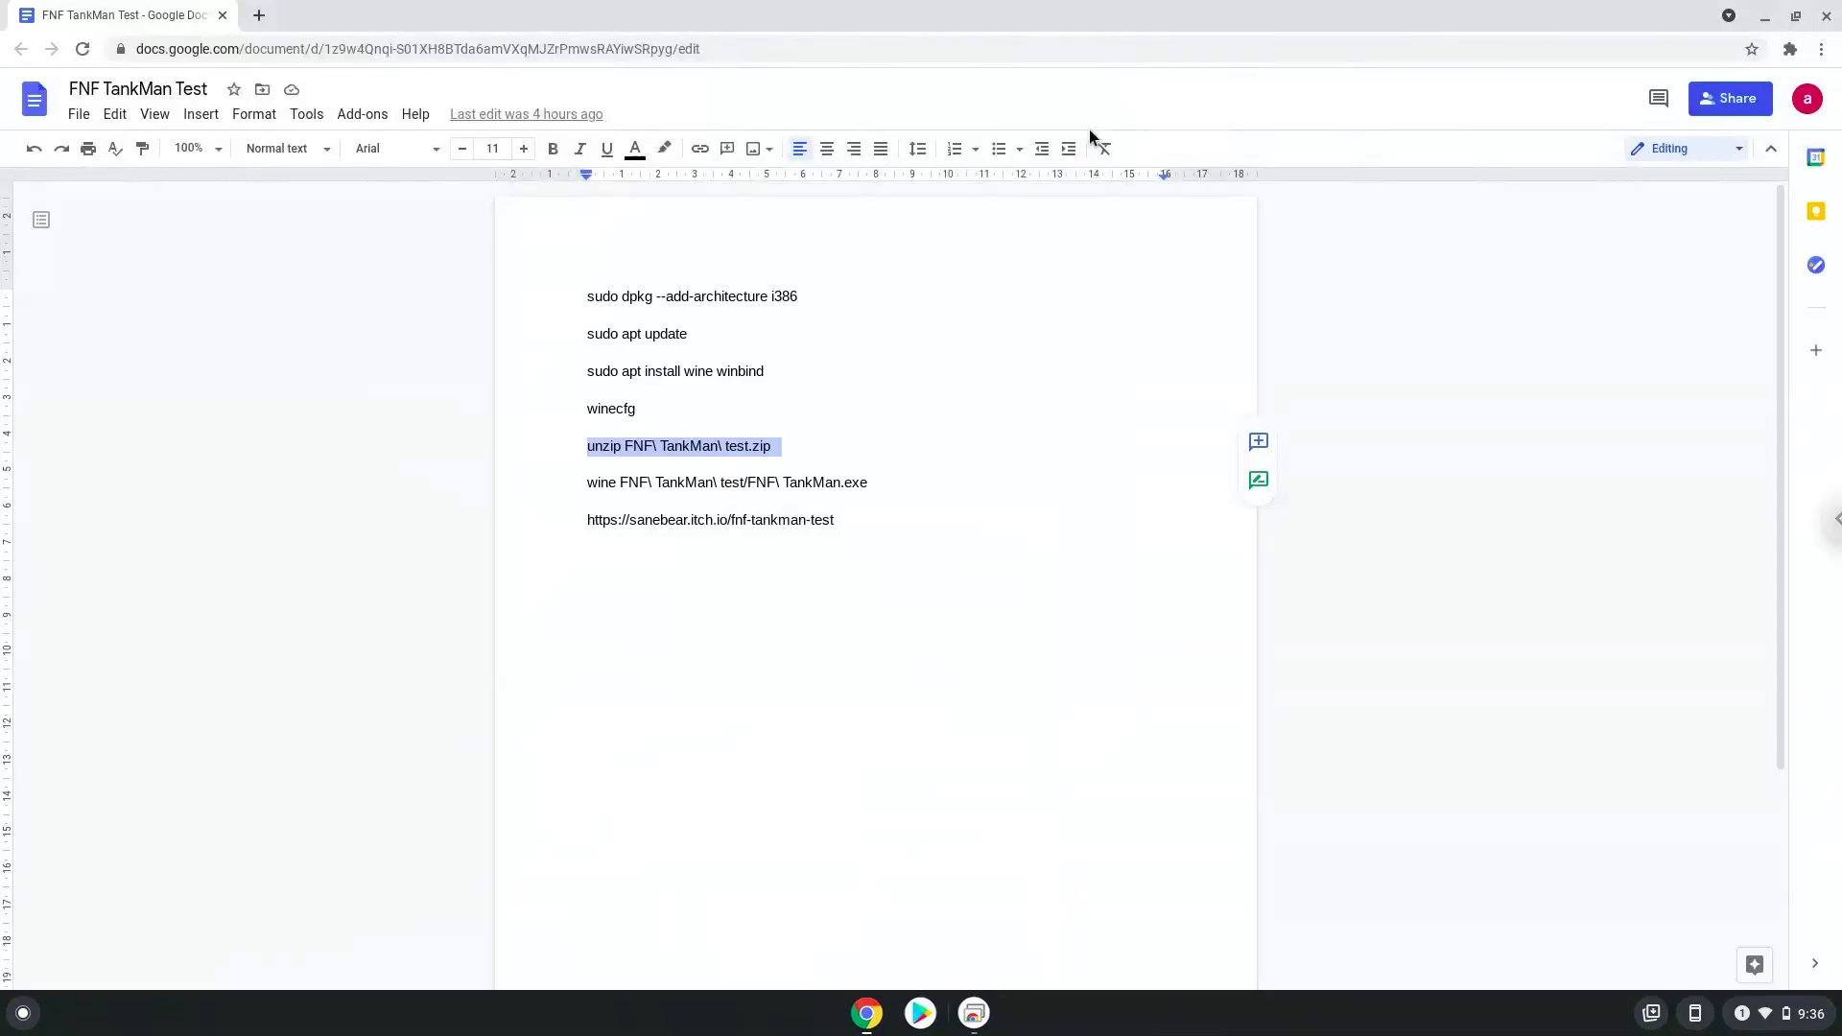
{"action": "mouse_move", "coordinate": [857, 477]}
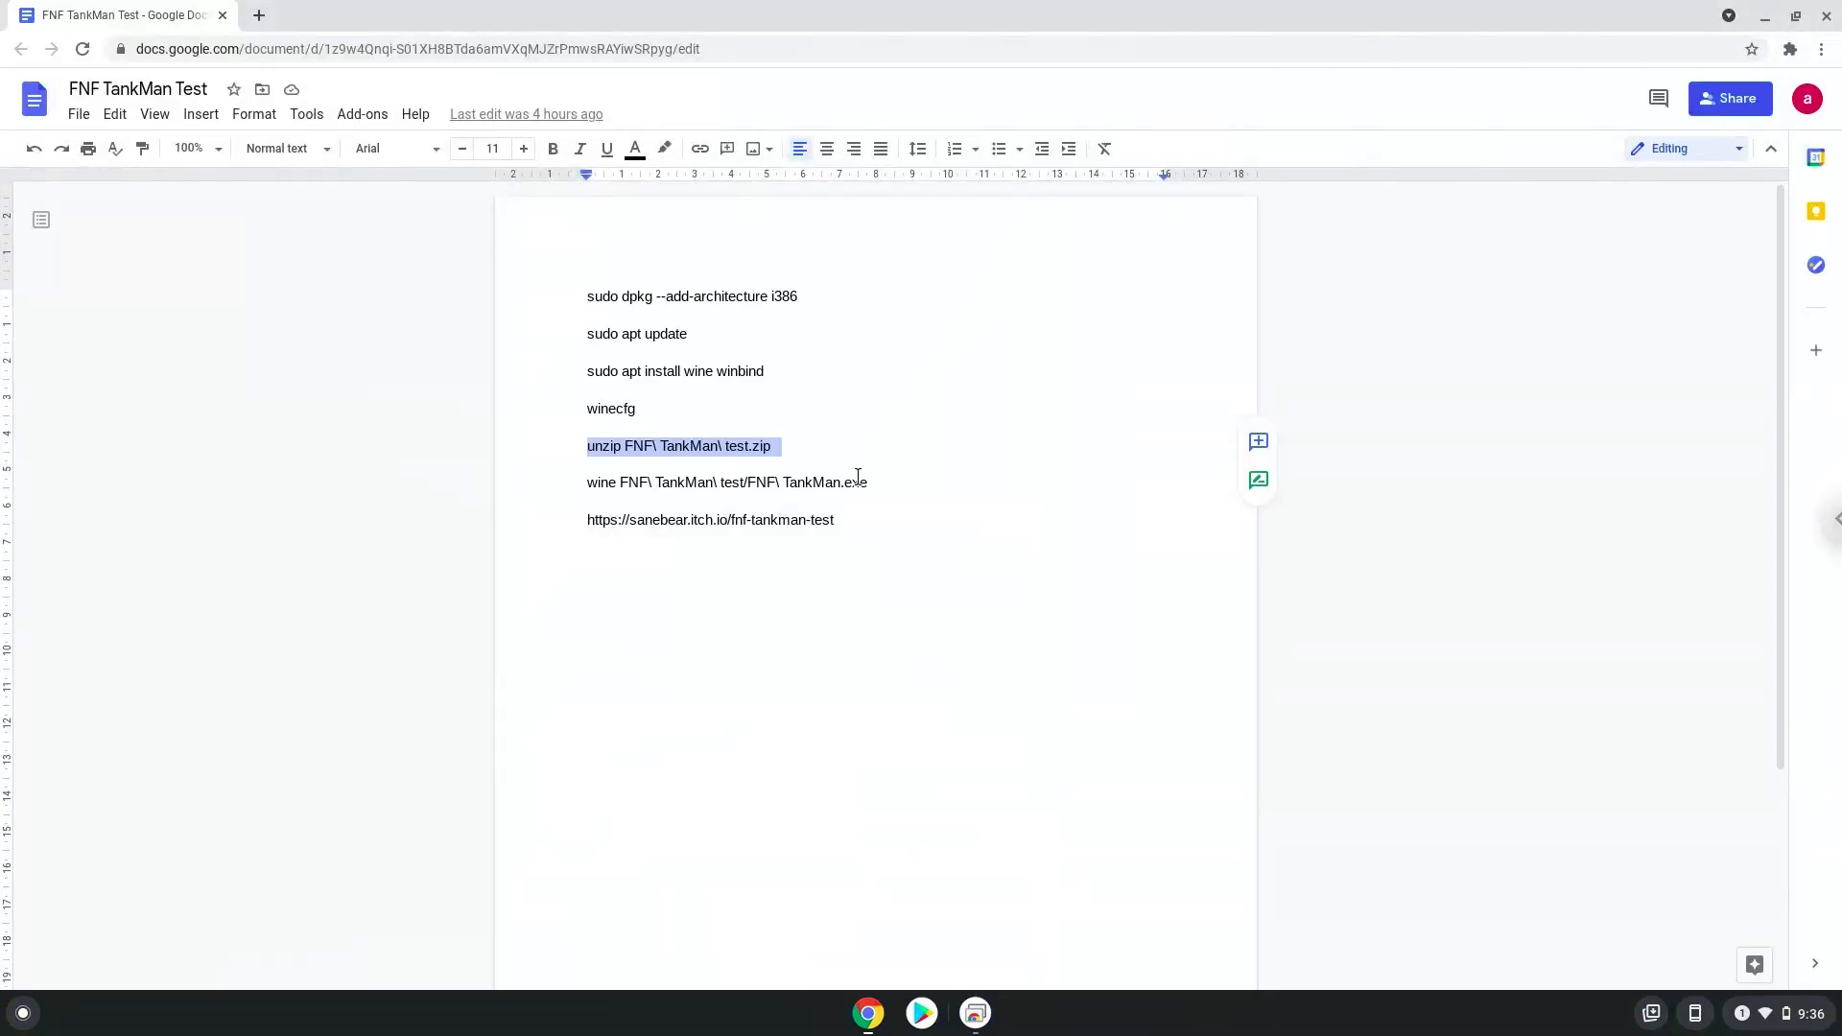
{"action": "left_click", "coordinate": [855, 482]}
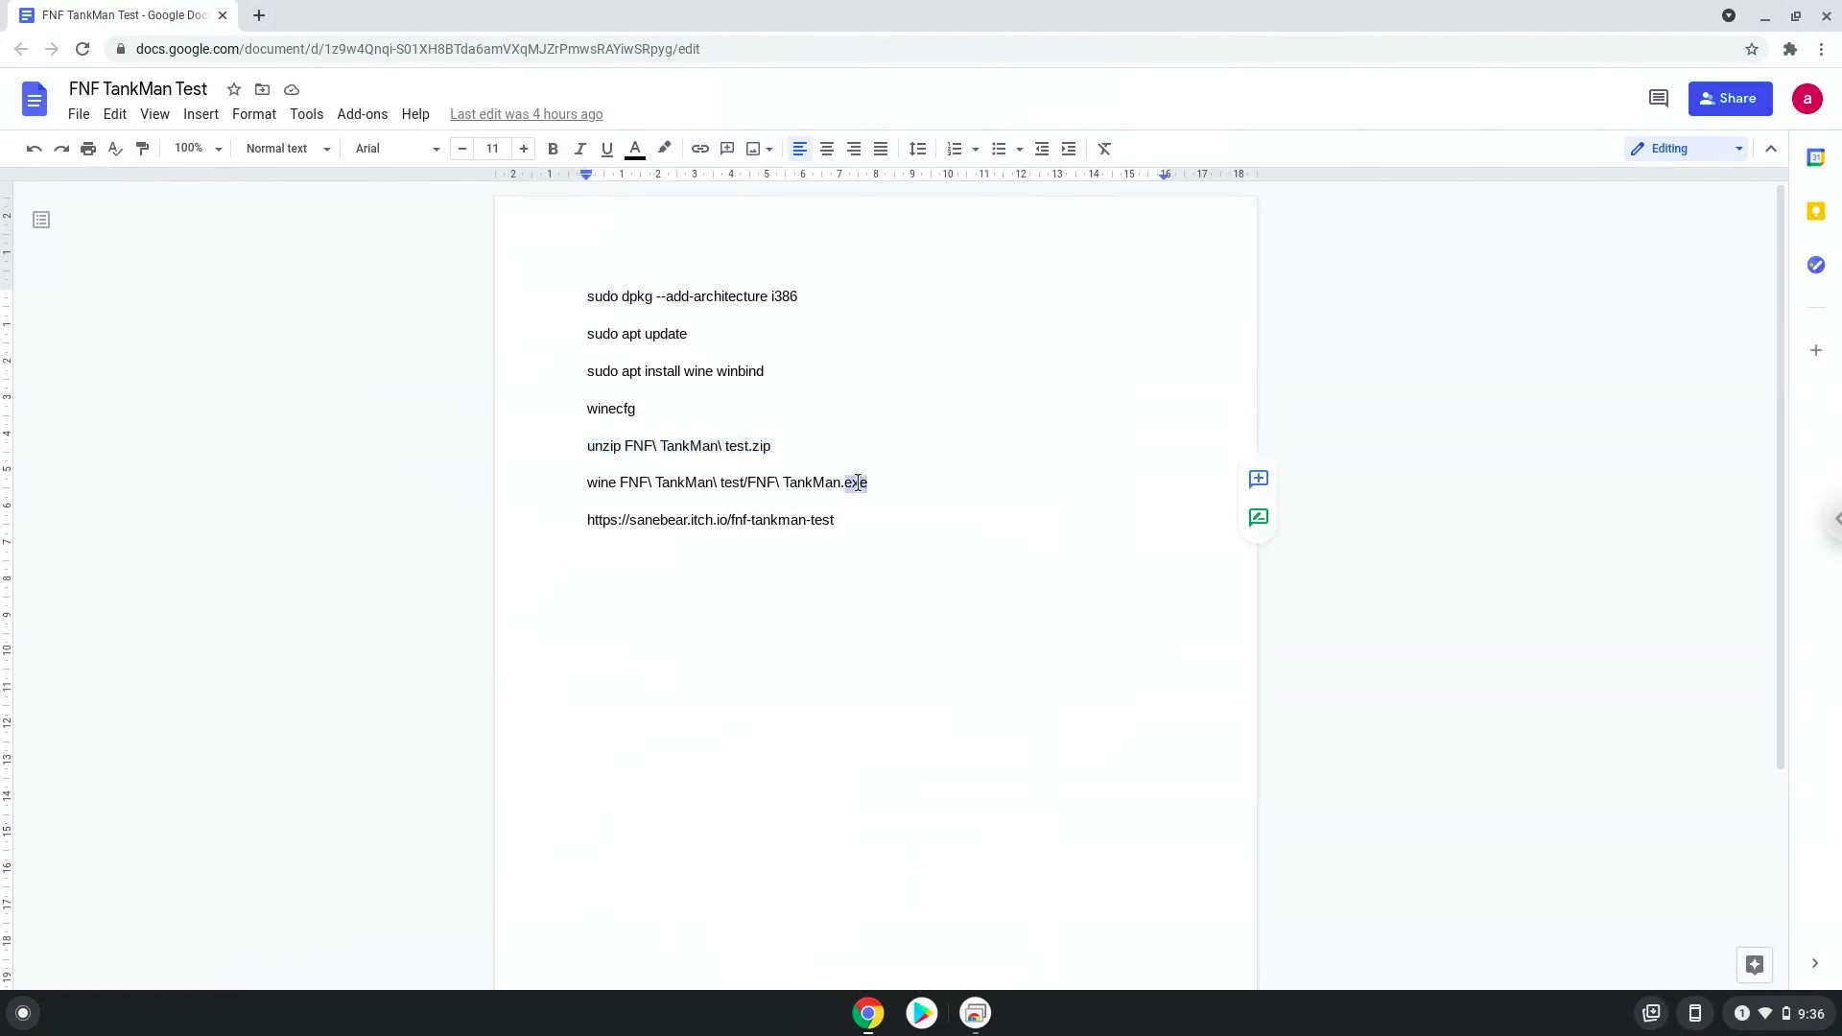
{"action": "triple_click", "coordinate": [728, 481]}
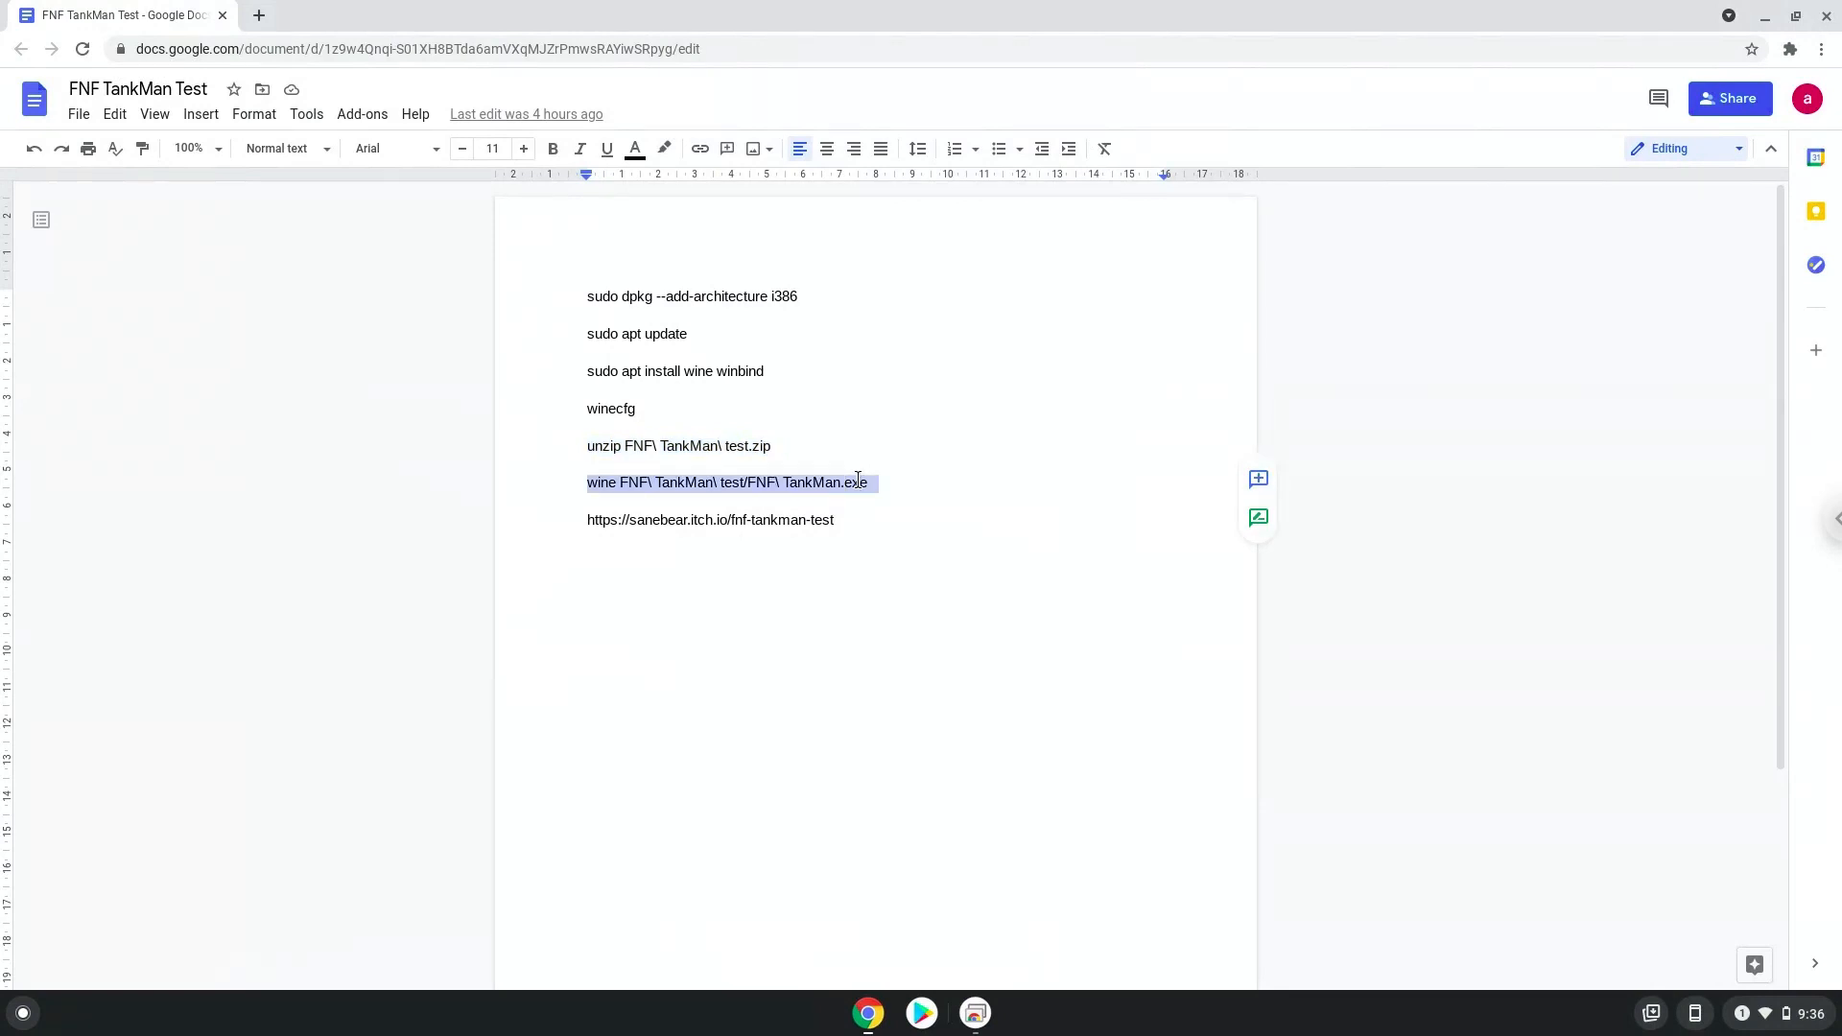
{"action": "right_click", "coordinate": [846, 482]}
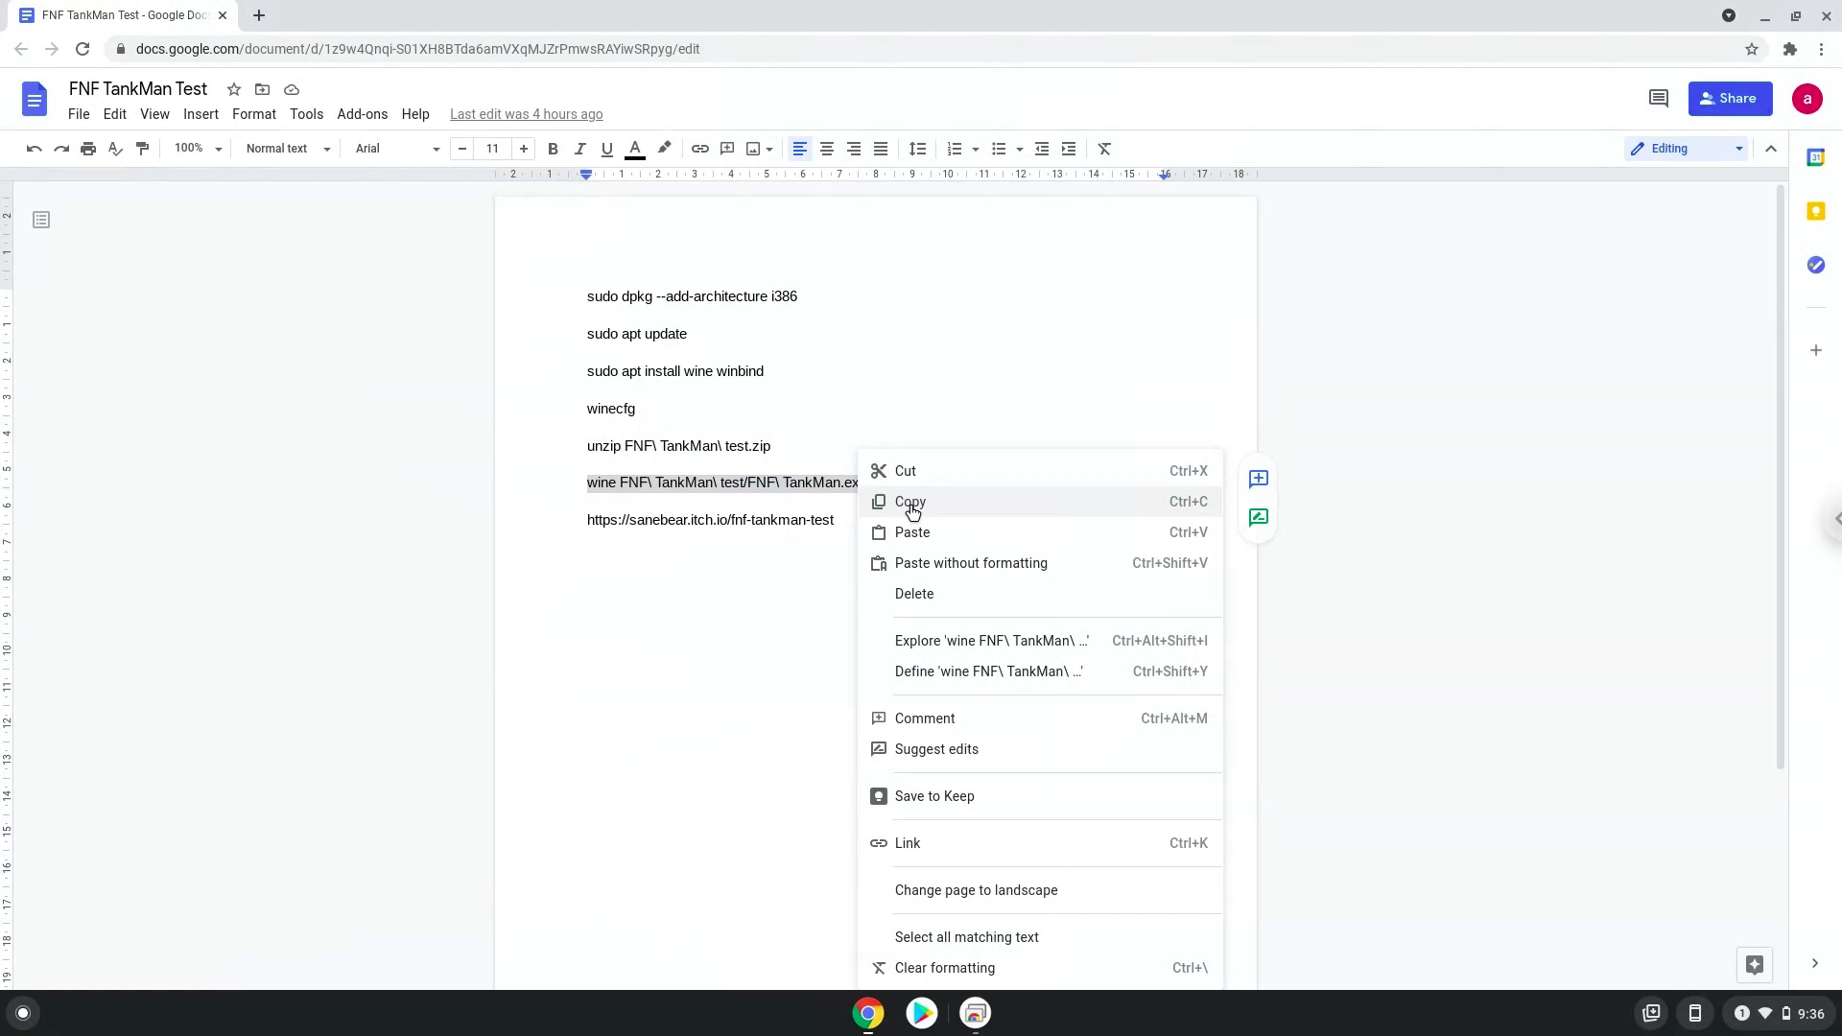
{"action": "left_click", "coordinate": [910, 502]}
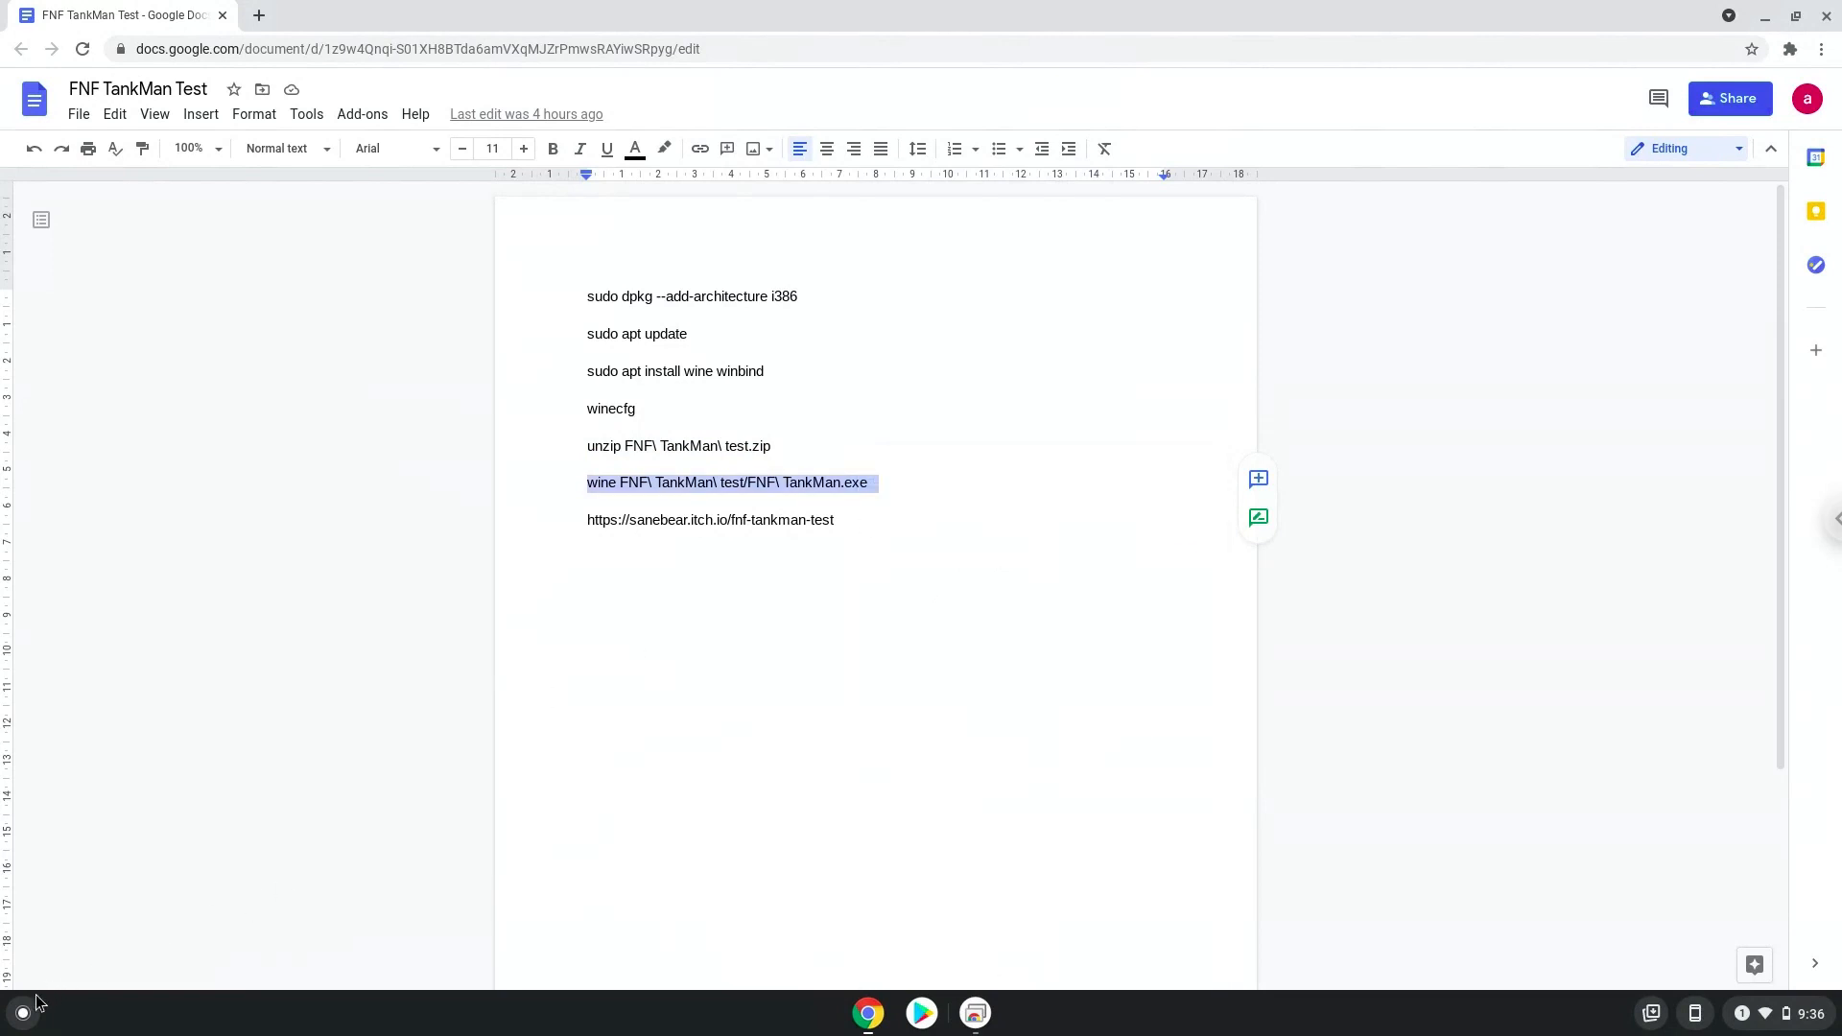
Close the Google Docs browser window holding the command notes to reveal the desktop.
{"action": "left_click", "coordinate": [20, 1013]}
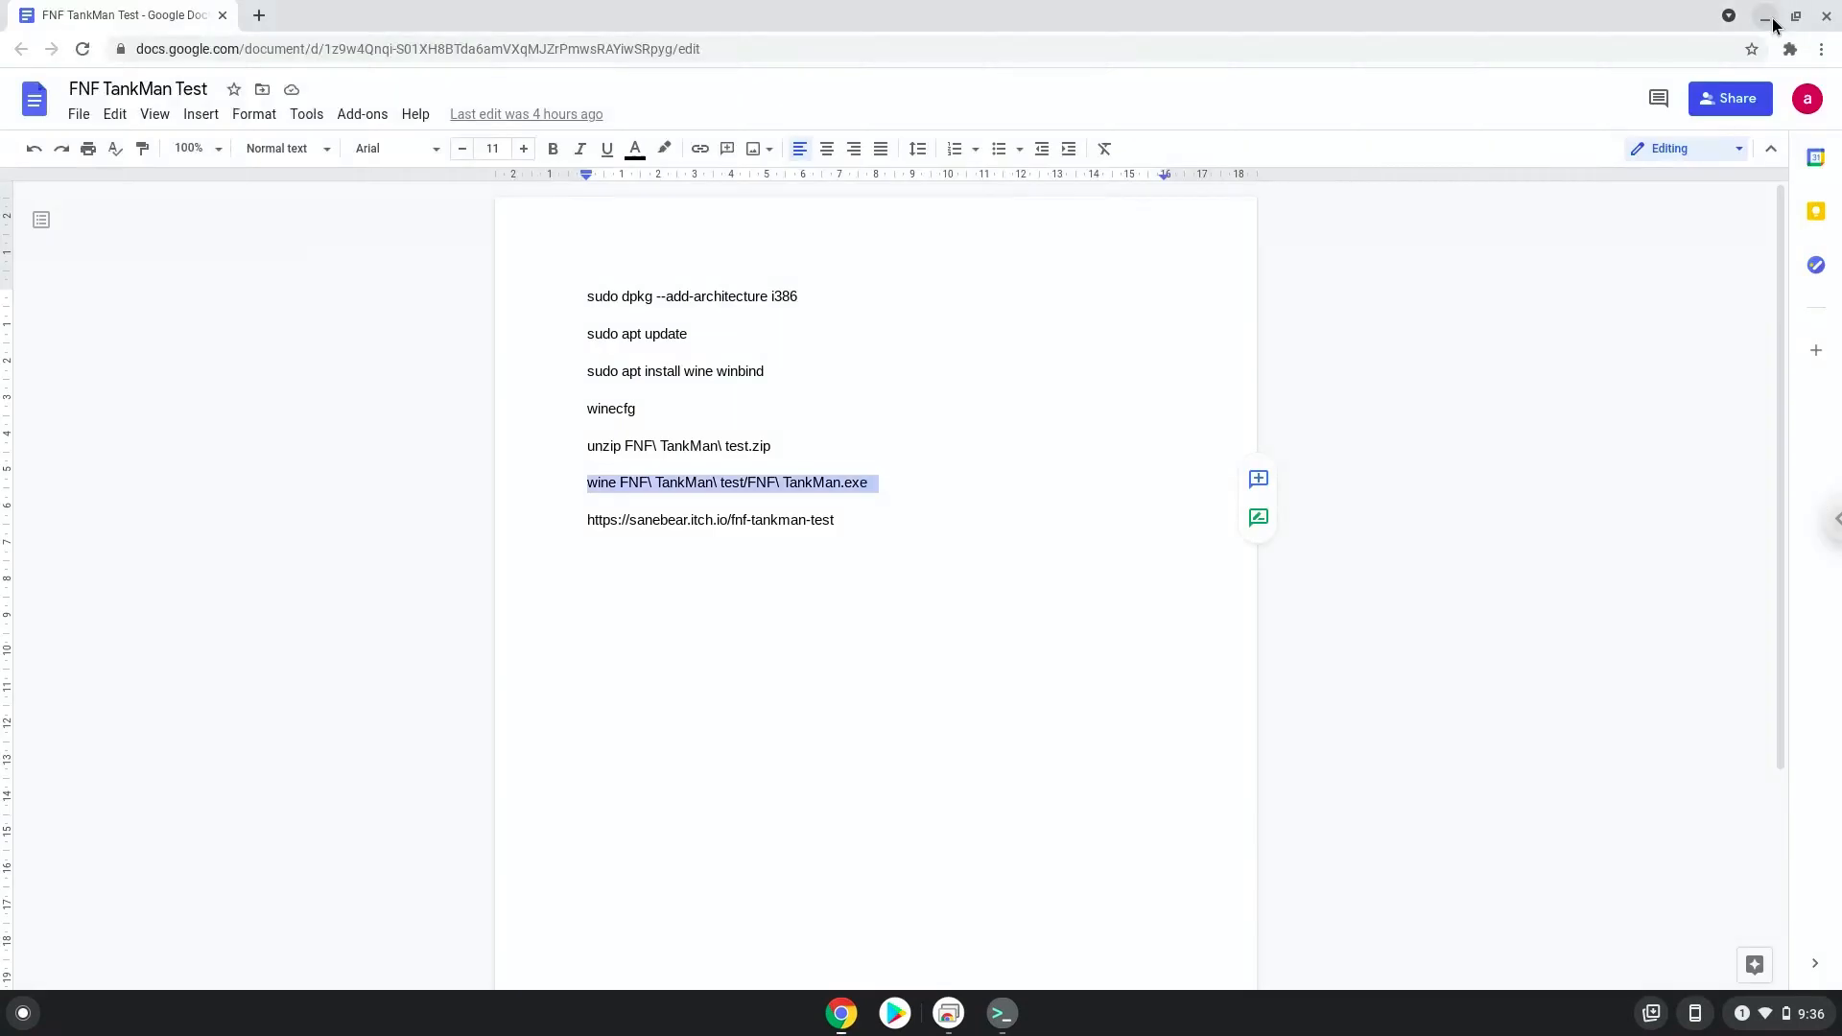
{"action": "mouse_move", "coordinate": [1825, 20]}
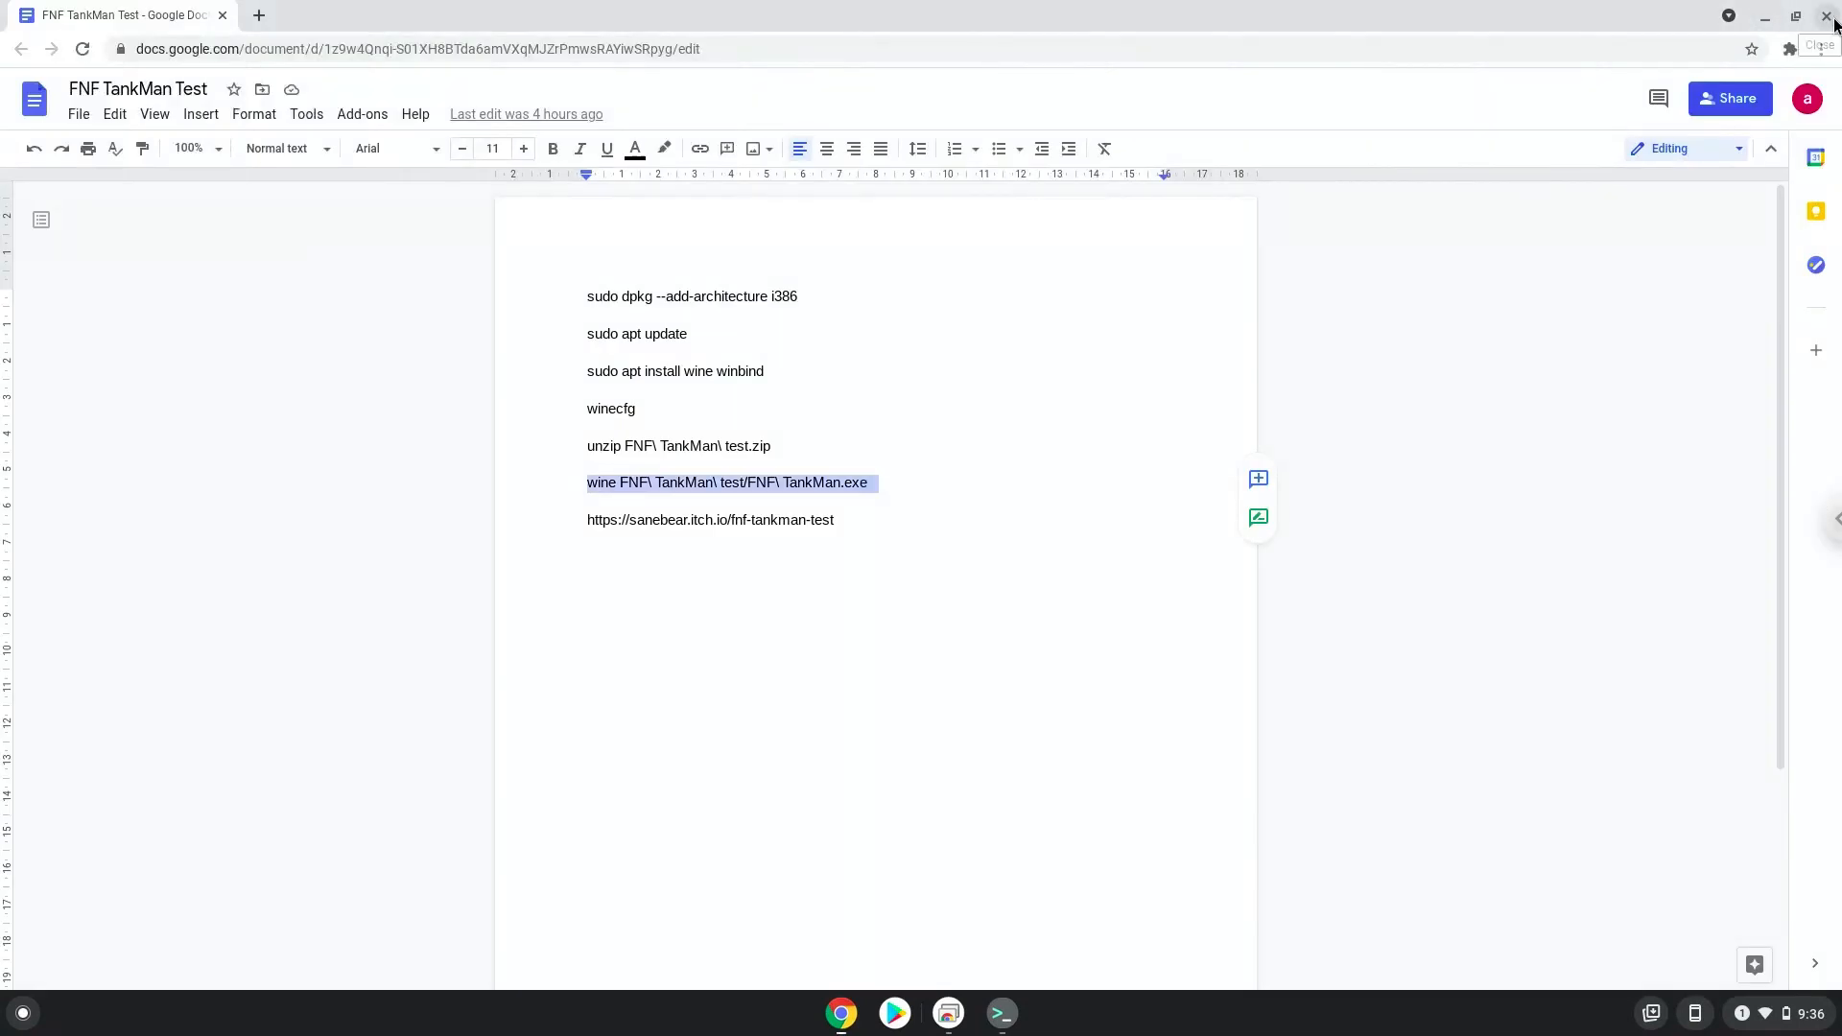
{"action": "left_click", "coordinate": [1828, 21]}
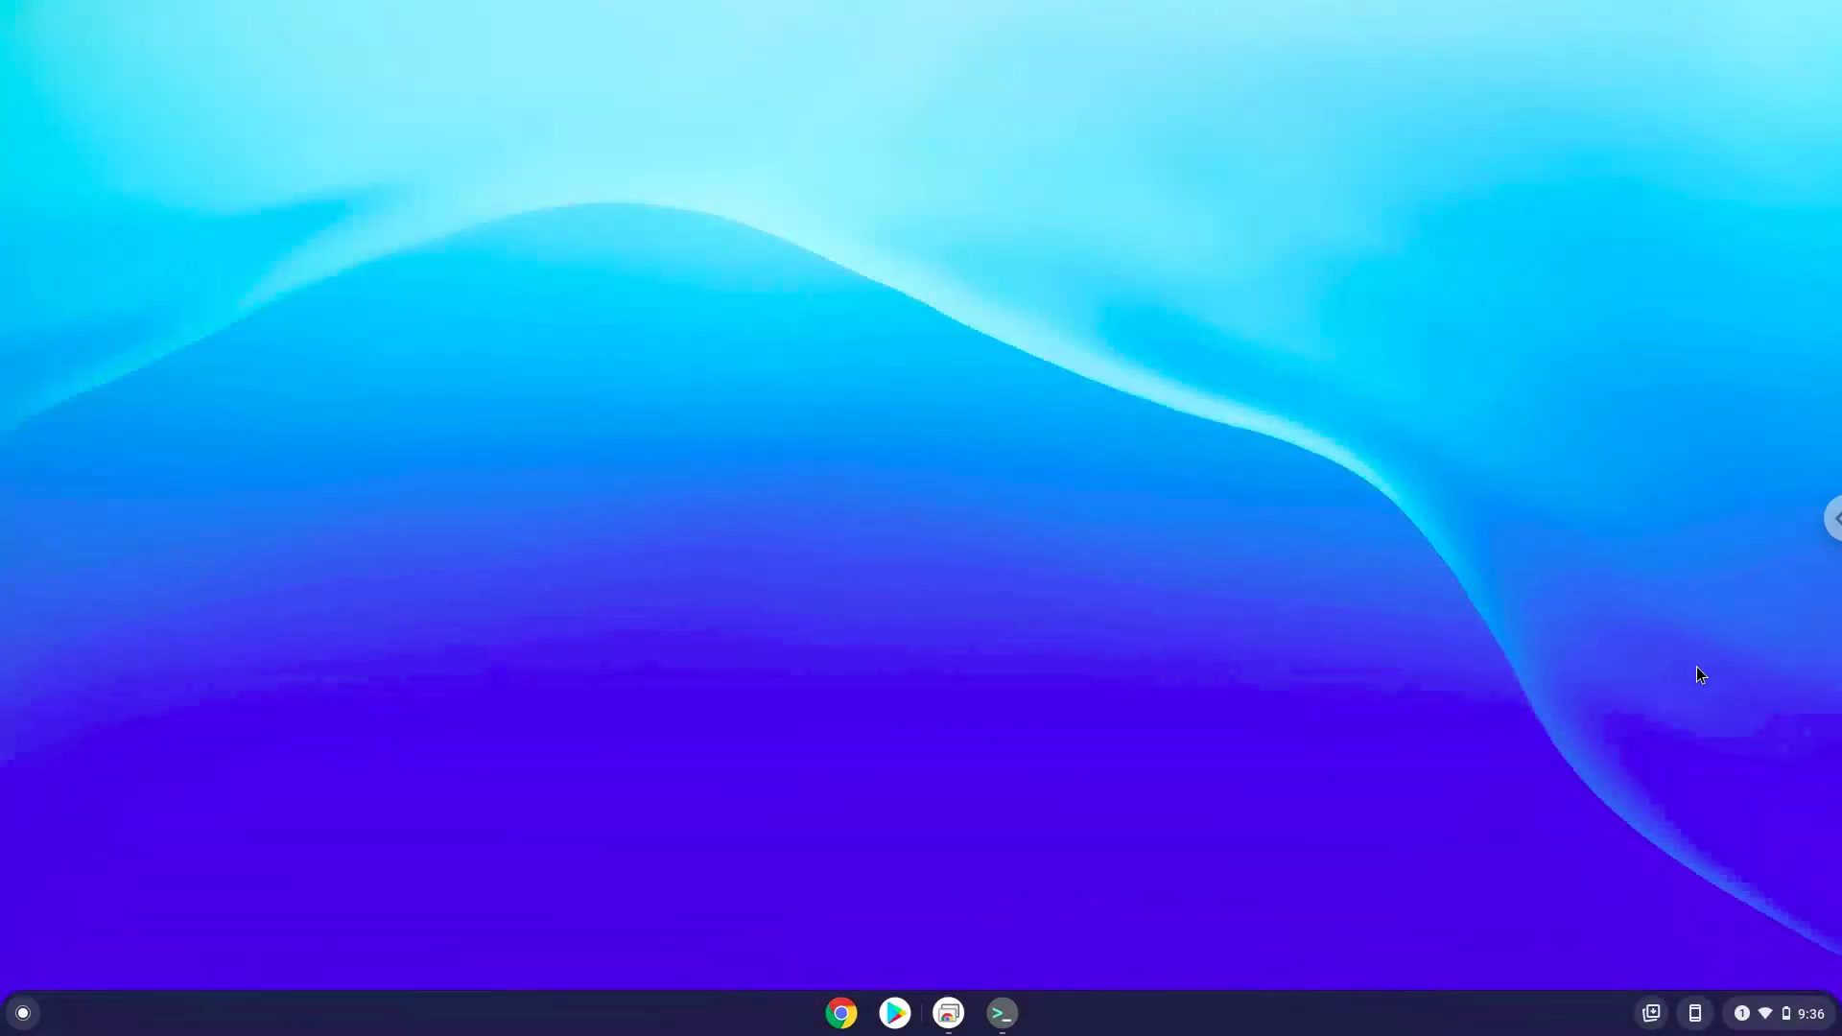